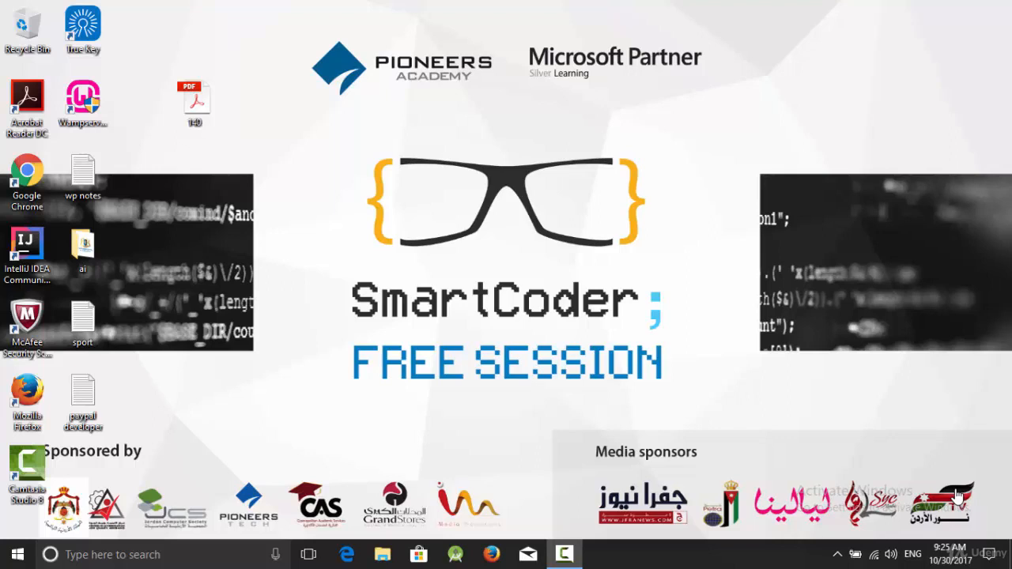
pyautogui.moveTo(653, 267)
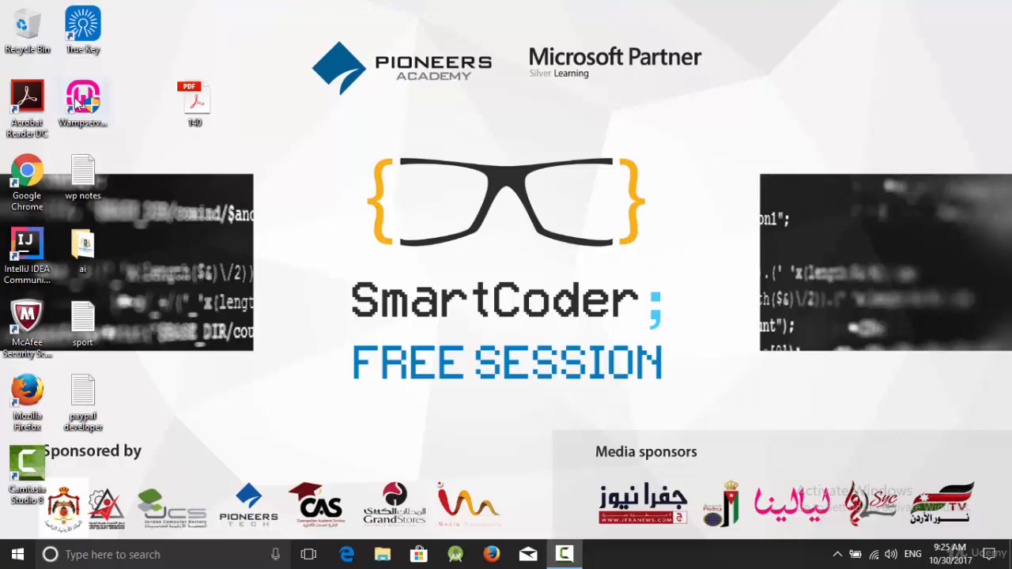
pyautogui.moveTo(361, 388)
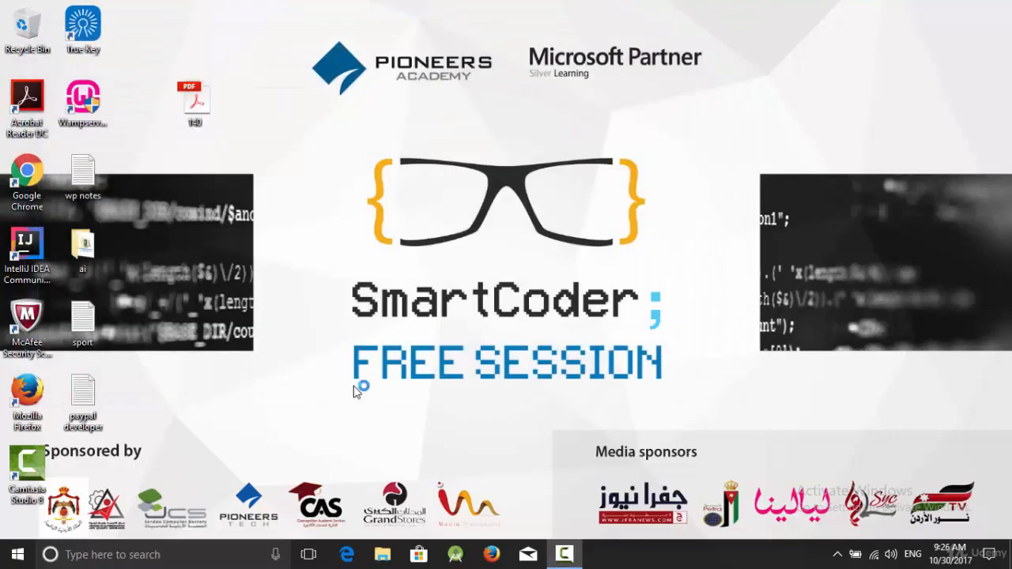
# Step: Launch NetBeans IDE 8.2 from the Start menu's program list
pyautogui.click(13, 553)
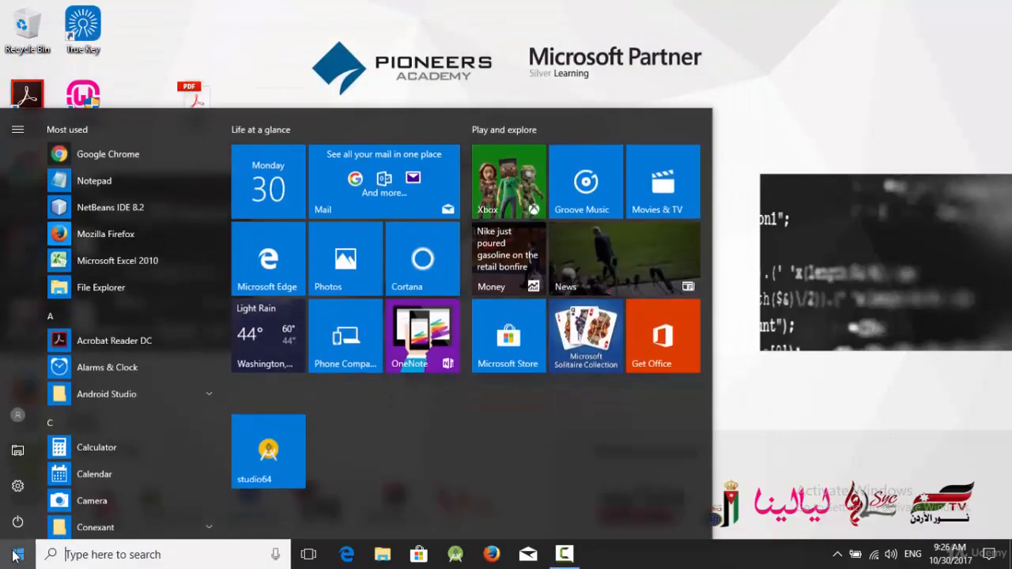
pyautogui.click(14, 553)
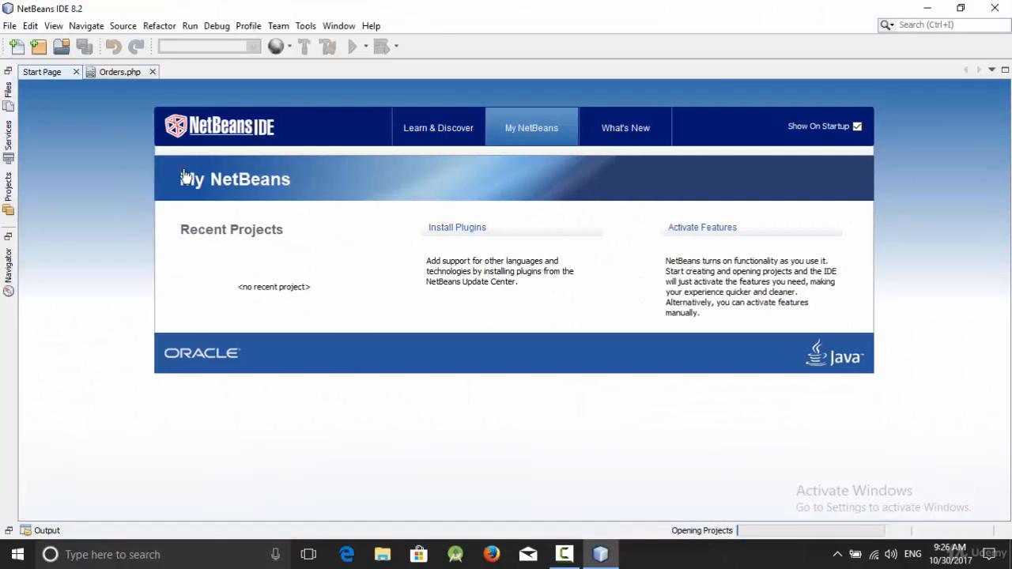
# Step: Show the Projects panel and reach the File menu's project commands
pyautogui.click(8, 187)
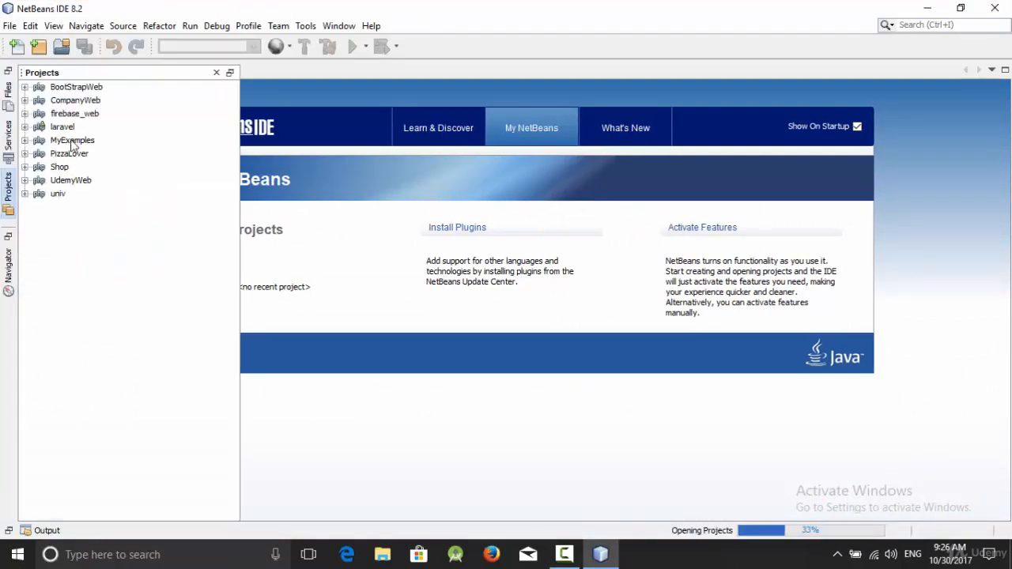
pyautogui.click(9, 26)
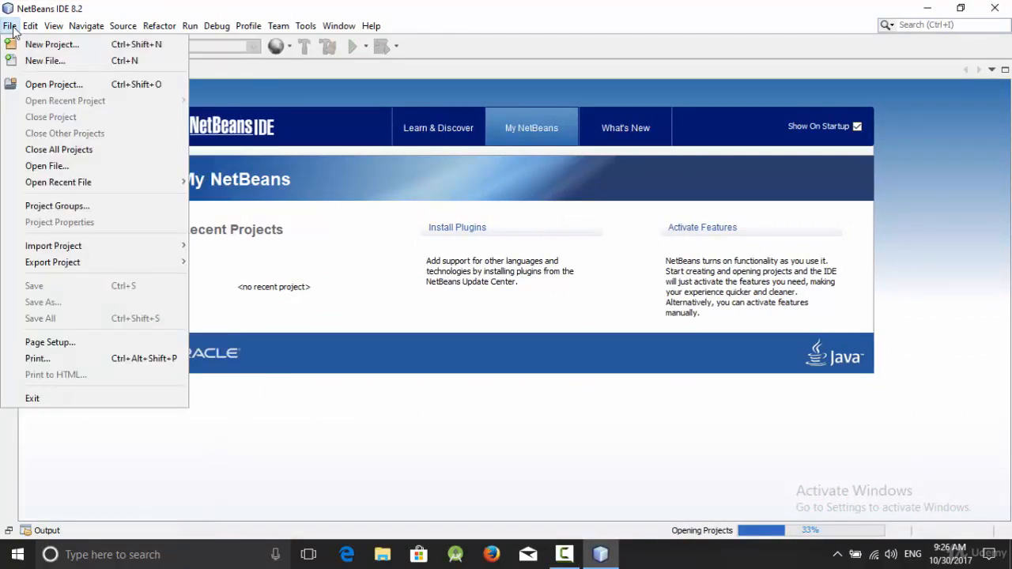
pyautogui.moveTo(52, 44)
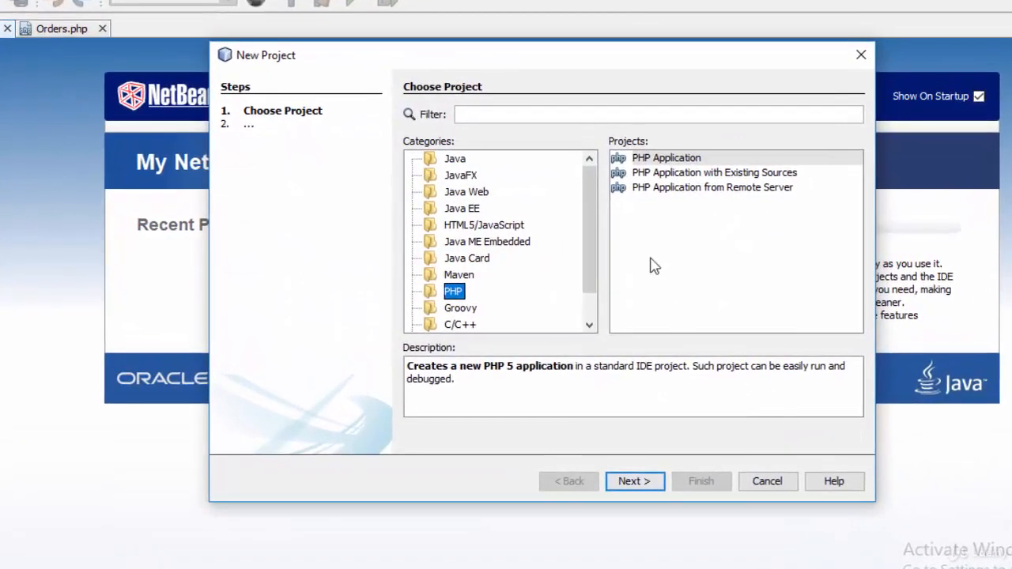
# Step: Choose a PHP Application project and name it SalesWeb
pyautogui.click(667, 158)
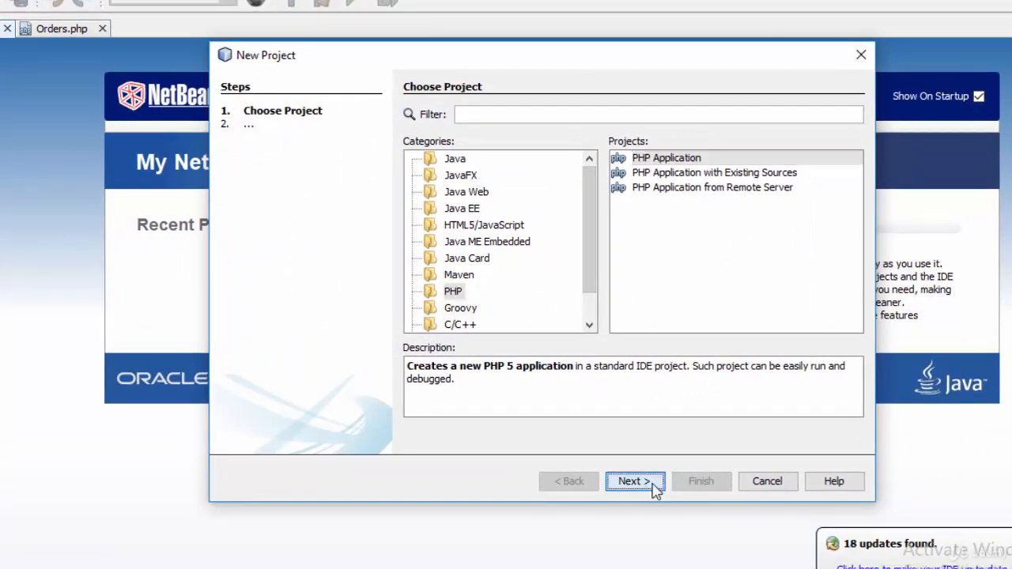
pyautogui.click(634, 480)
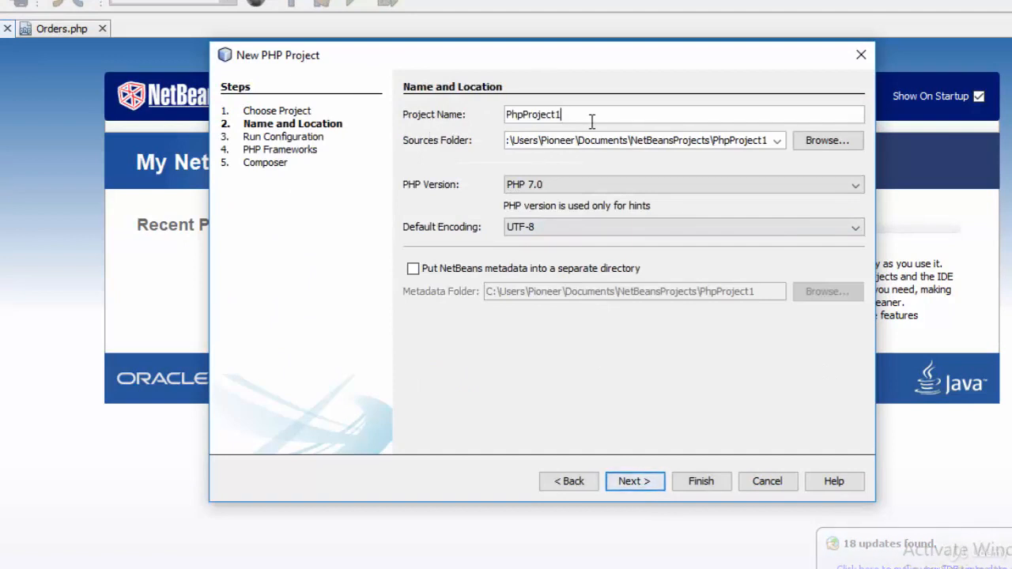
pyautogui.press('BackSpace')
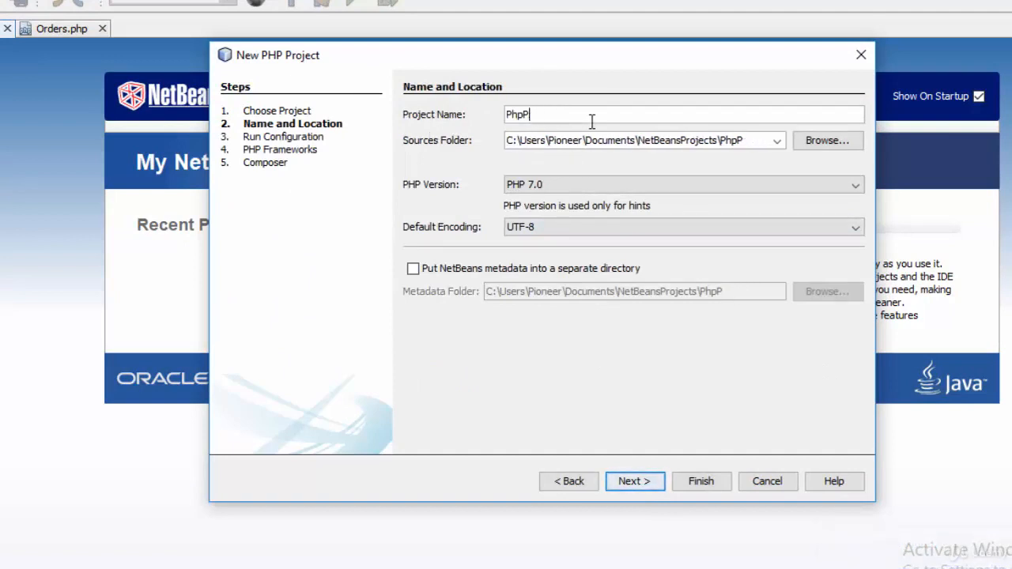
pyautogui.write('Sa')
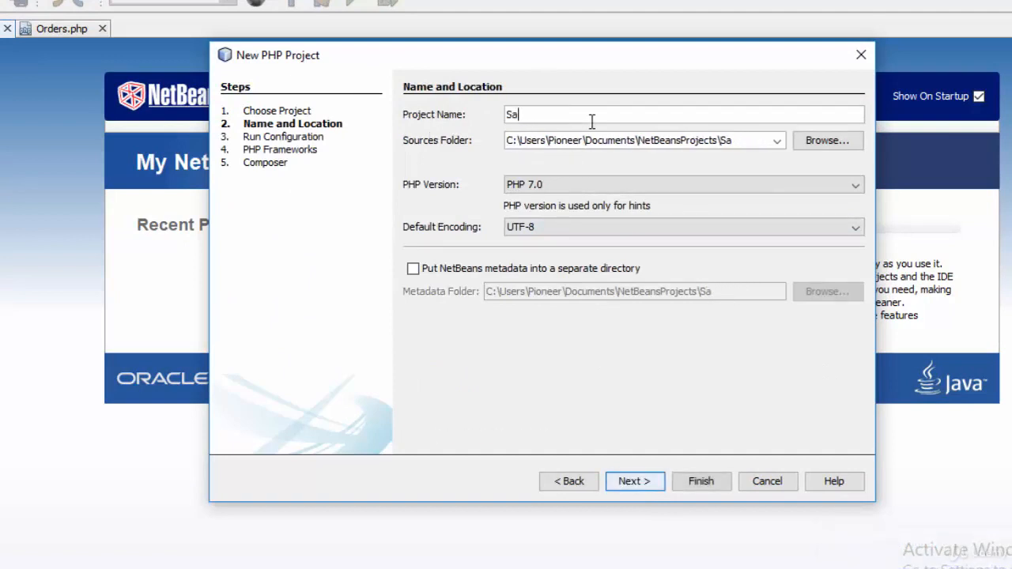
pyautogui.write('lesWe')
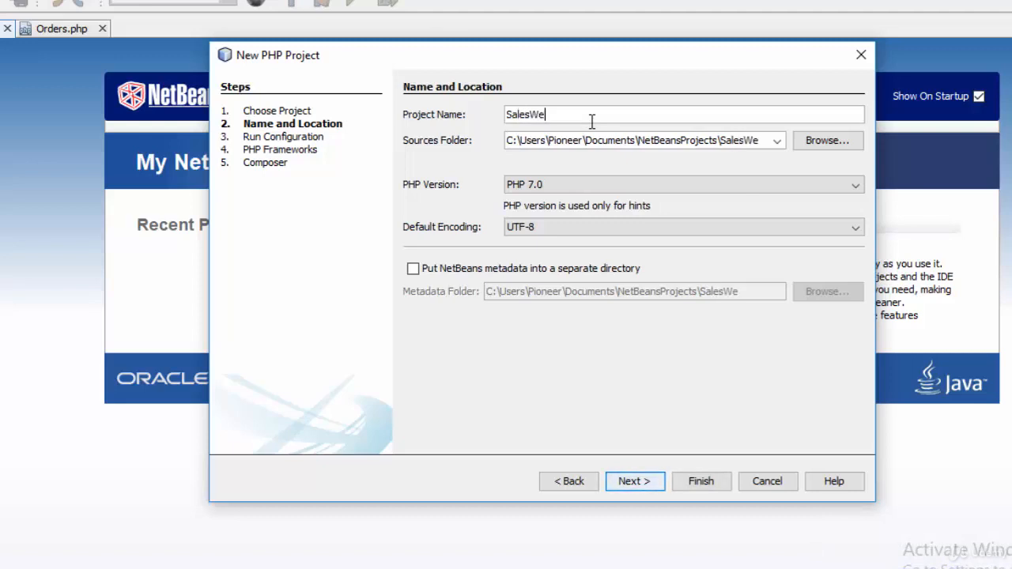
pyautogui.write('b')
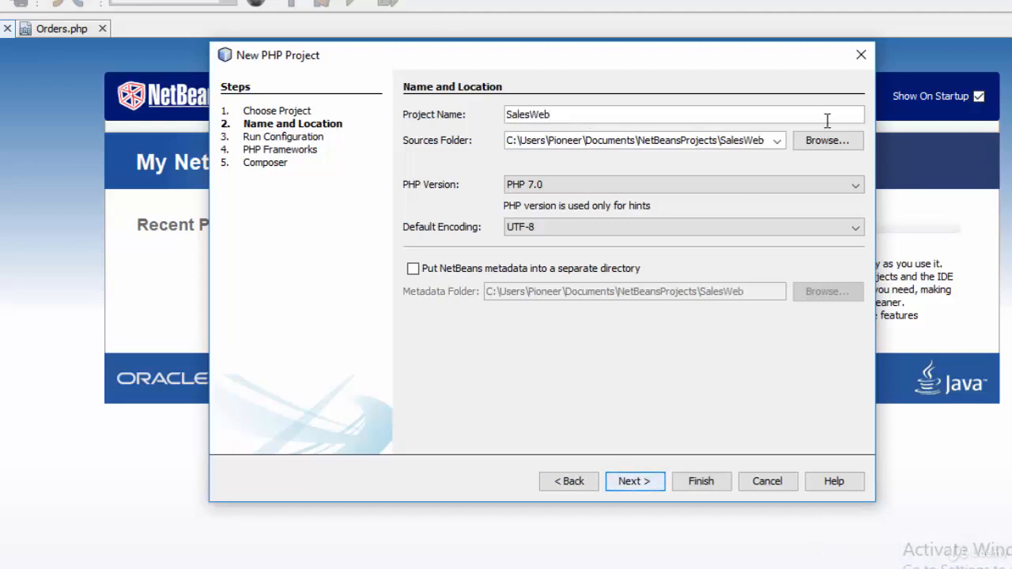
# Step: Set the sources folder to C:\wamp64\www\SalesWeb and finish creating the project
pyautogui.click(827, 139)
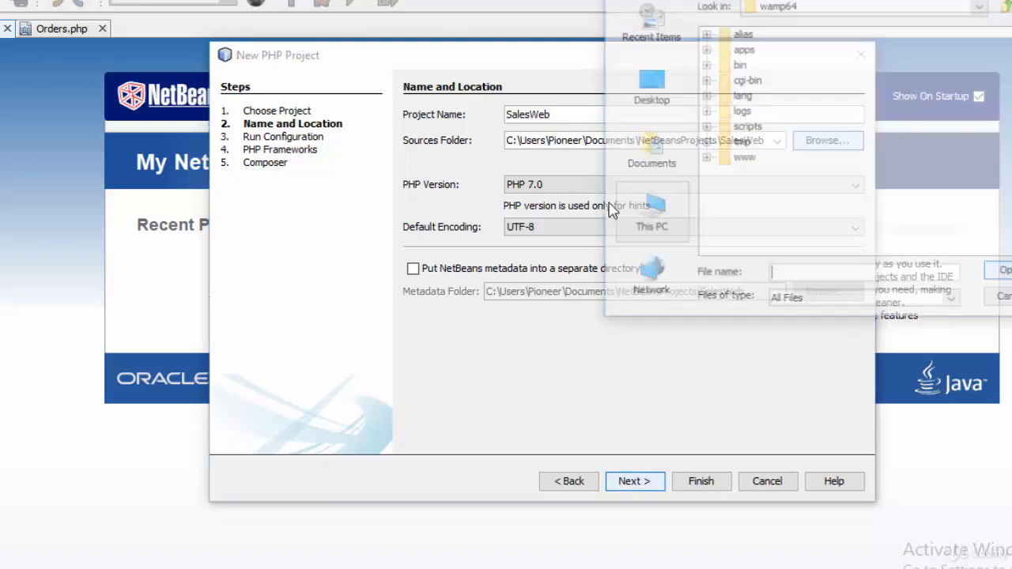
pyautogui.click(743, 158)
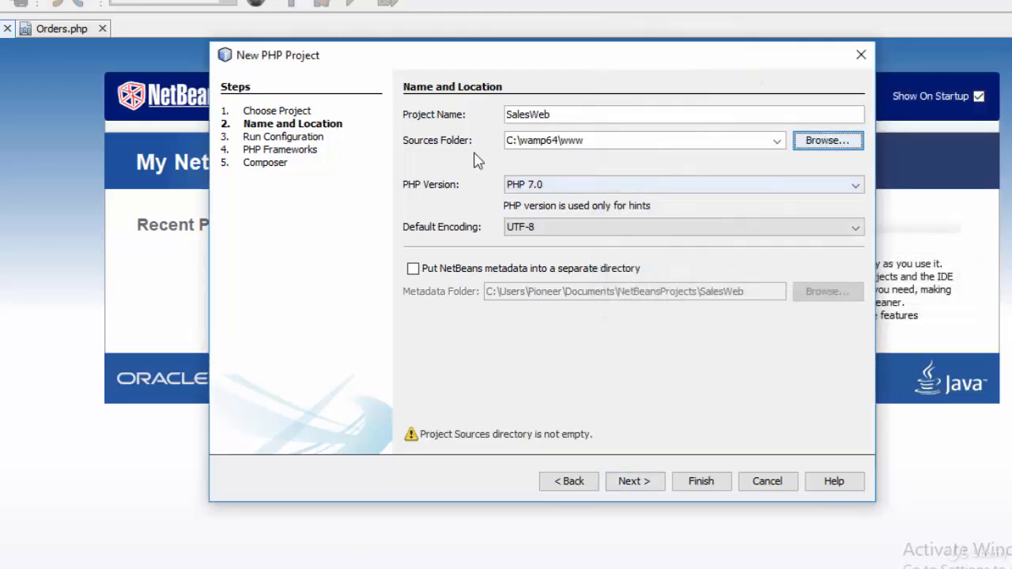
pyautogui.click(604, 141)
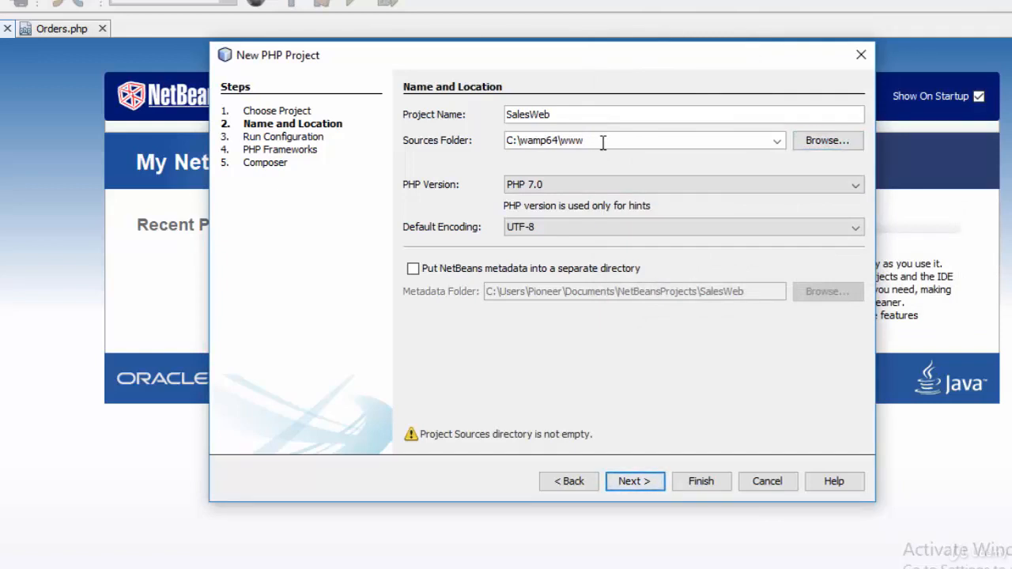
pyautogui.write('\\Sales')
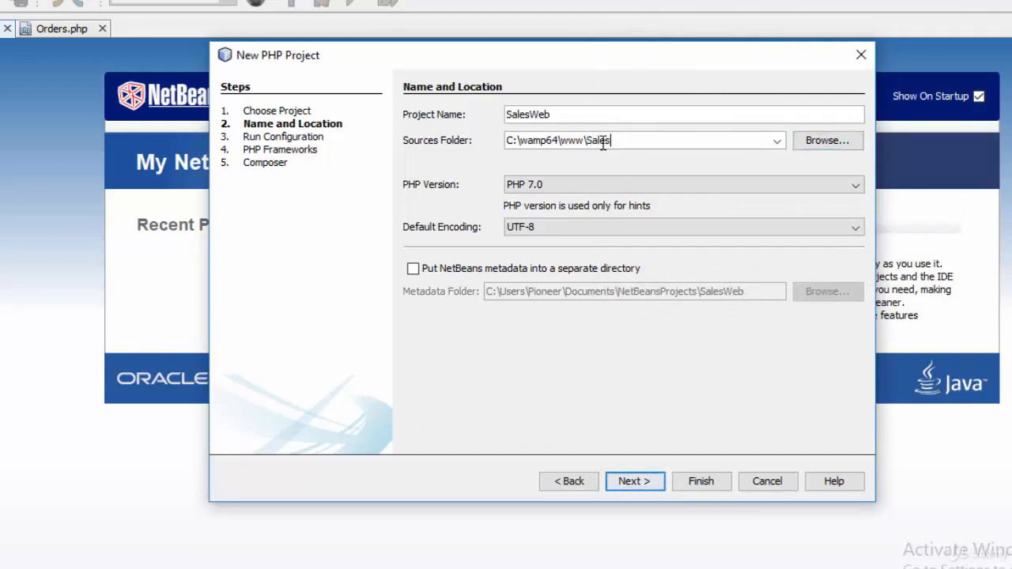
pyautogui.write('Web')
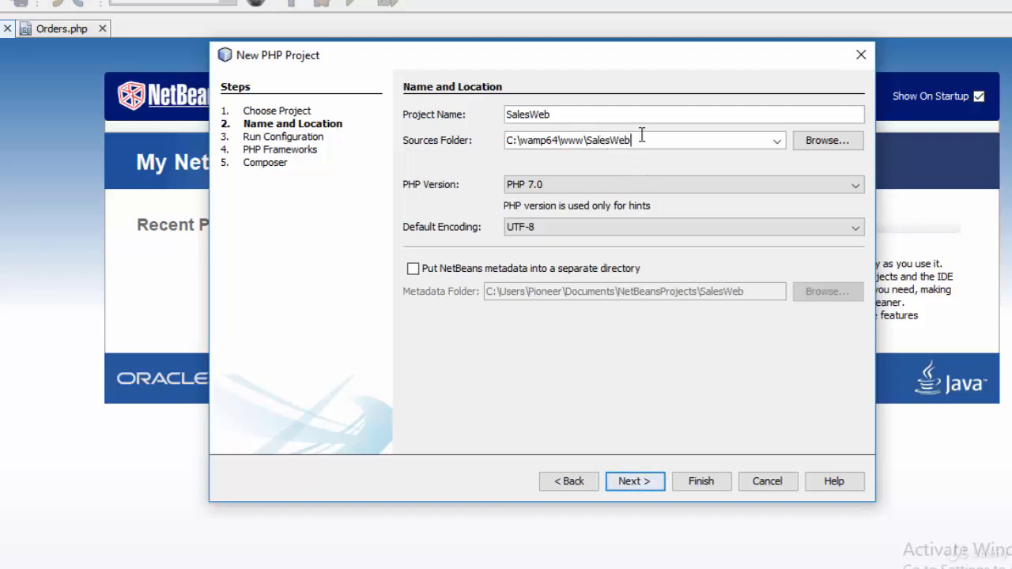
pyautogui.click(700, 481)
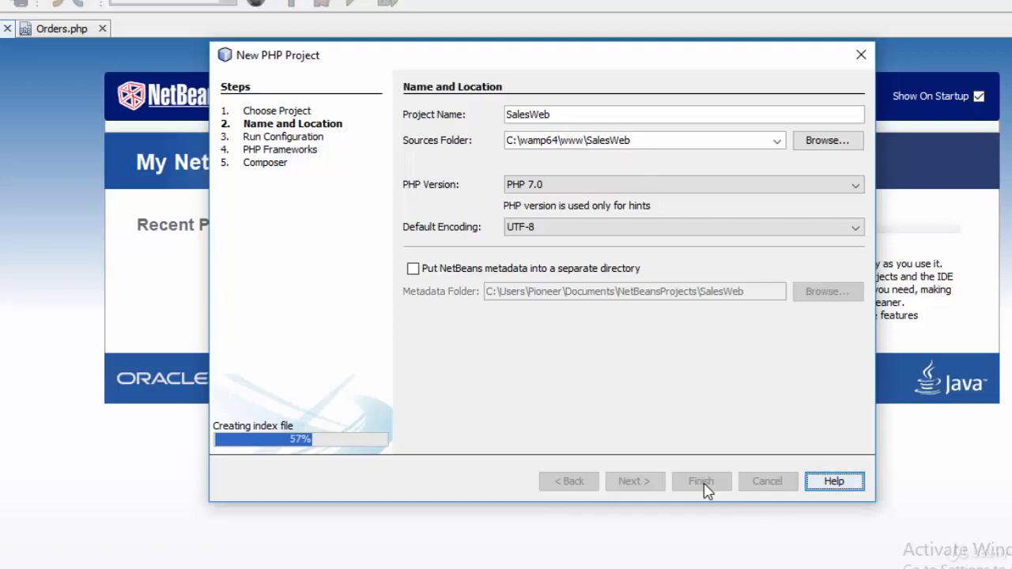
# Step: Minimize the NetBeans window so the desktop is visible
pyautogui.click(701, 481)
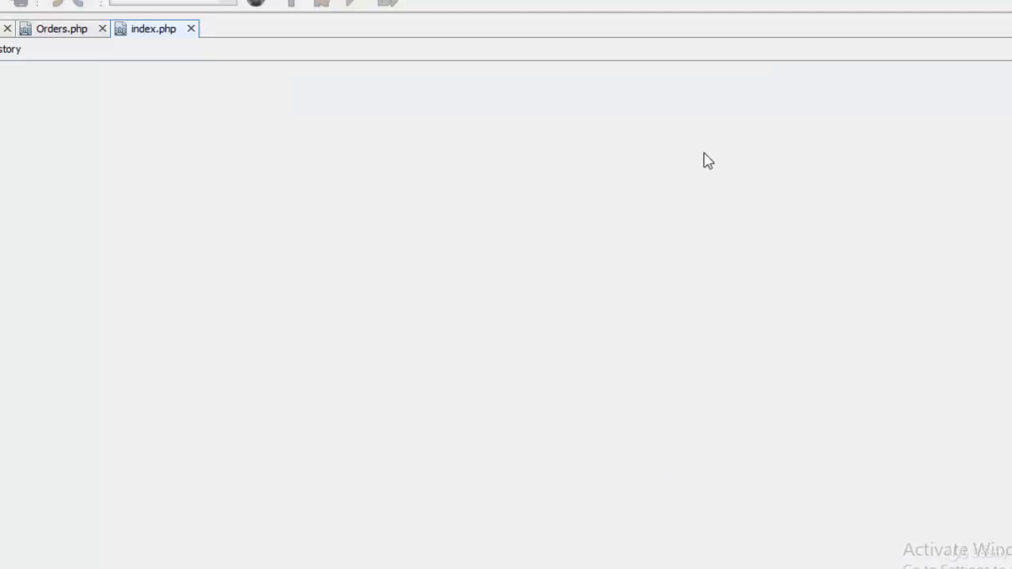
pyautogui.click(904, 35)
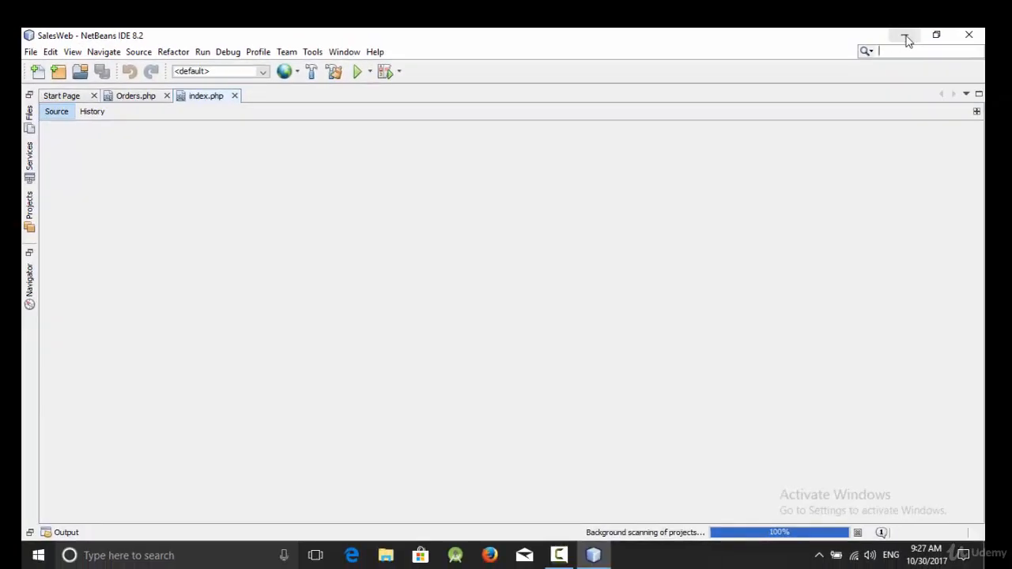
pyautogui.moveTo(906, 35)
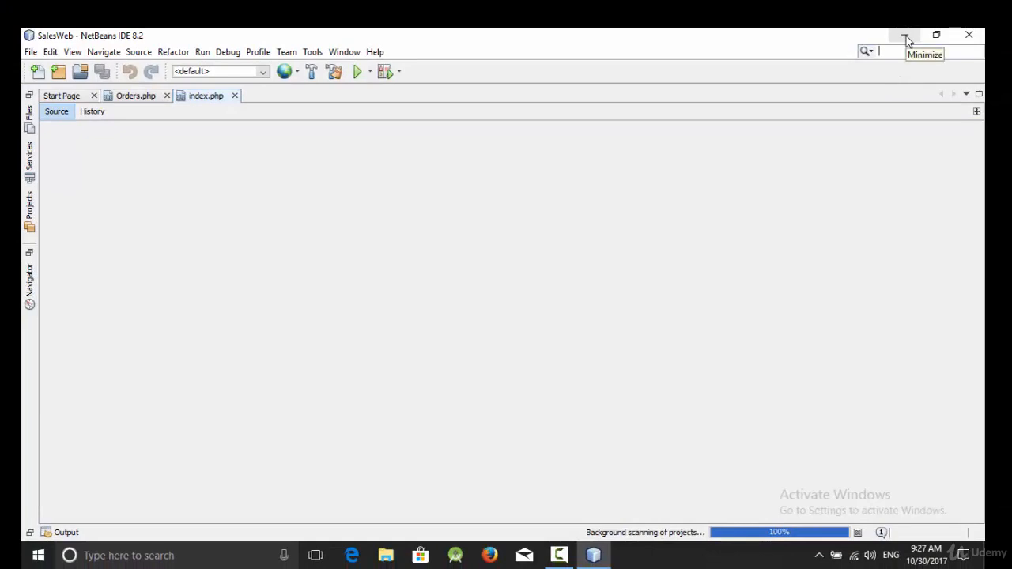
pyautogui.click(905, 34)
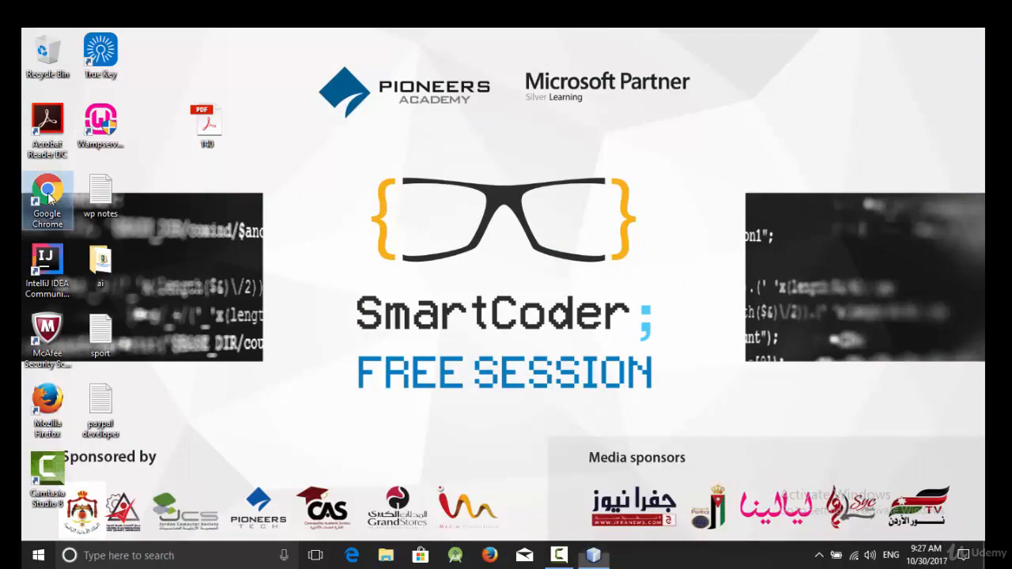
# Step: Launch Chrome, browse to localhost and follow the phpmyadmin link on the WampServer homepage
pyautogui.doubleClick(48, 199)
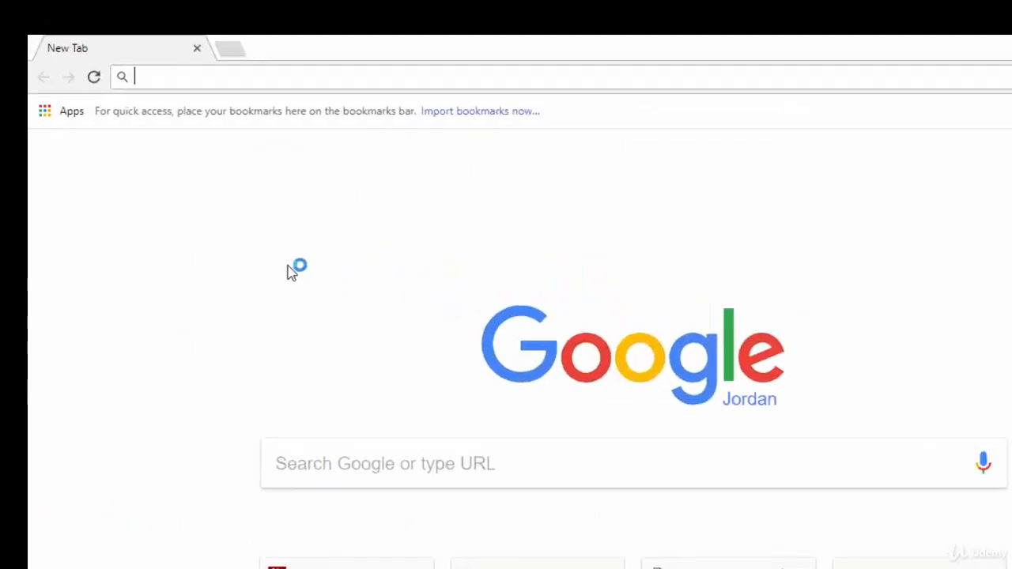
pyautogui.write('localhost')
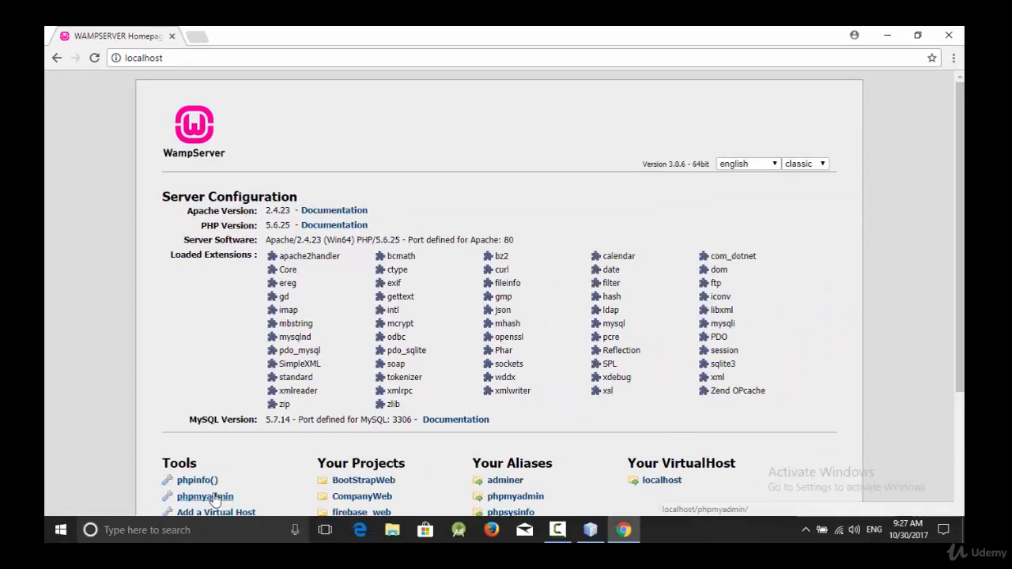
pyautogui.click(206, 497)
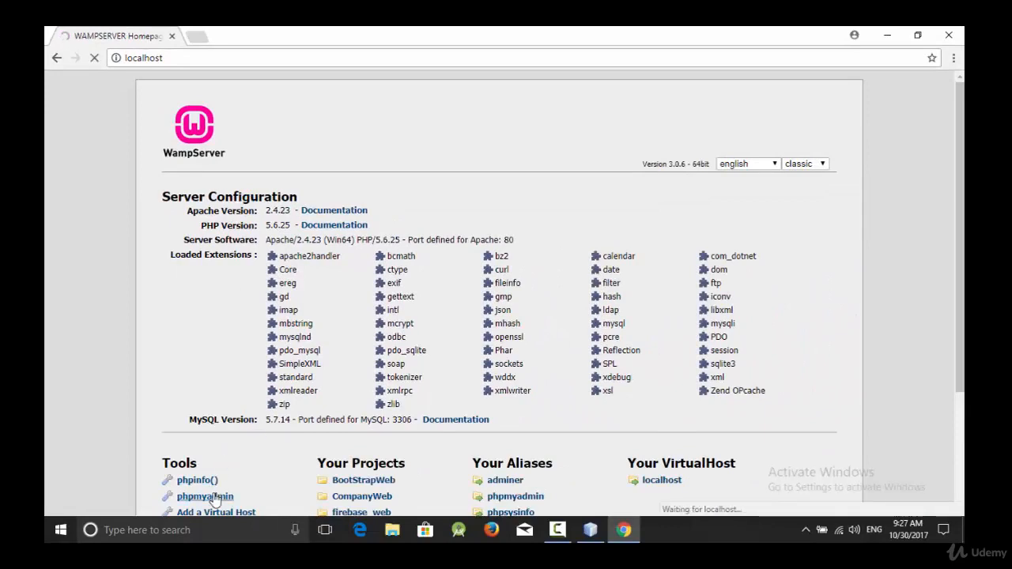
pyautogui.click(205, 496)
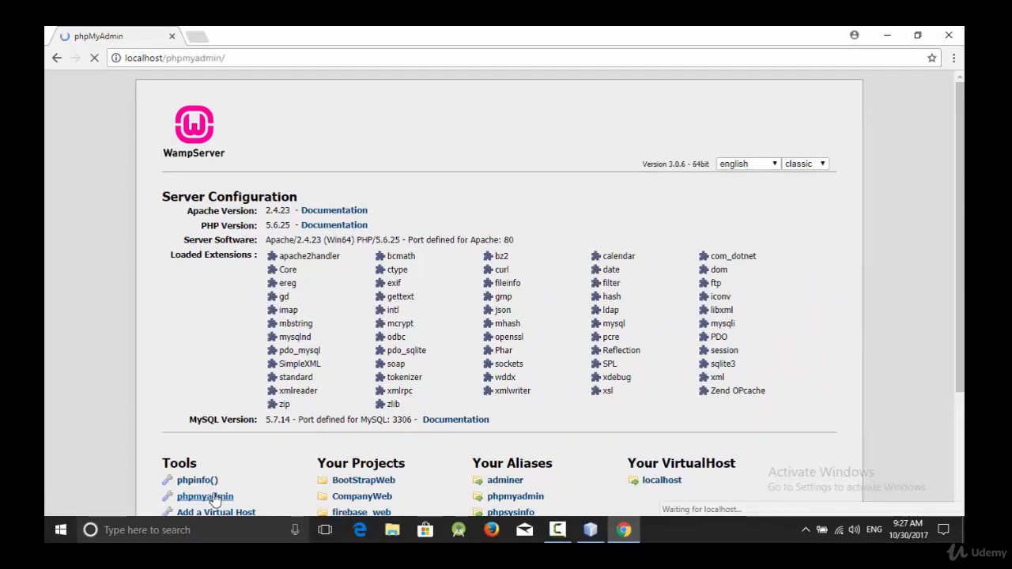
pyautogui.click(206, 497)
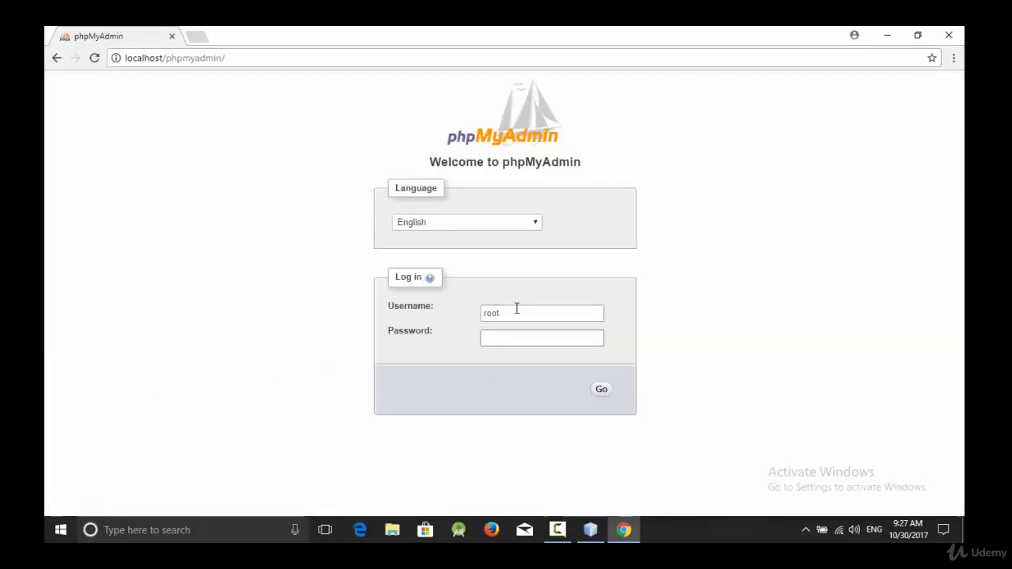
# Step: Log in to phpMyAdmin as root to reach the server overview page
pyautogui.click(540, 338)
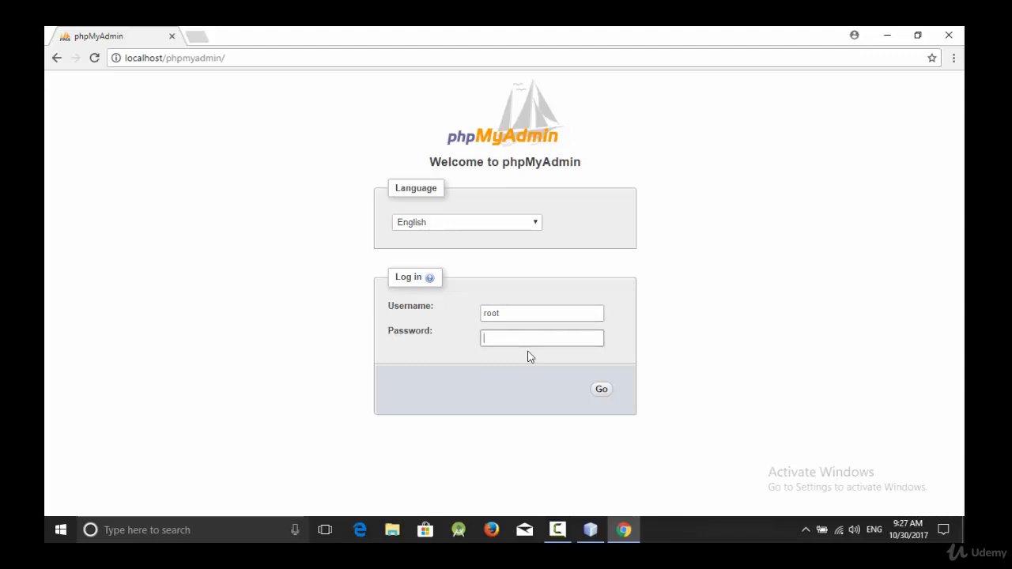
pyautogui.click(601, 389)
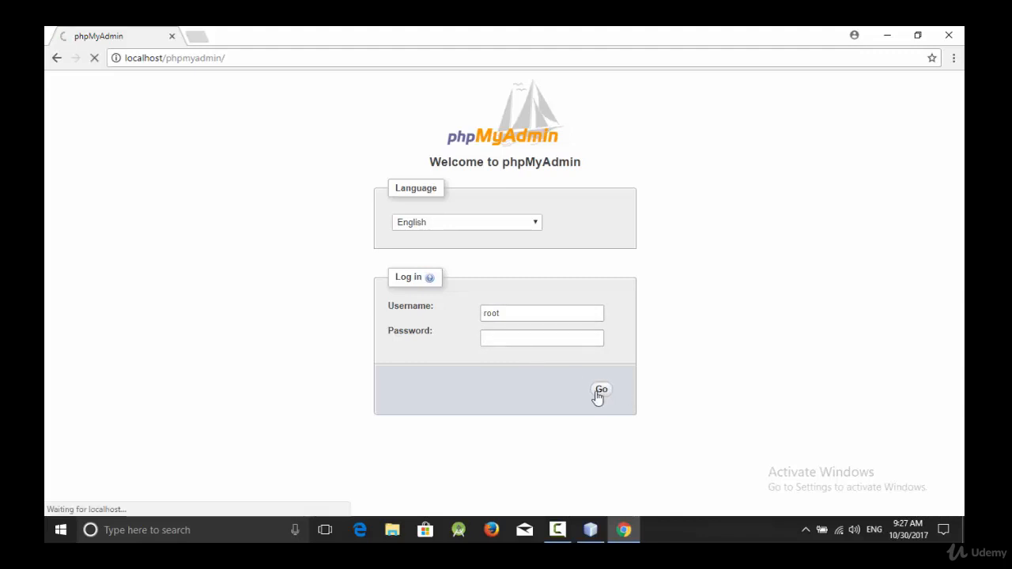
pyautogui.click(601, 389)
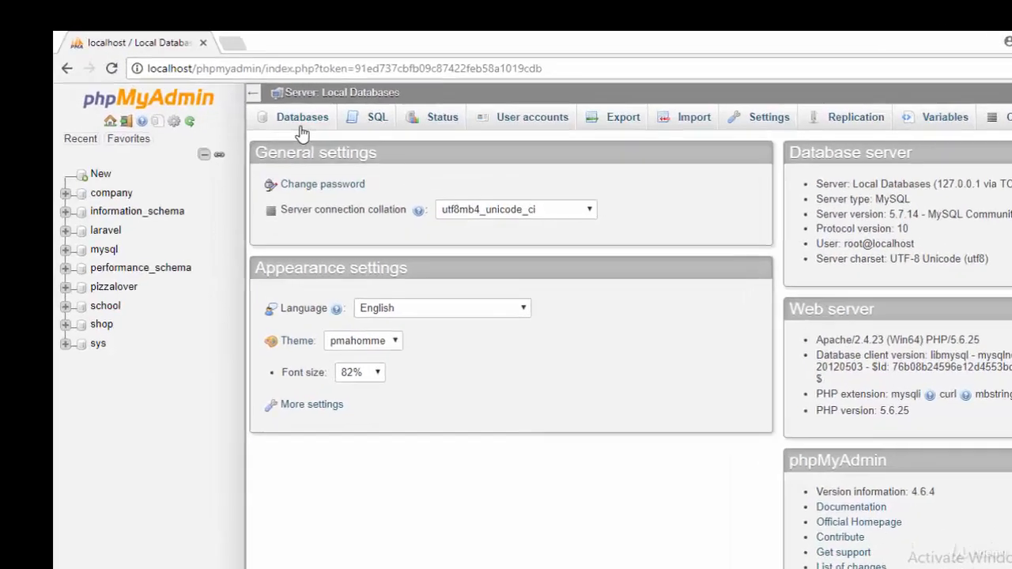
# Step: Create an empty database named SalesWeb from the Databases page
pyautogui.click(300, 117)
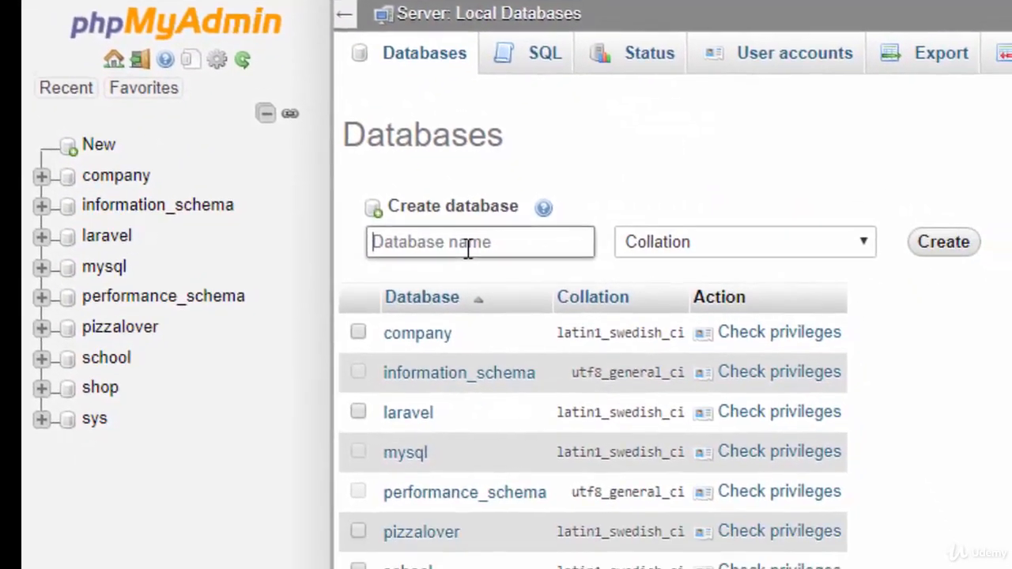
pyautogui.write('SalesW')
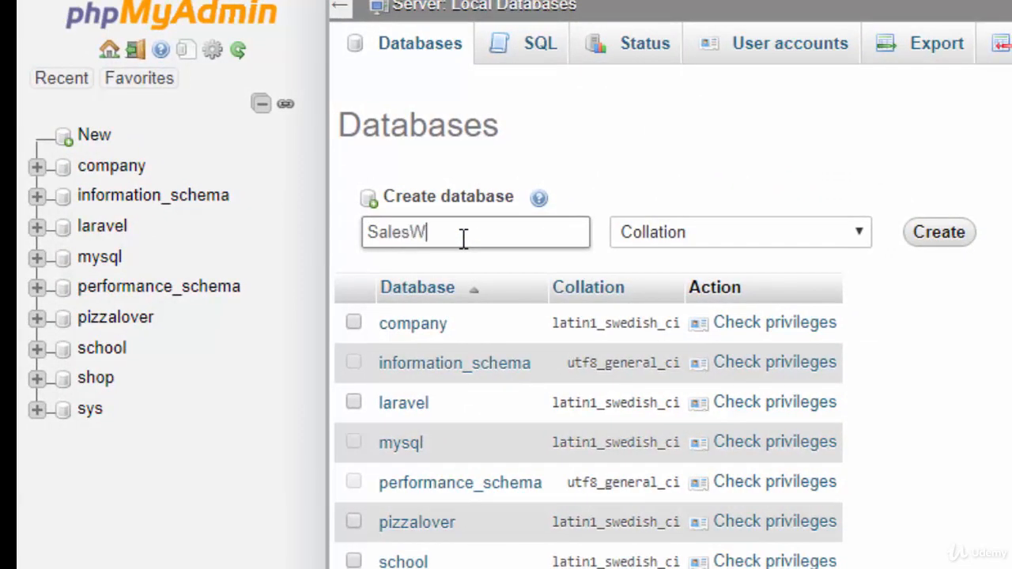
pyautogui.write('eb')
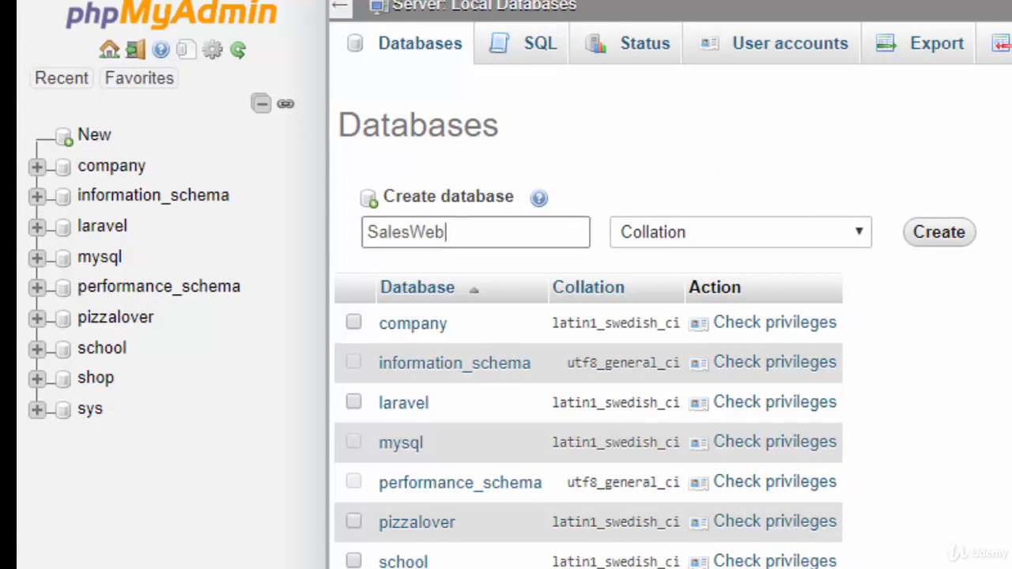
pyautogui.moveTo(939, 237)
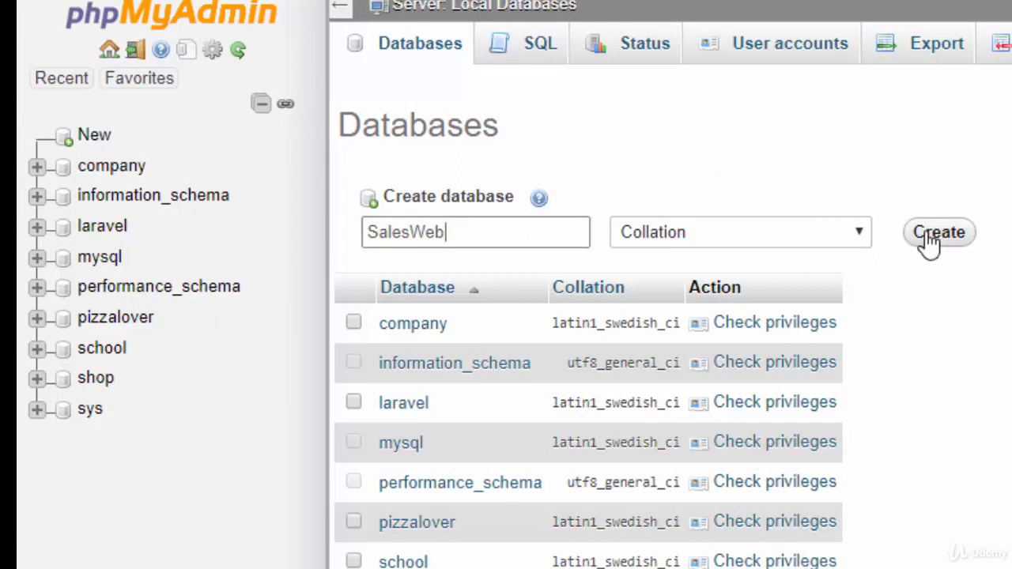
pyautogui.click(940, 231)
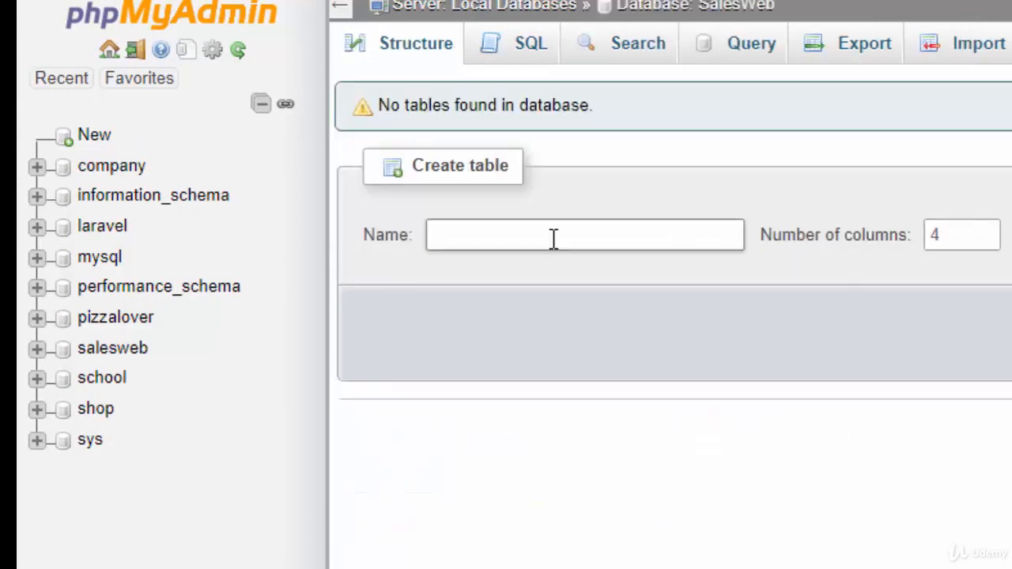
# Step: Start a table named users with 4 columns in the SalesWeb database
pyautogui.write('u')
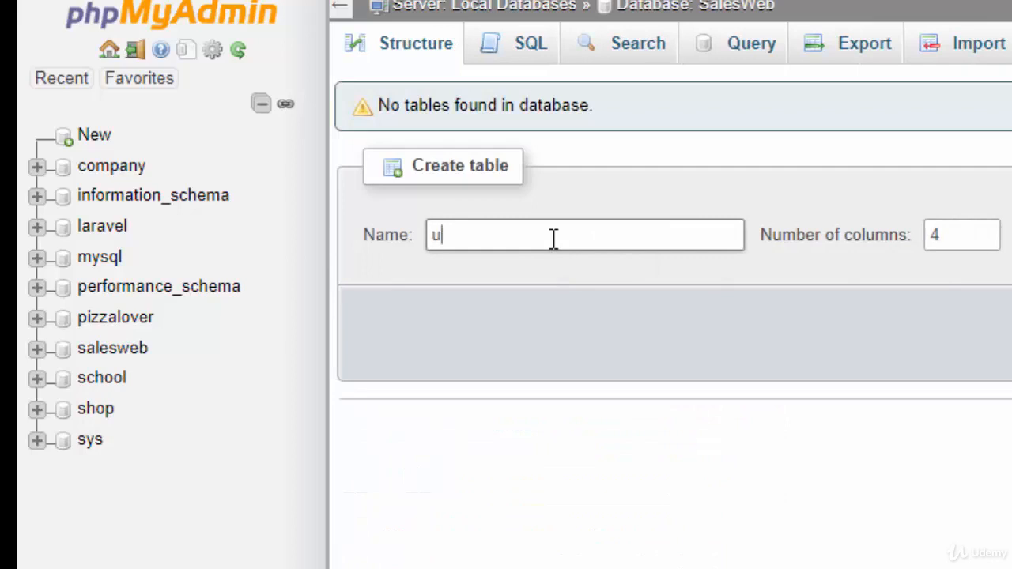
pyautogui.write('sers')
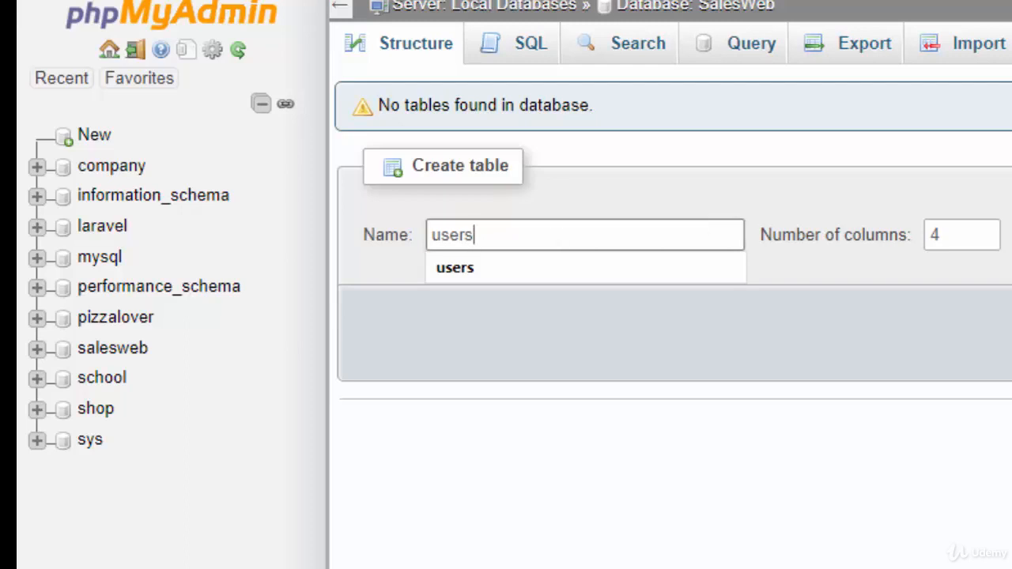
pyautogui.click(459, 166)
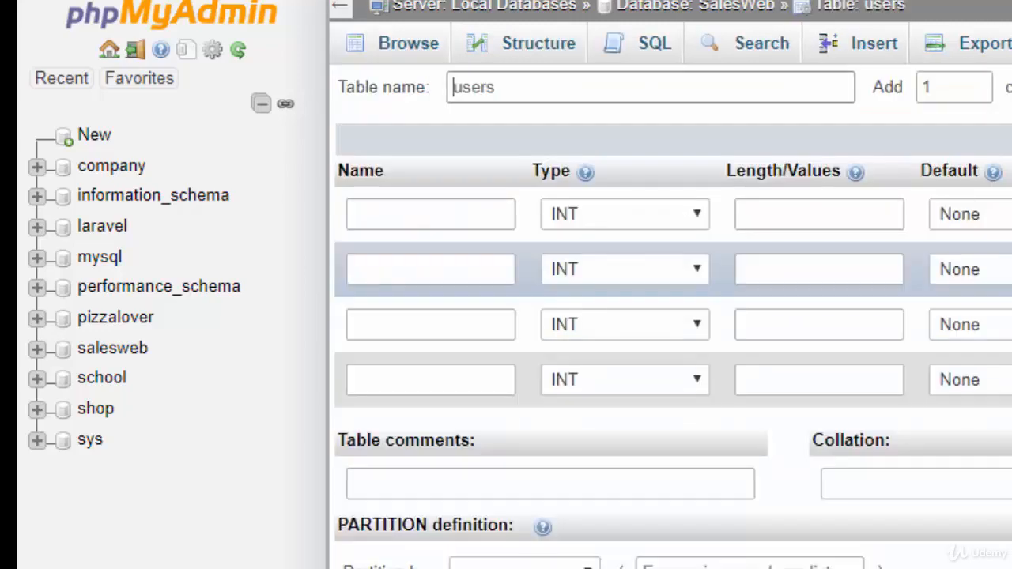
# Step: Name the four columns mobile, password, name and address
pyautogui.click(430, 214)
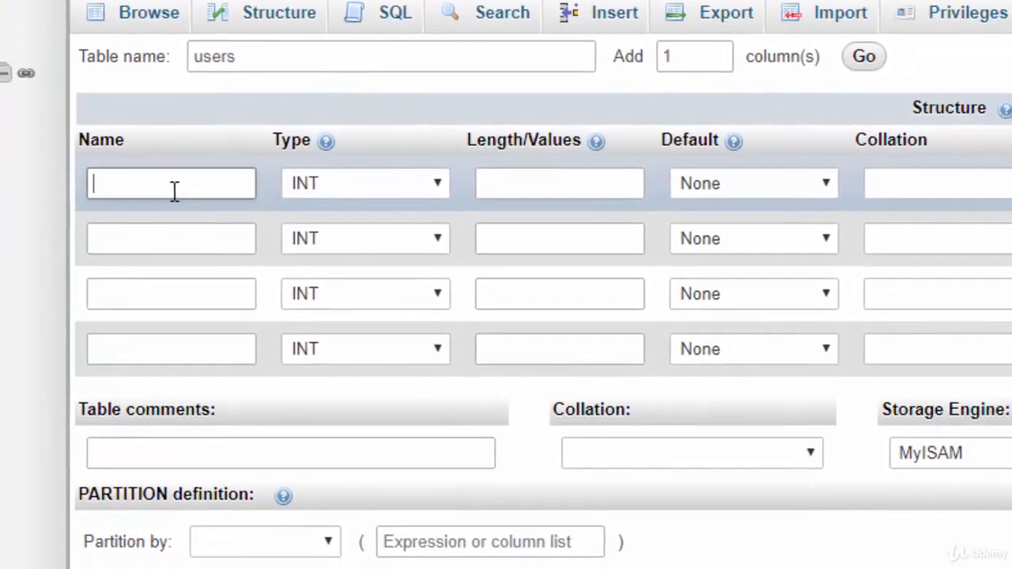
pyautogui.write('mobiel')
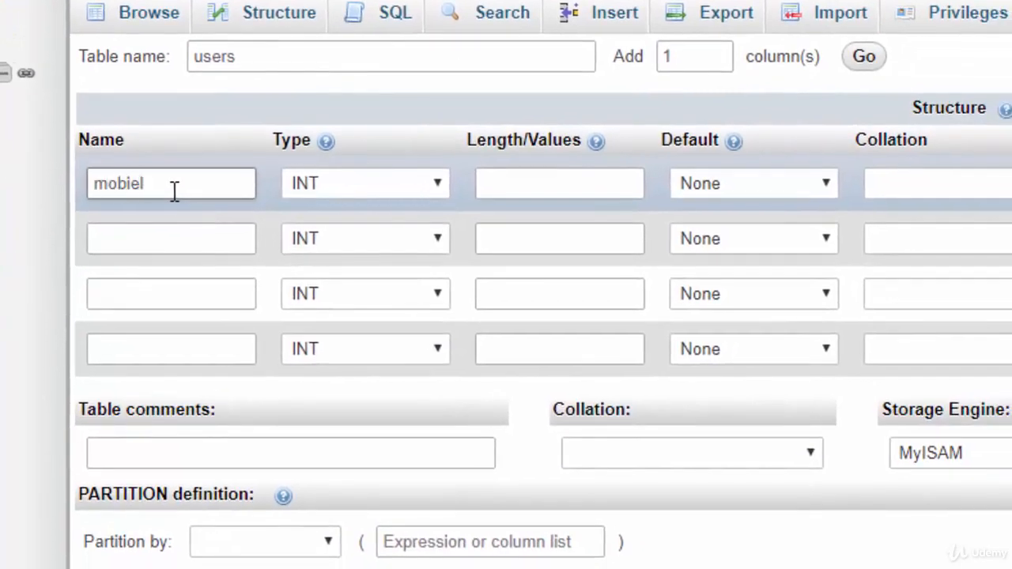
pyautogui.press('Backspace')
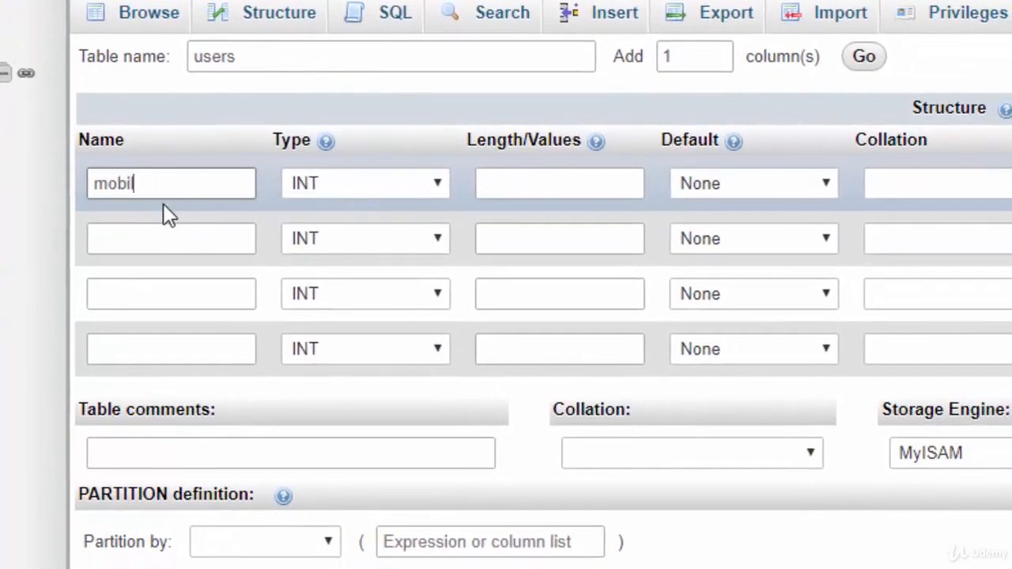
pyautogui.click(170, 237)
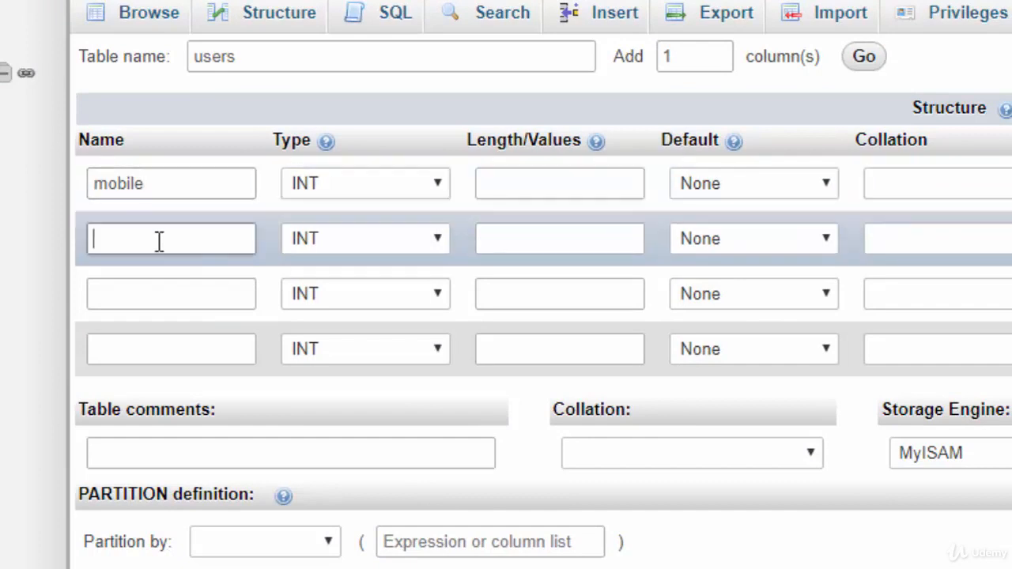
pyautogui.write('password')
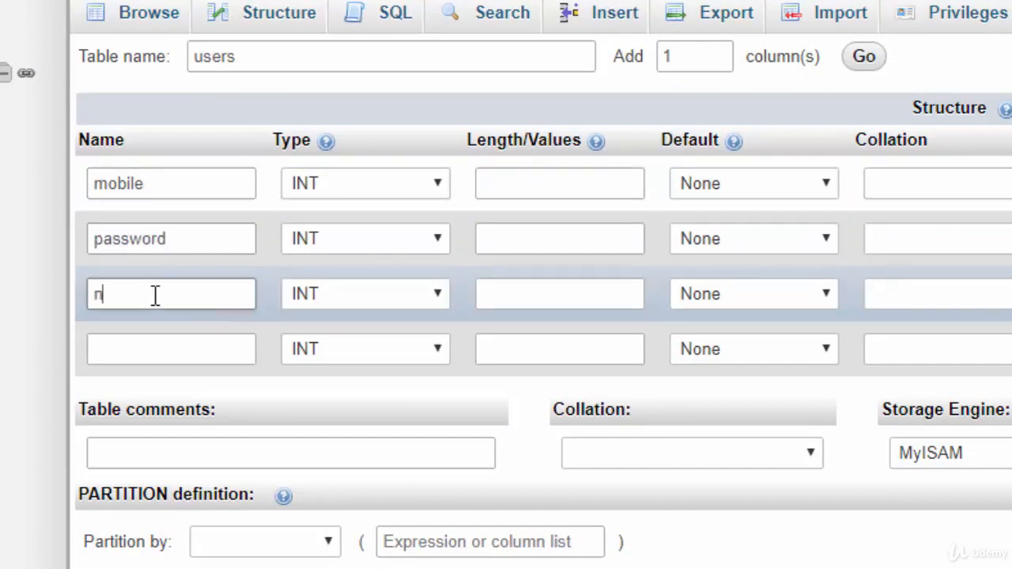
pyautogui.write('ame')
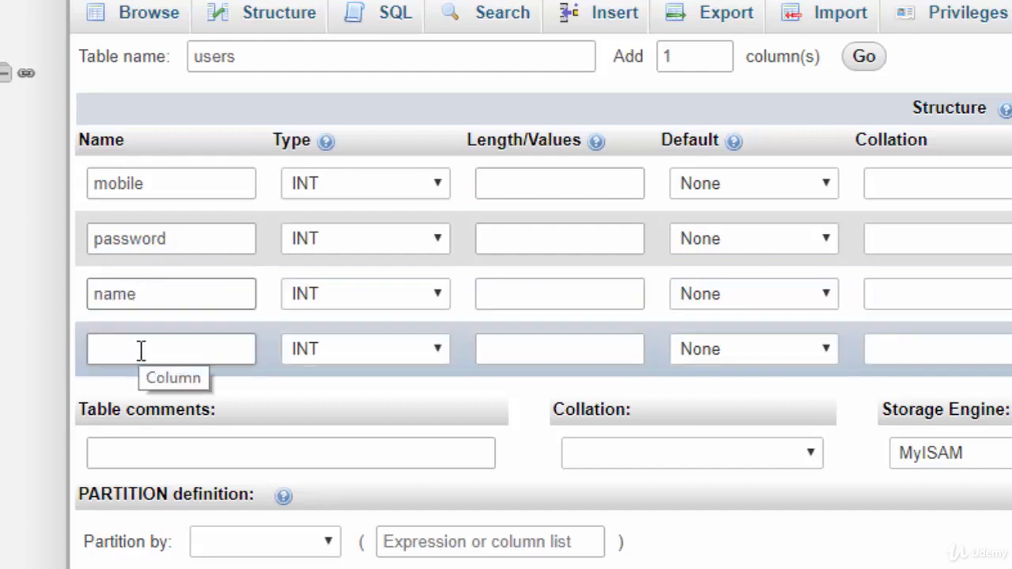
pyautogui.write('a')
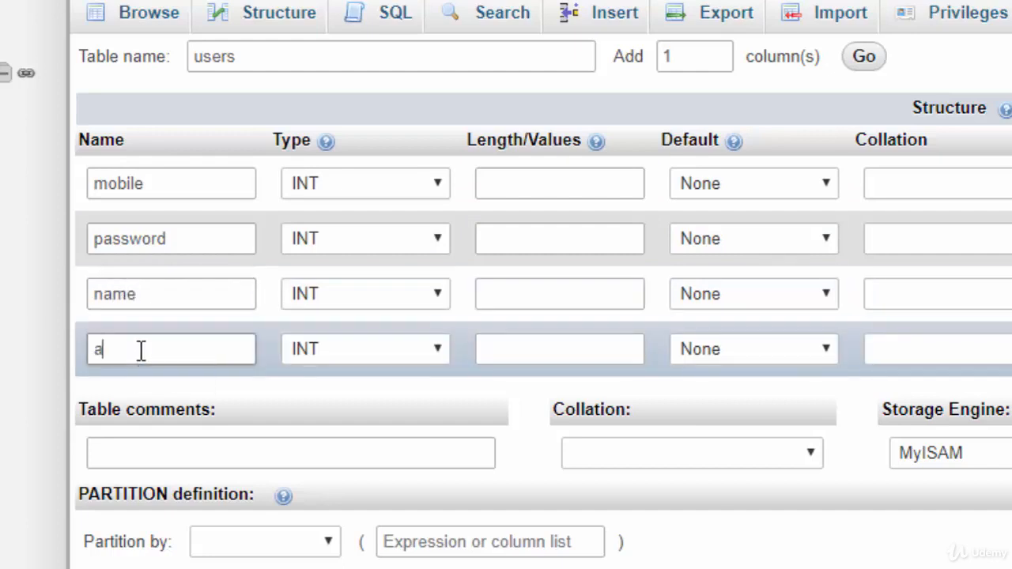
pyautogui.write('ddress')
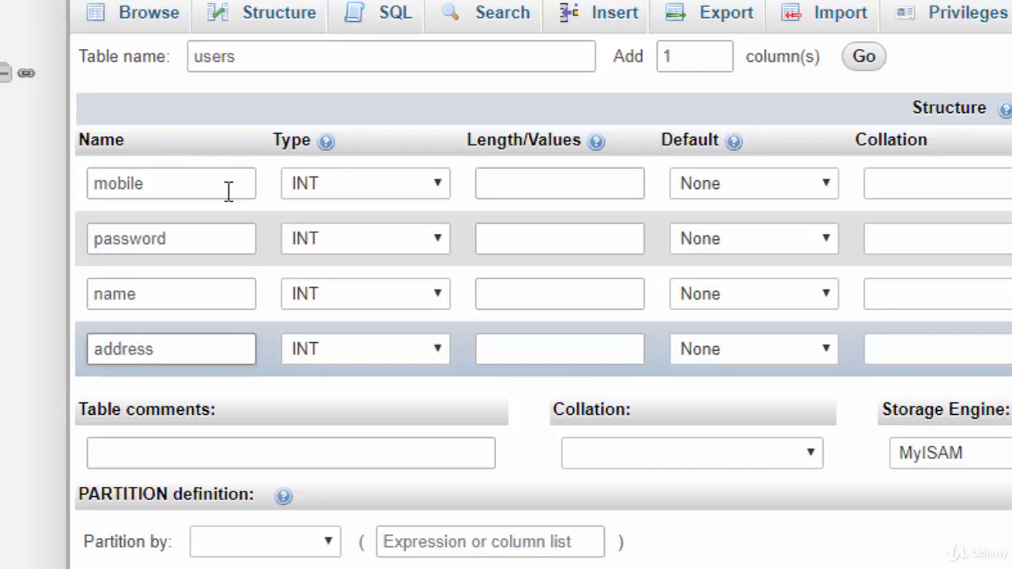
# Step: Make all four columns VARCHAR with lengths 15, 10, 30 and 100, and save the users table
pyautogui.click(363, 184)
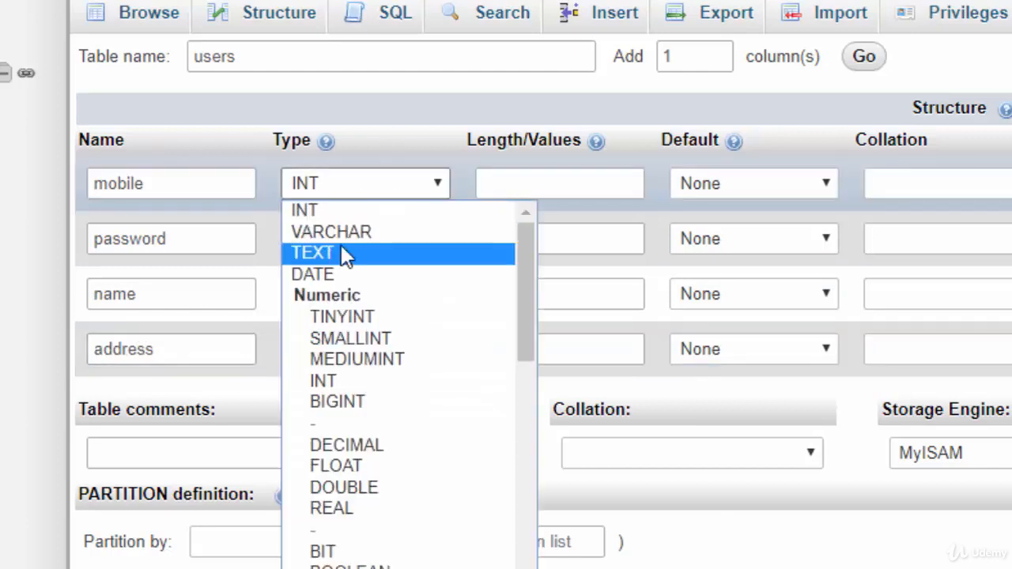
pyautogui.click(332, 230)
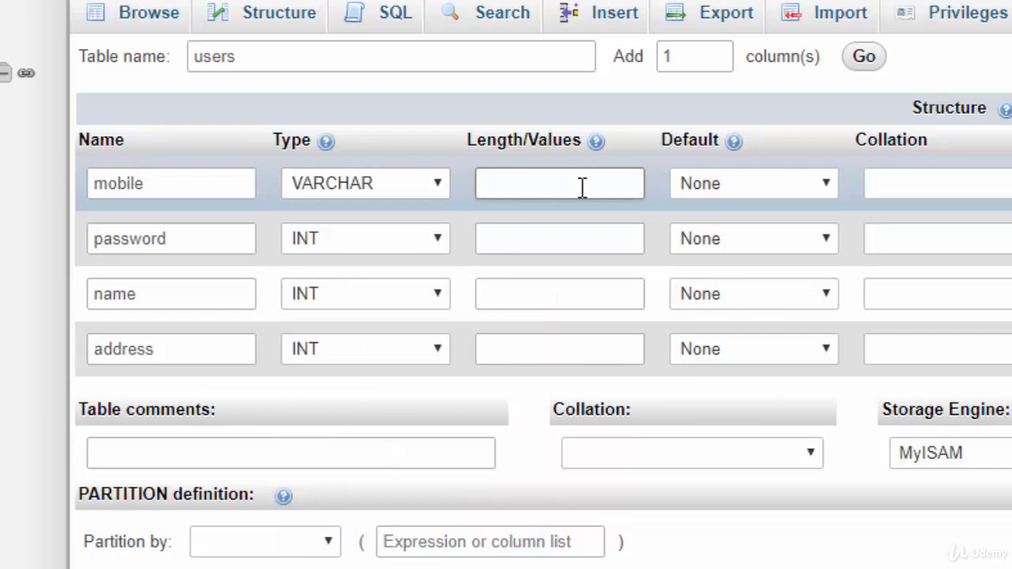
pyautogui.write('15')
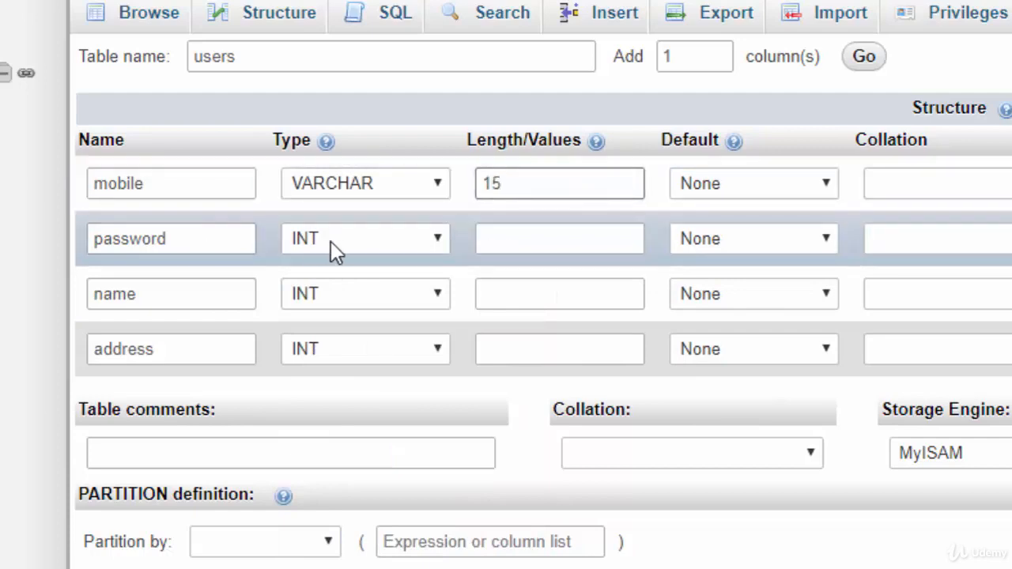
pyautogui.click(364, 237)
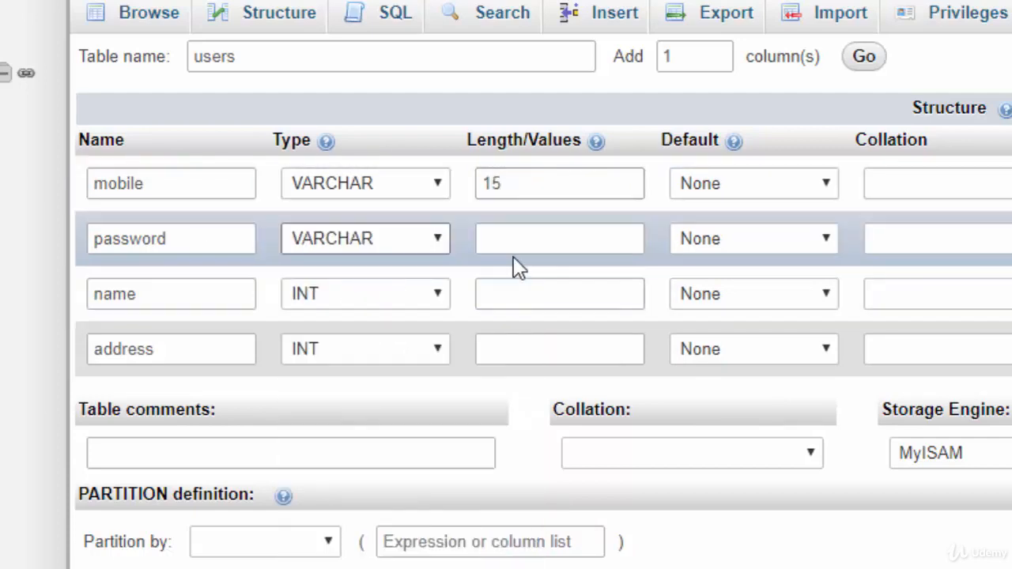
pyautogui.write('10')
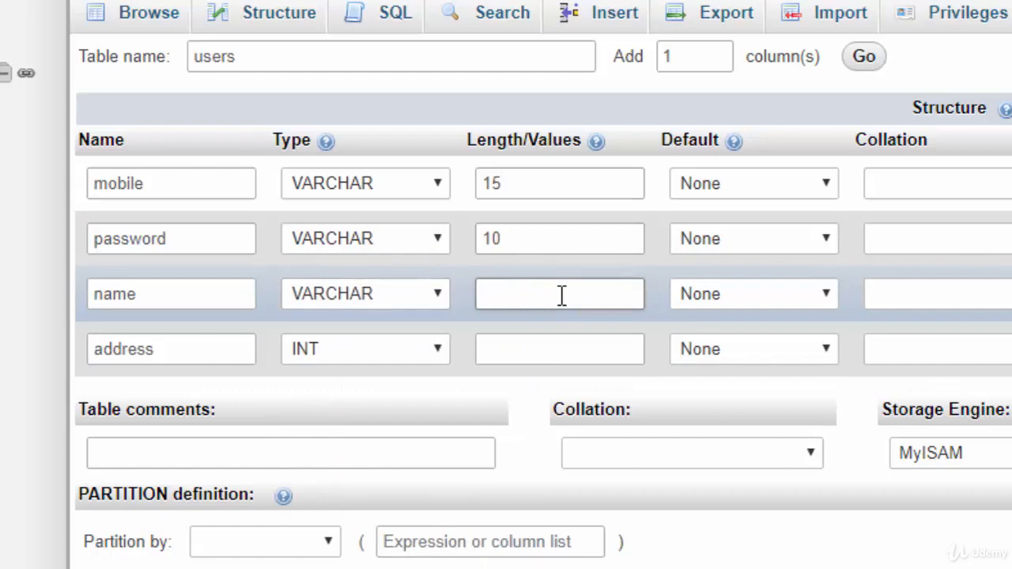
pyautogui.write('30')
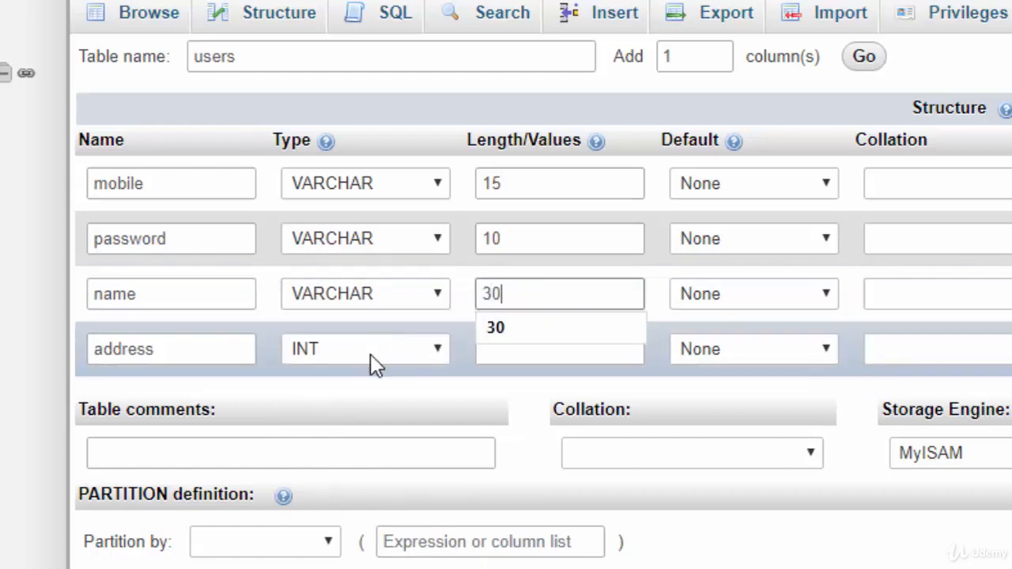
pyautogui.click(365, 349)
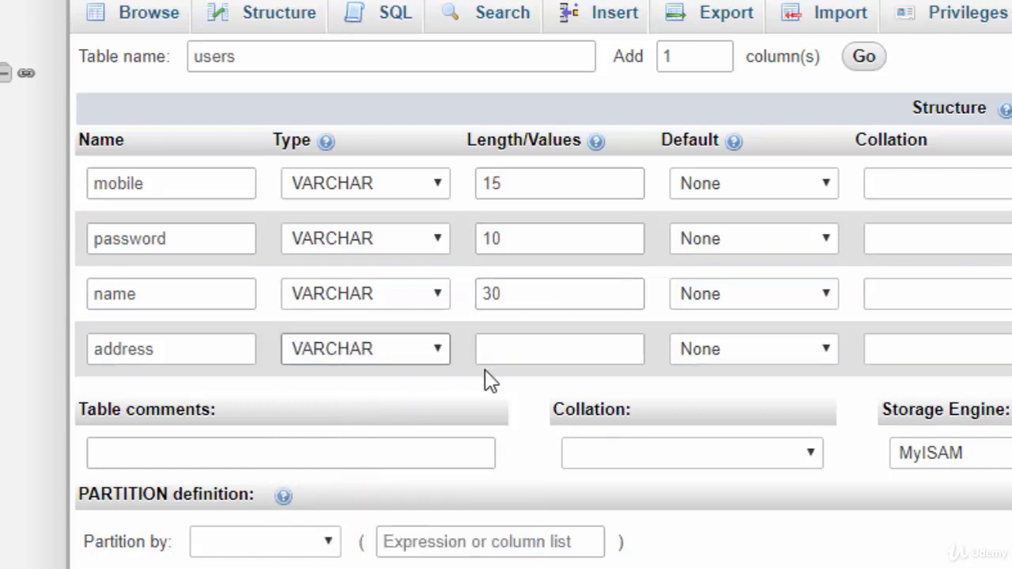
pyautogui.write('100')
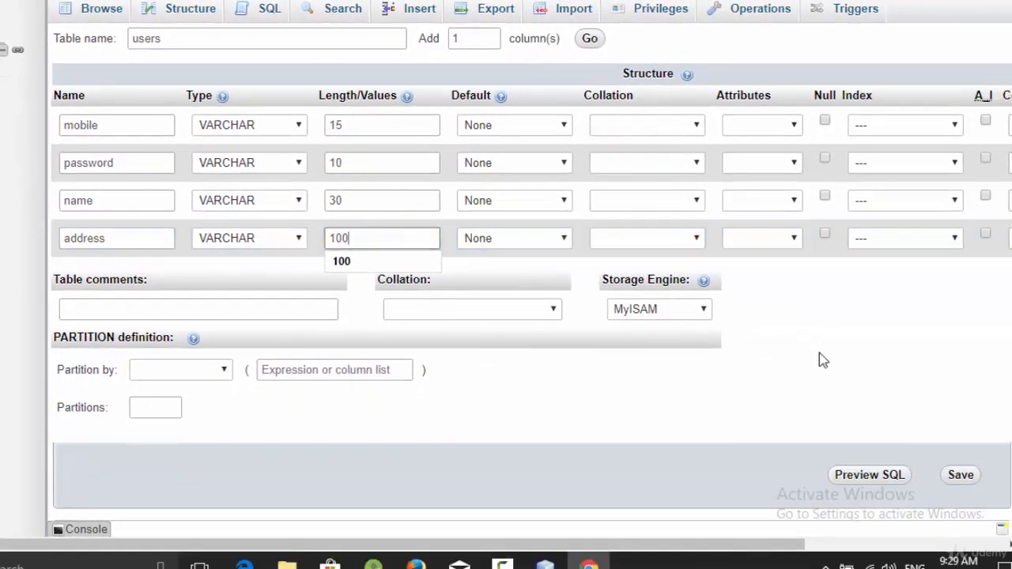
pyautogui.click(960, 475)
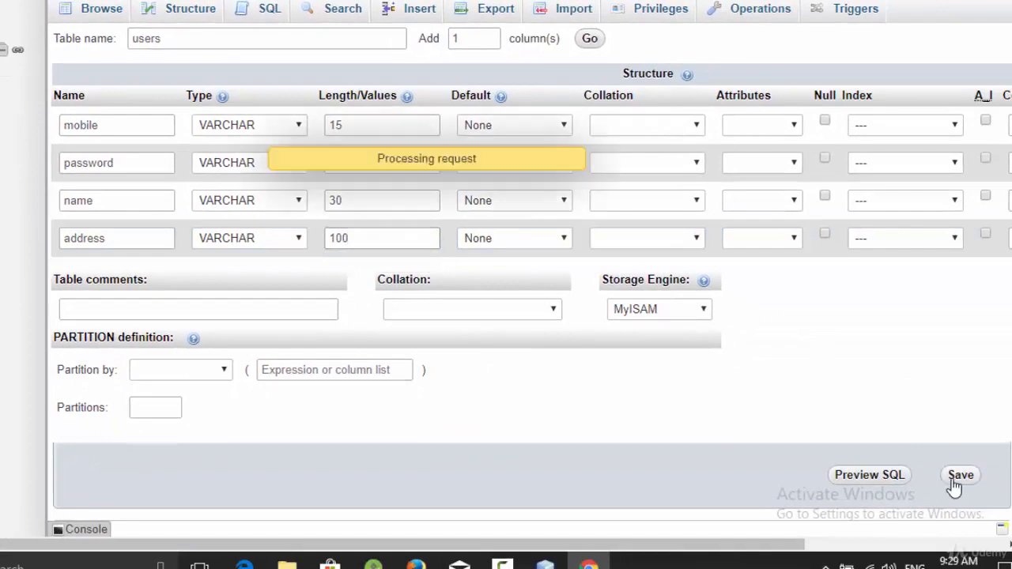
pyautogui.click(961, 474)
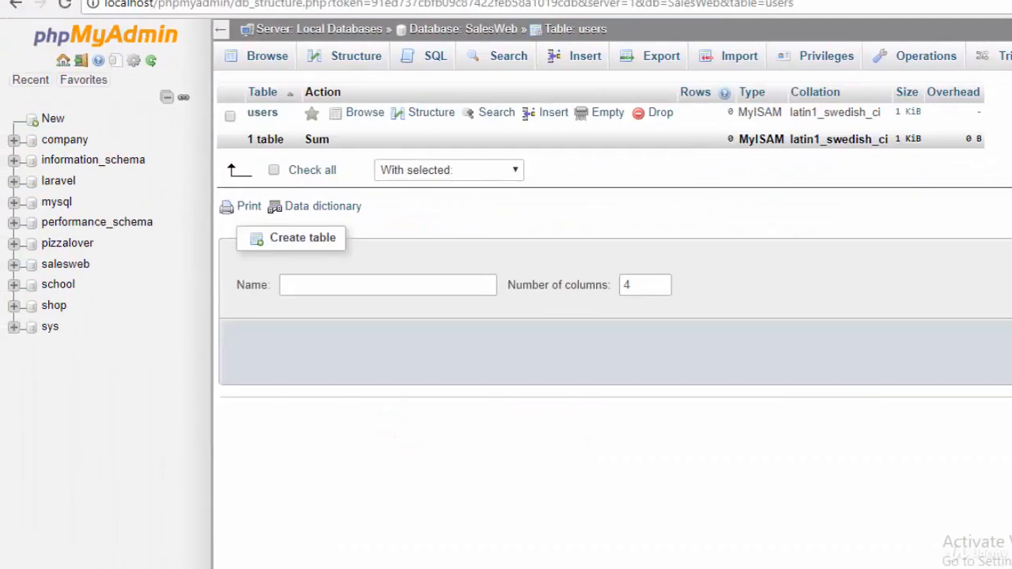
pyautogui.moveTo(620, 540)
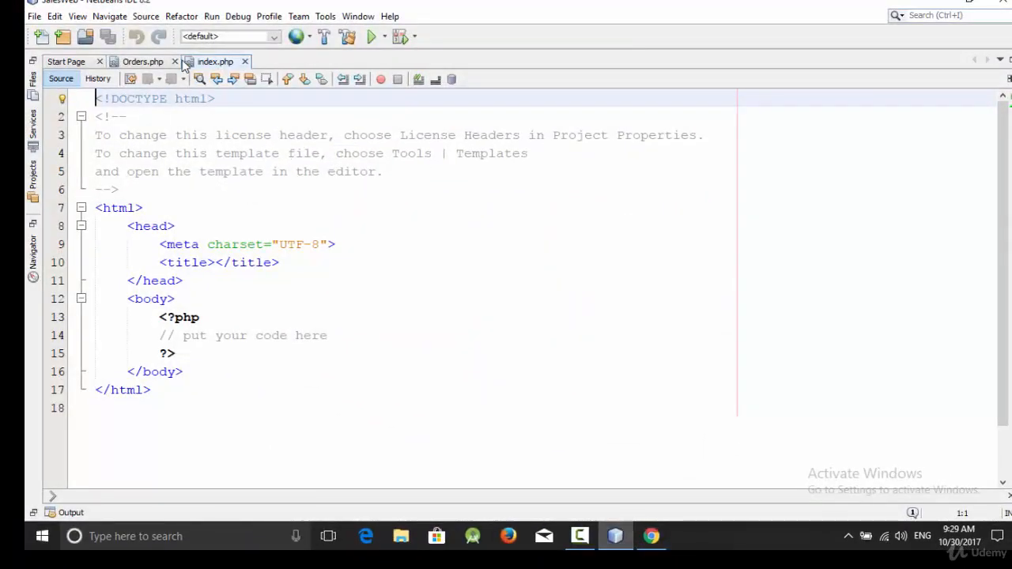
# Step: Collapse PizzaLover in the Projects list and bring up actions for the SalesWeb project
pyautogui.click(174, 61)
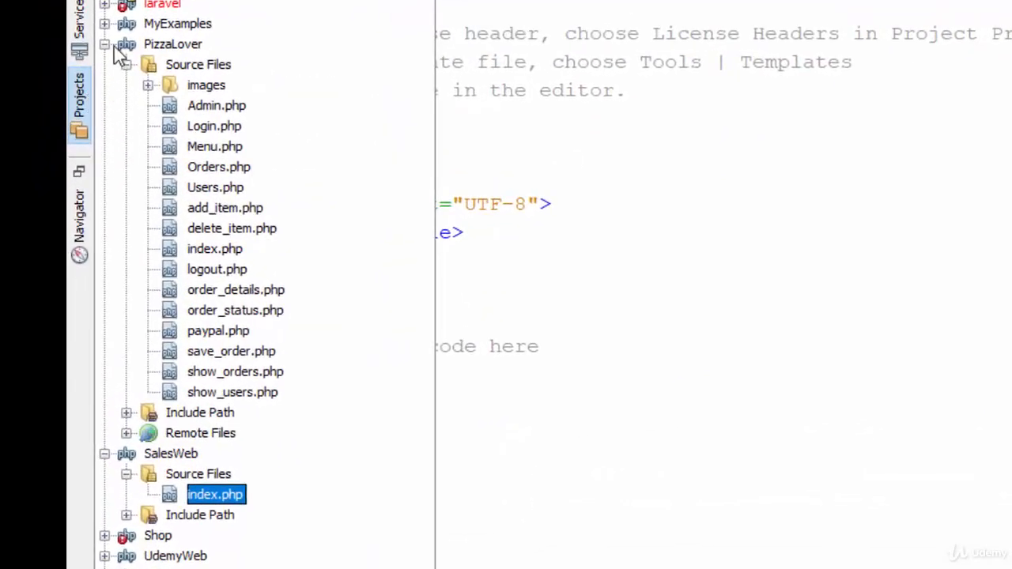
pyautogui.click(105, 45)
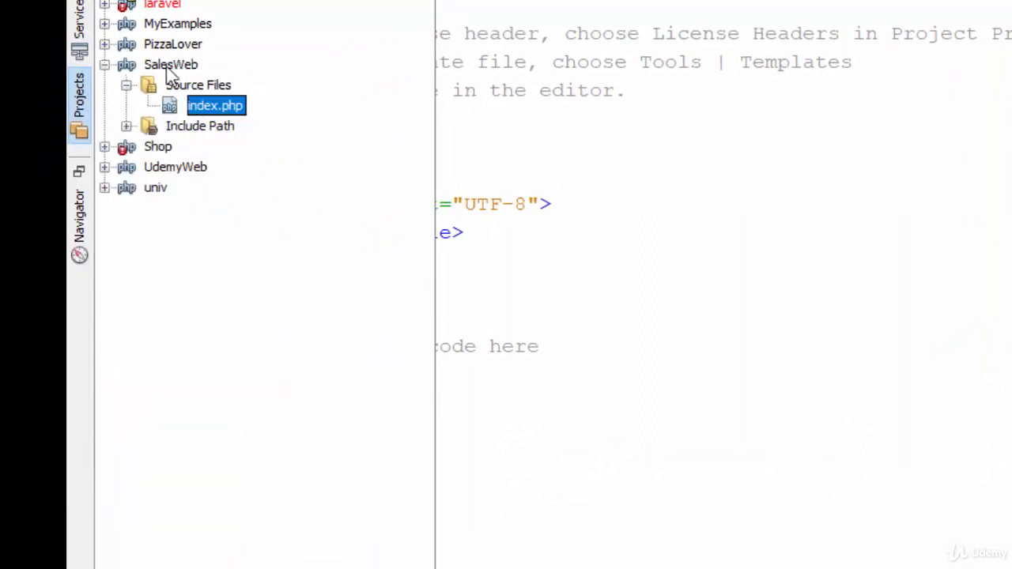
pyautogui.click(171, 64)
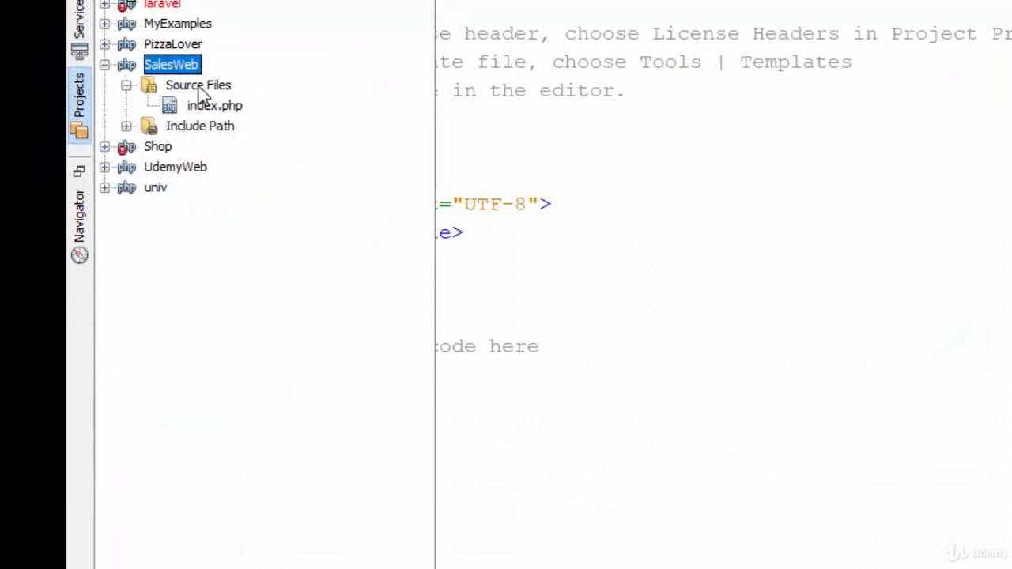
pyautogui.rightClick(198, 85)
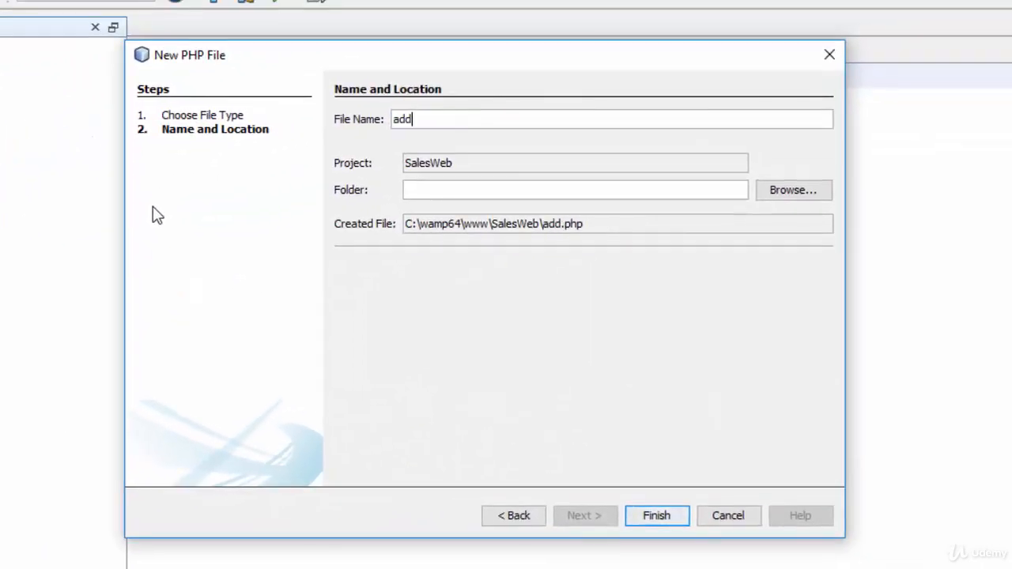
# Step: Name the new PHP file add_user and finish creating it in SalesWeb
pyautogui.write('_use')
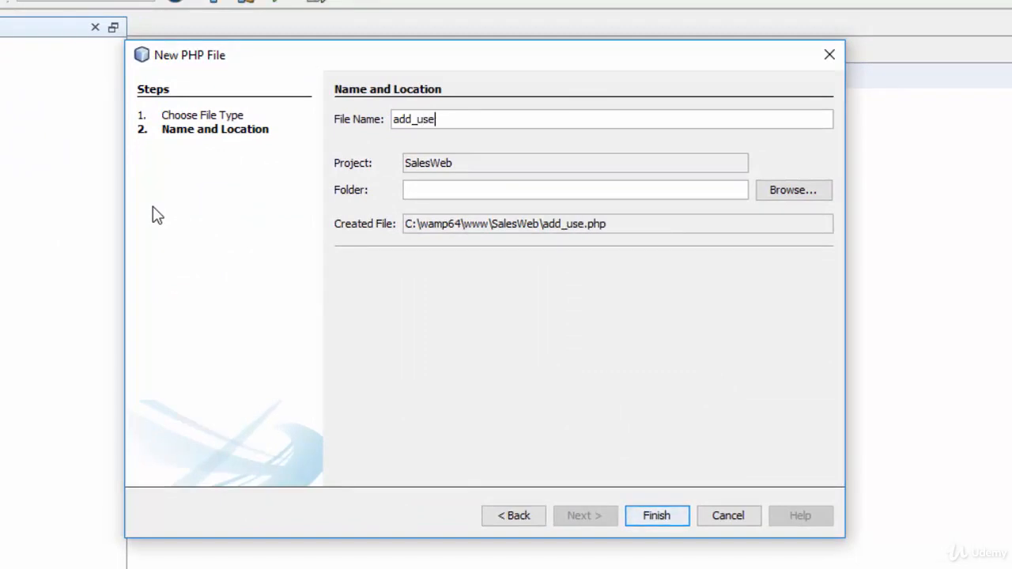
pyautogui.write('r')
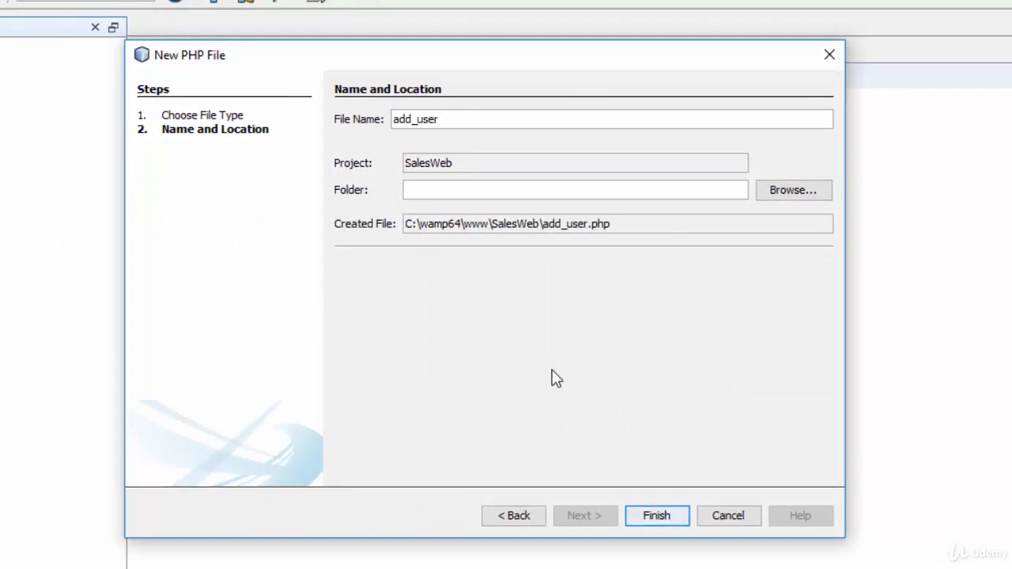
pyautogui.click(656, 516)
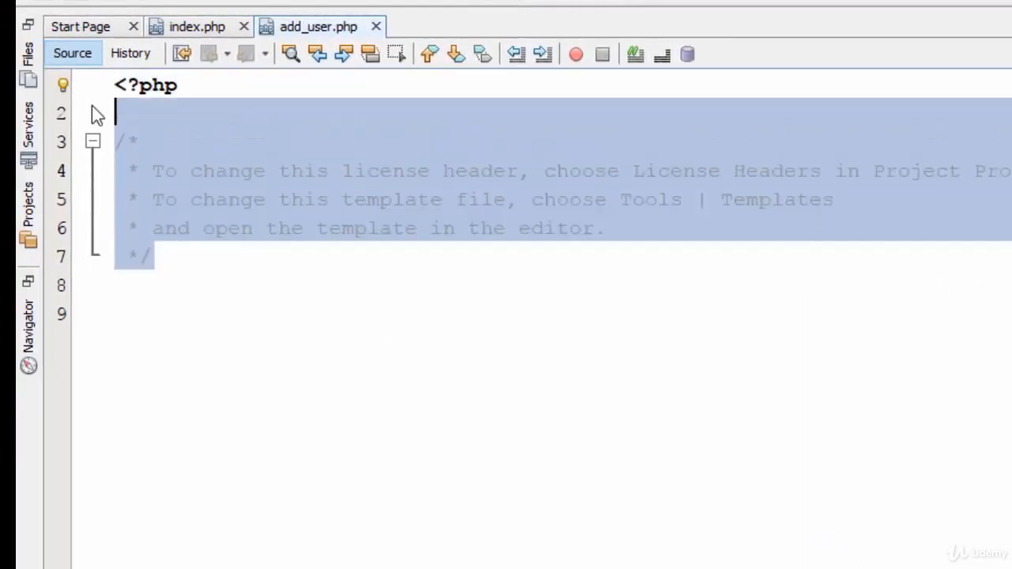
# Step: Remove the template comment and write $con=new mysqli("localhost","root","","SalesWeb");
pyautogui.press('Delete')
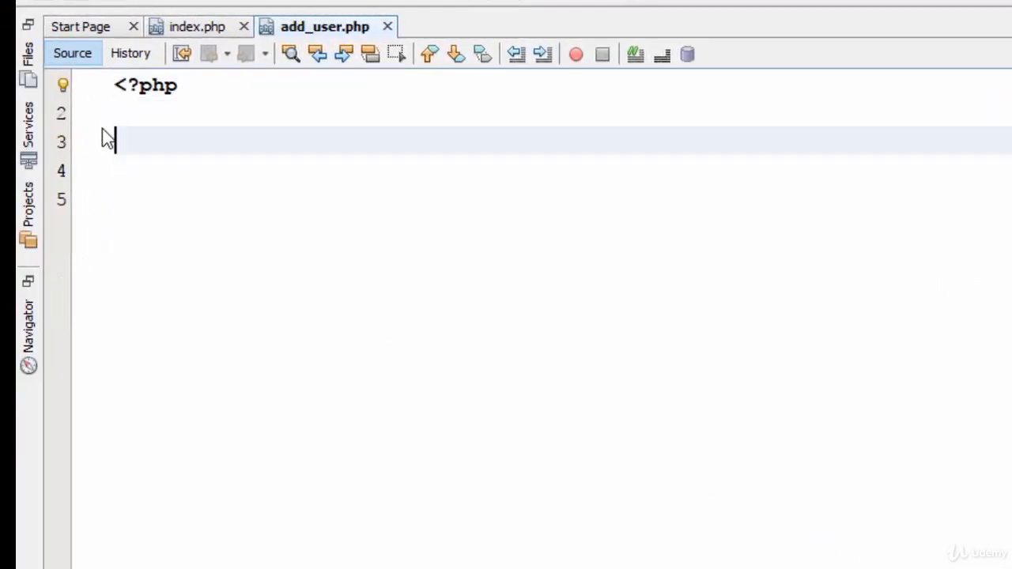
pyautogui.write('$con')
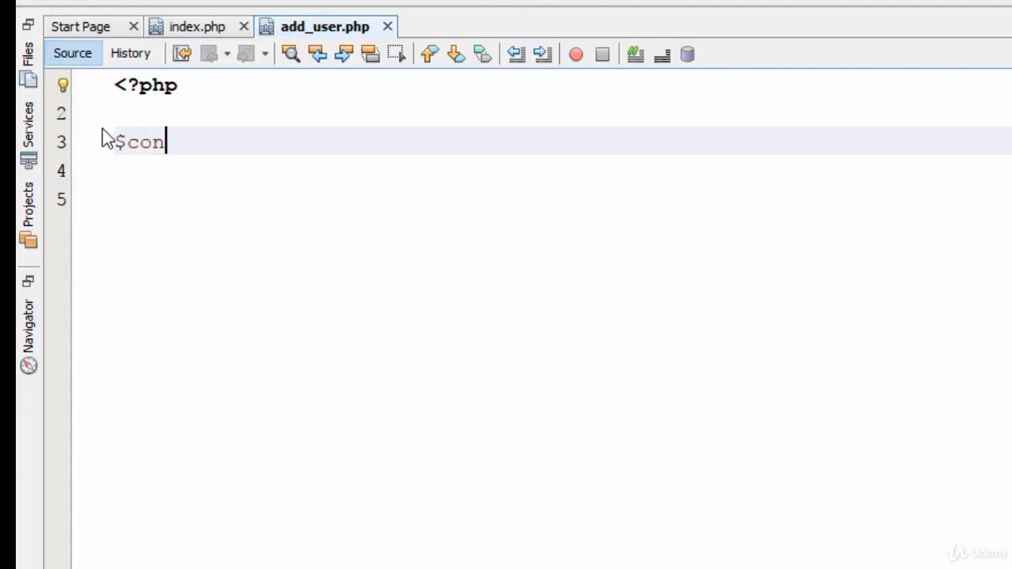
pyautogui.write('=new')
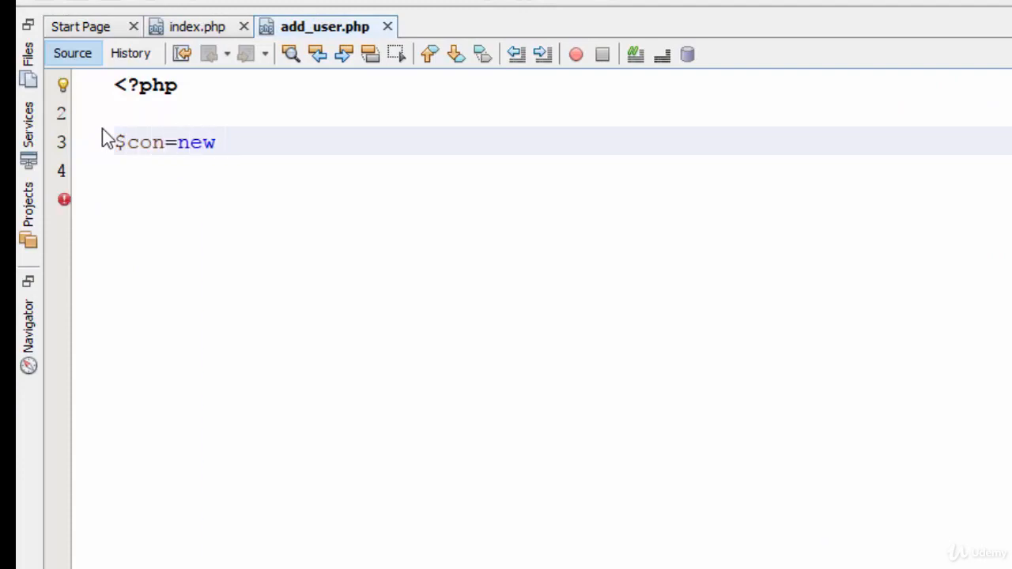
pyautogui.write('mysqli')
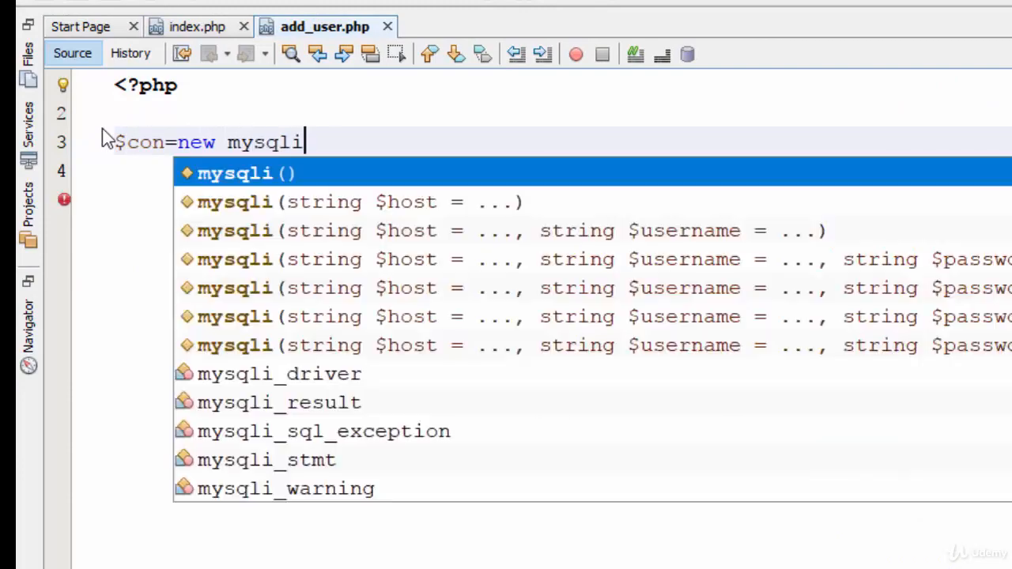
pyautogui.write('("local"')
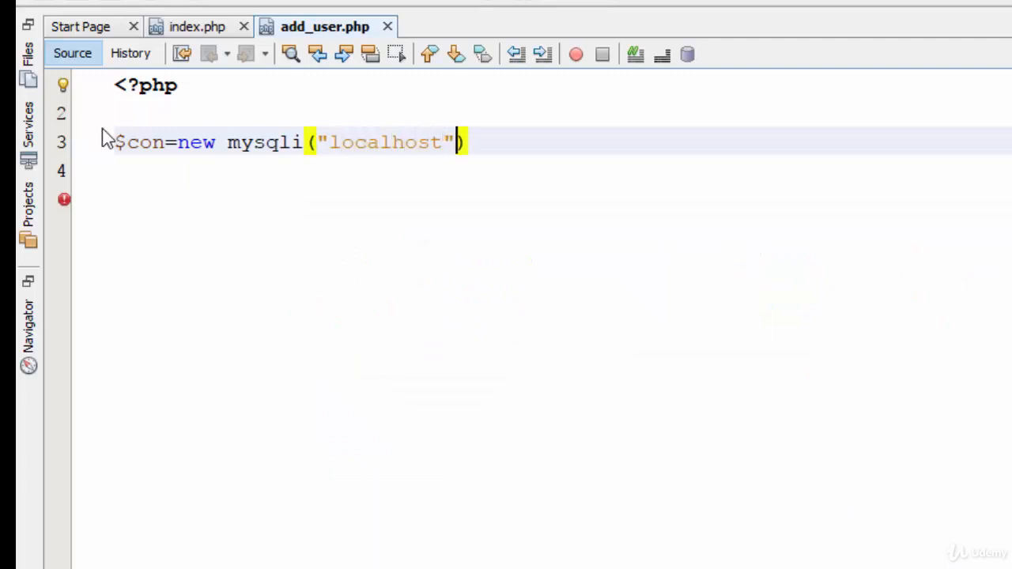
pyautogui.write(',"r')
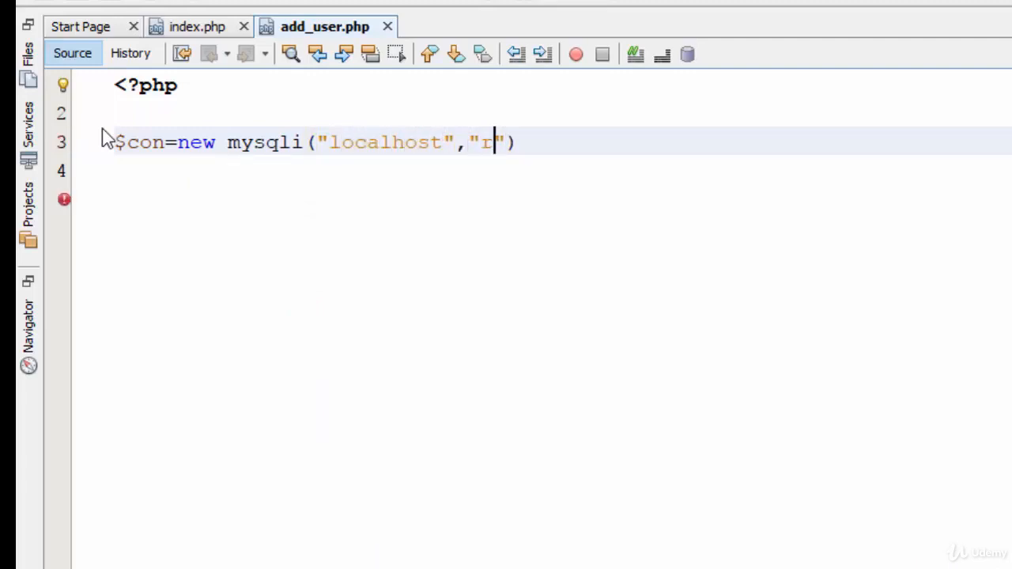
pyautogui.write('oot')
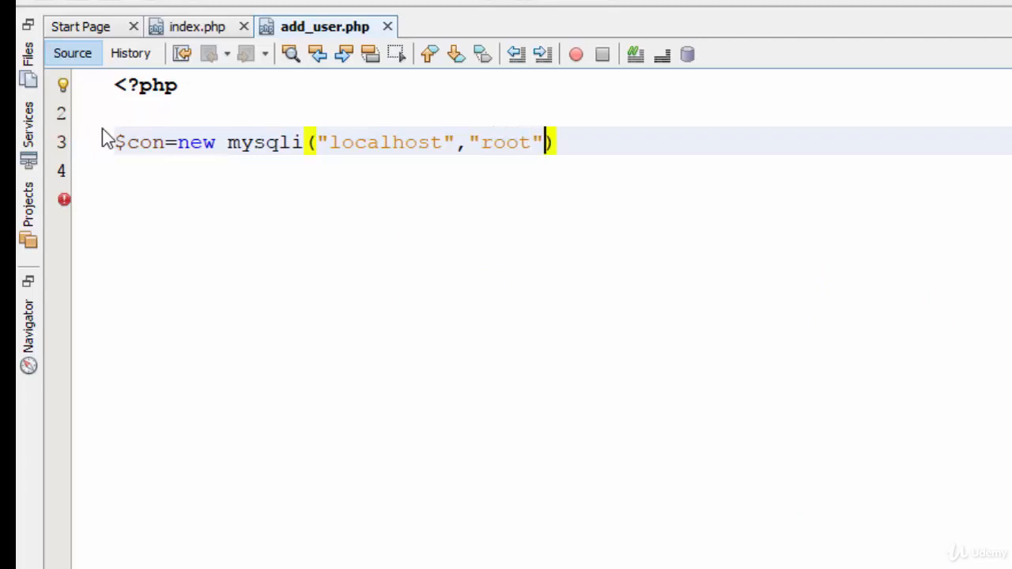
pyautogui.write(',""')
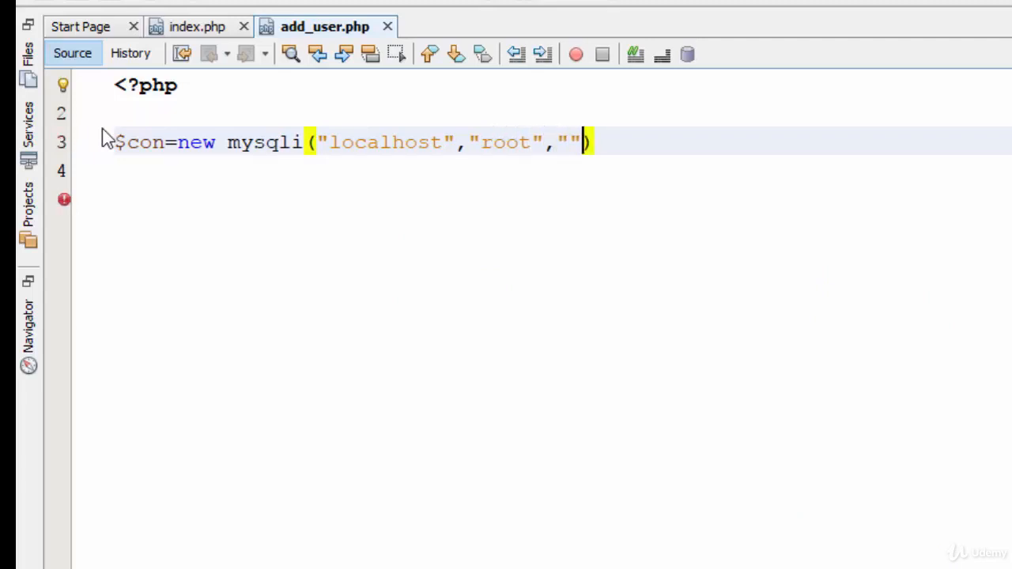
pyautogui.write(',"Sa"')
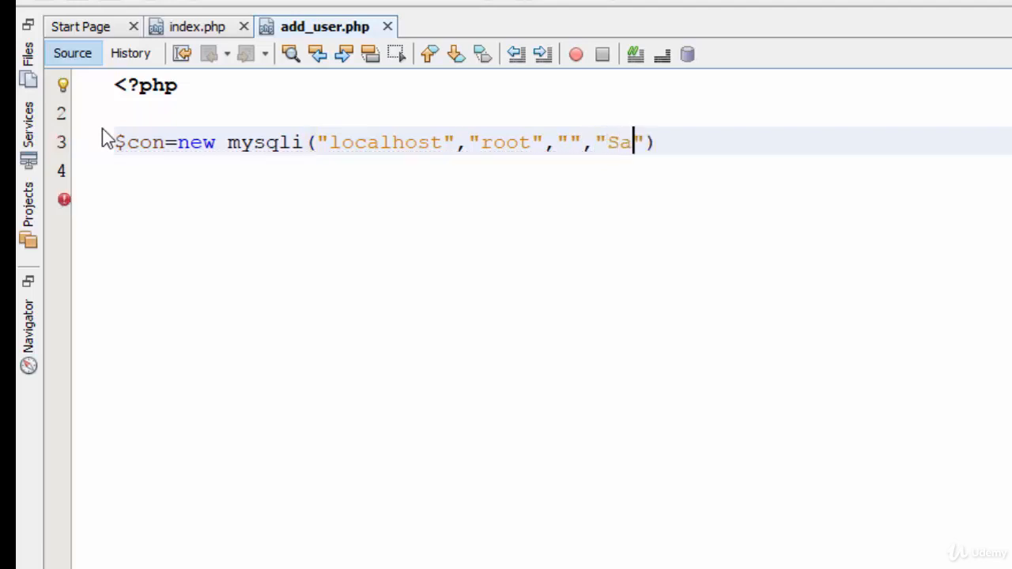
pyautogui.write('lesWeb')
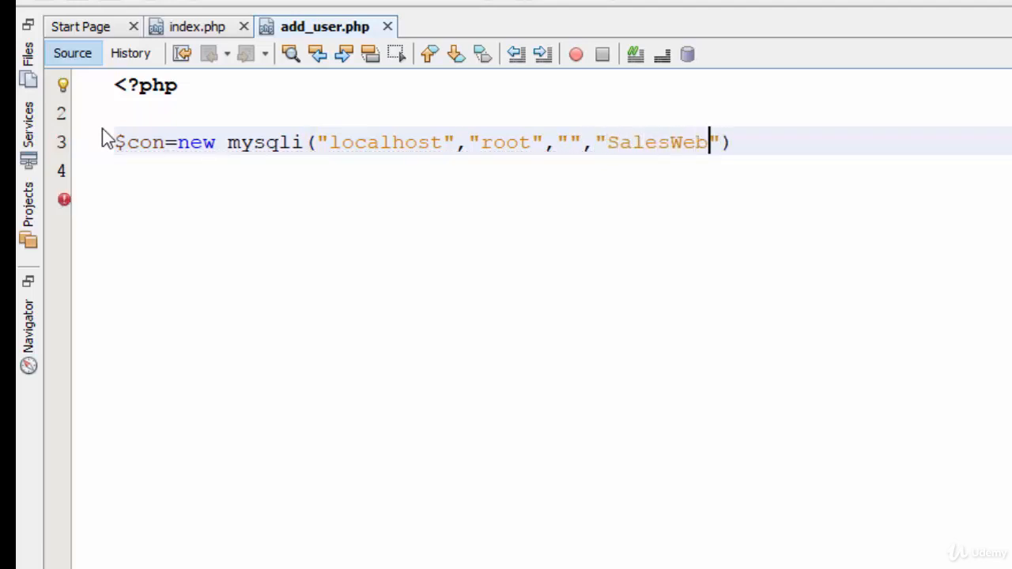
pyautogui.write(';')
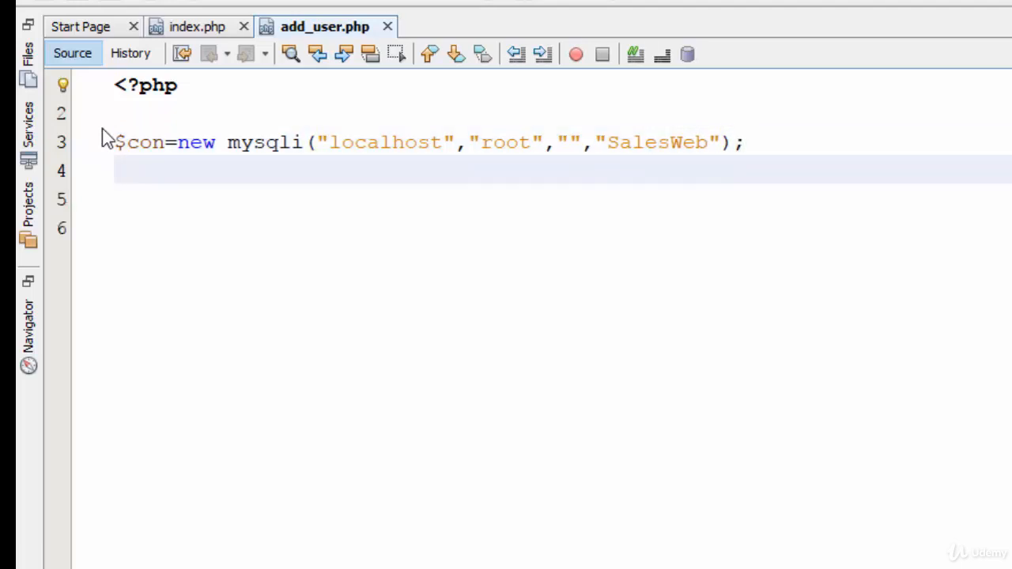
# Step: Prepare $st as "insert into users values(?,?,?,?)" on the connection
pyautogui.write('$')
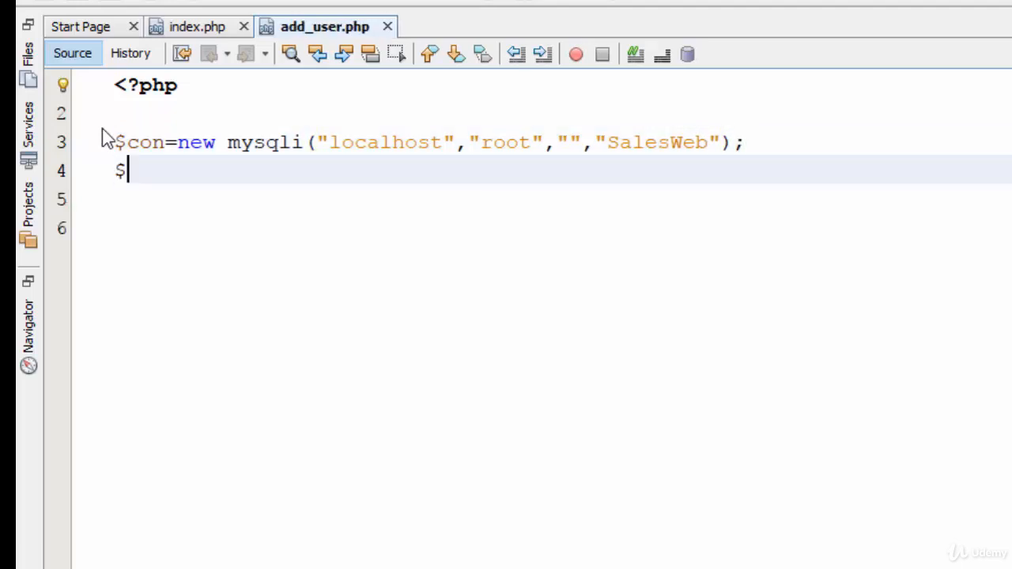
pyautogui.write('st=')
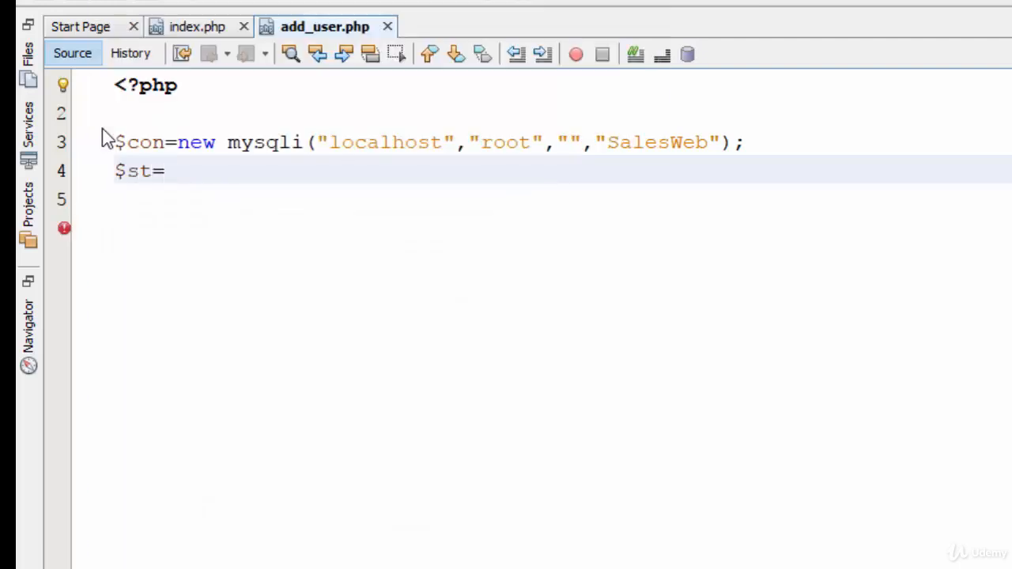
pyautogui.write('$con->prepare($query')
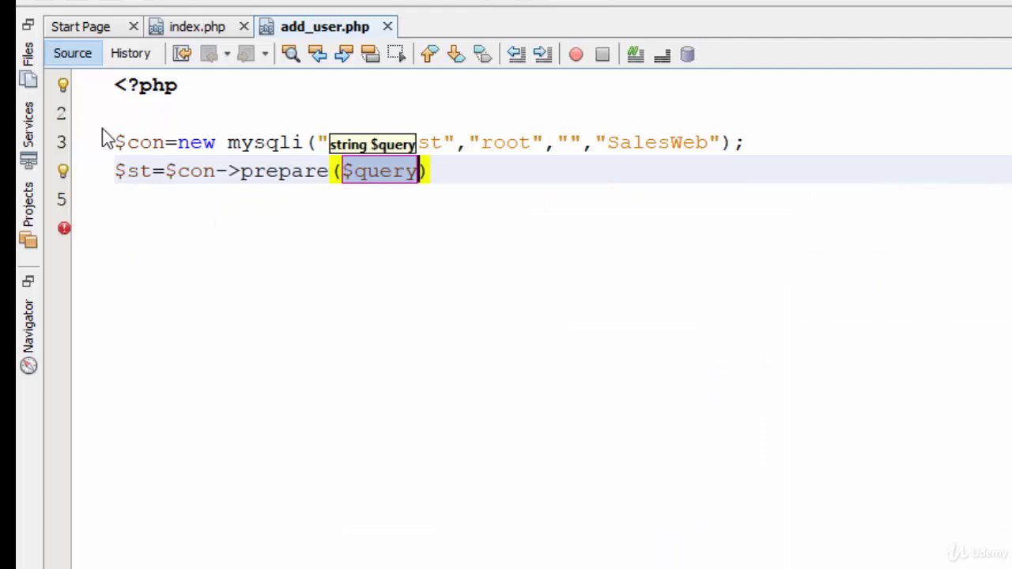
pyautogui.press('Delete')
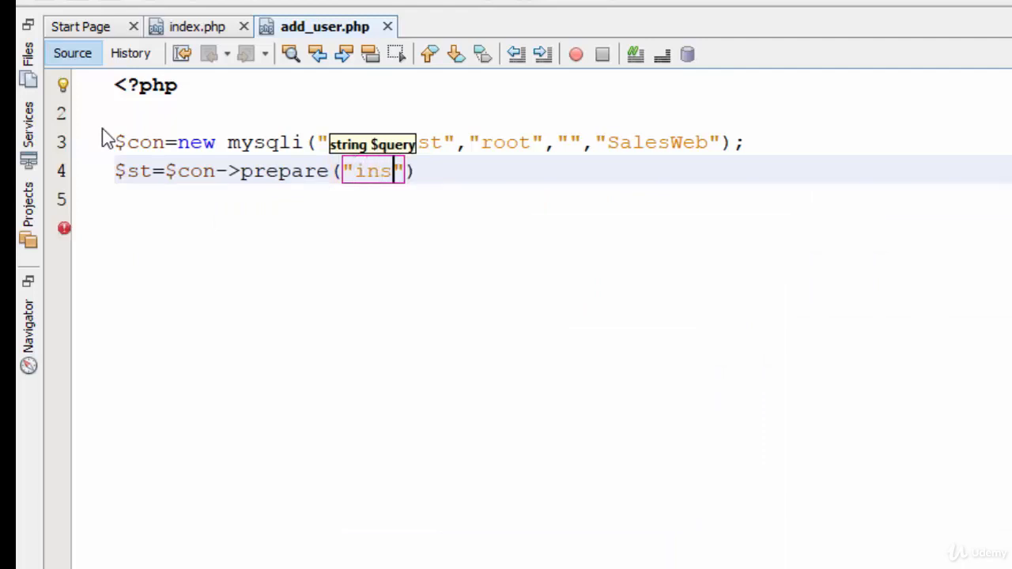
pyautogui.write('ert in')
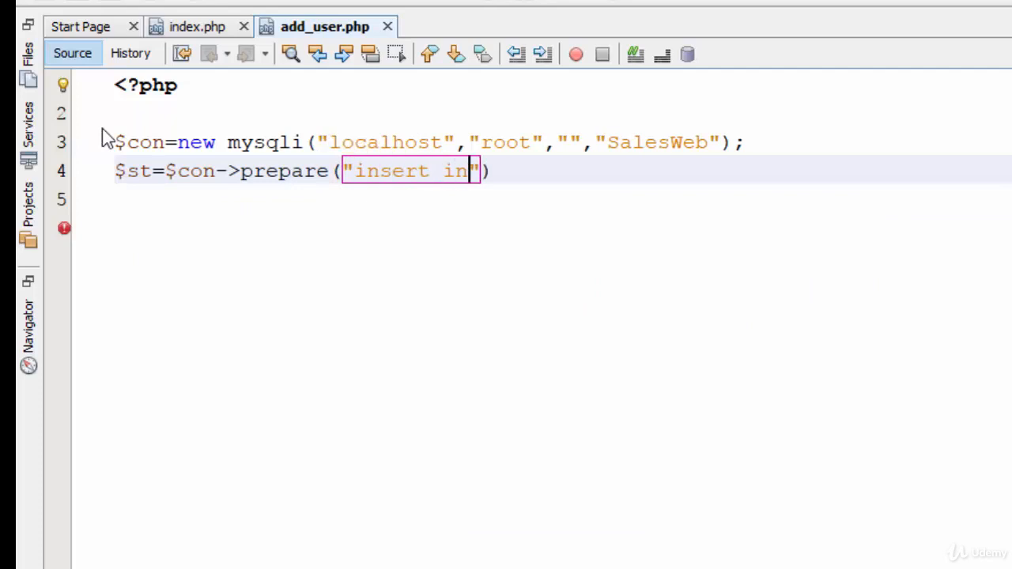
pyautogui.write('to')
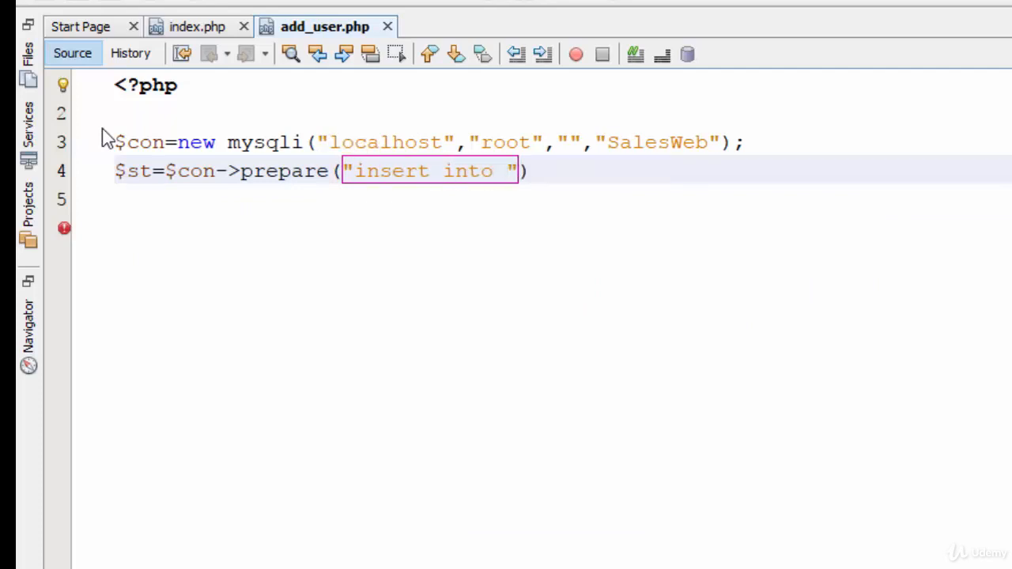
pyautogui.write('users')
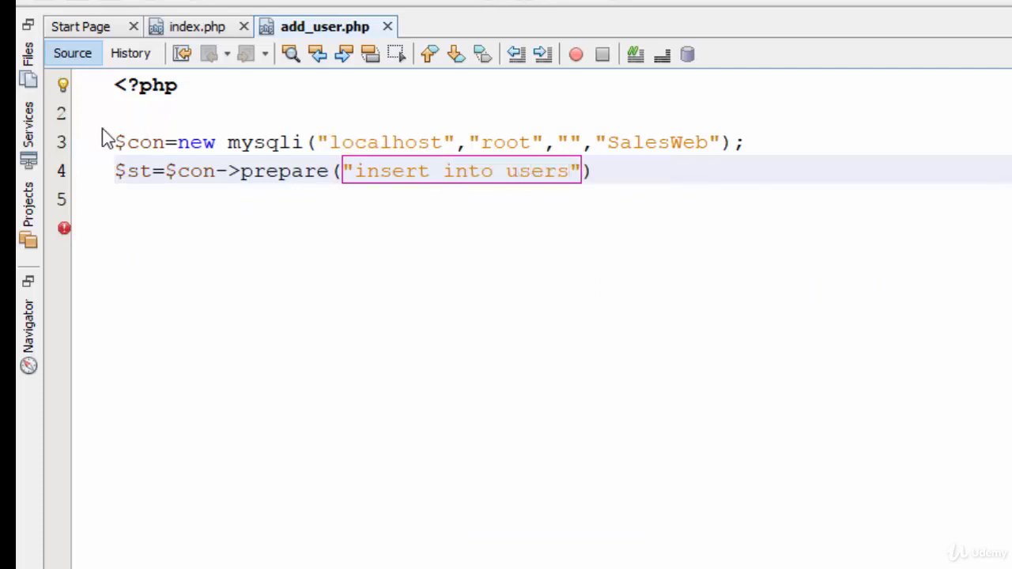
pyautogui.write('val')
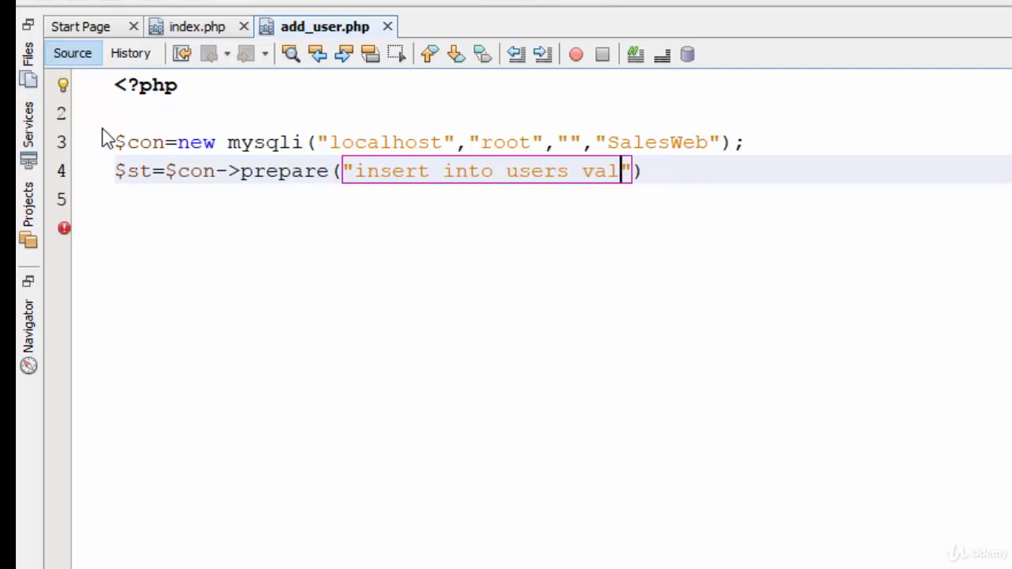
pyautogui.write('ues()')
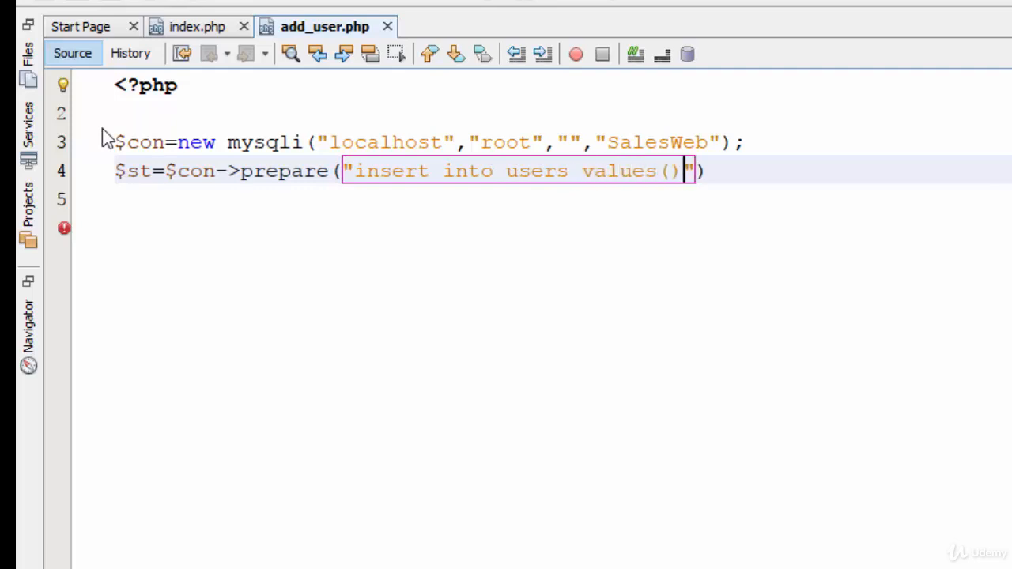
pyautogui.write('?,?,?,?')
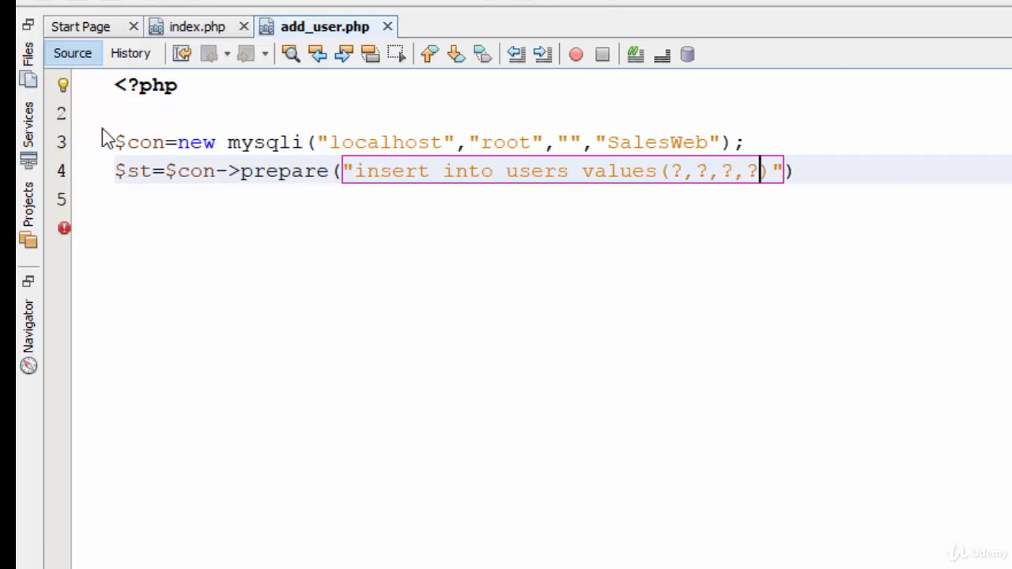
pyautogui.write(';')
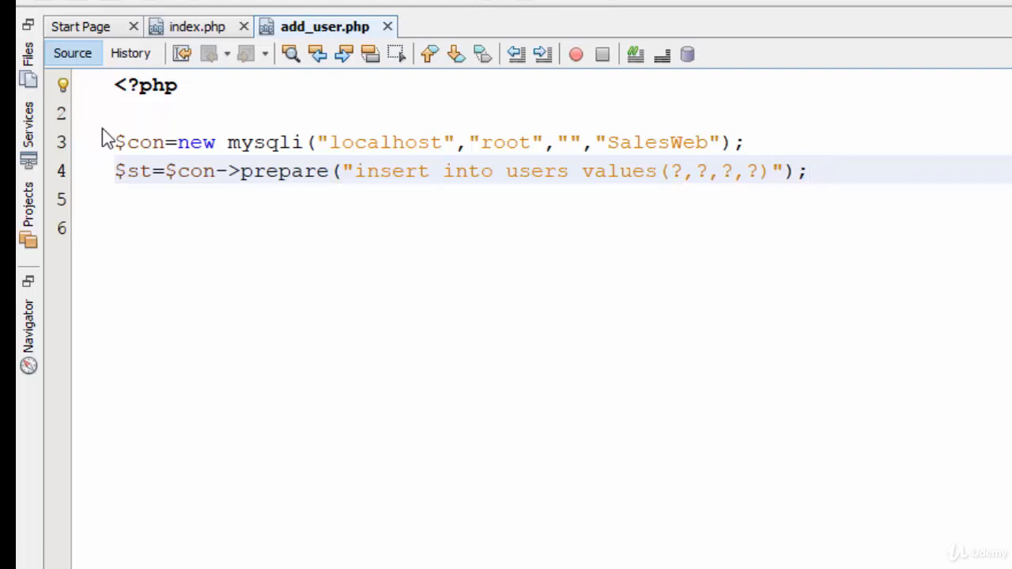
# Step: Bind "ssss" with $_GET mobile, password, name and address to the insert
pyautogui.write('$st->bind_param("", $st')
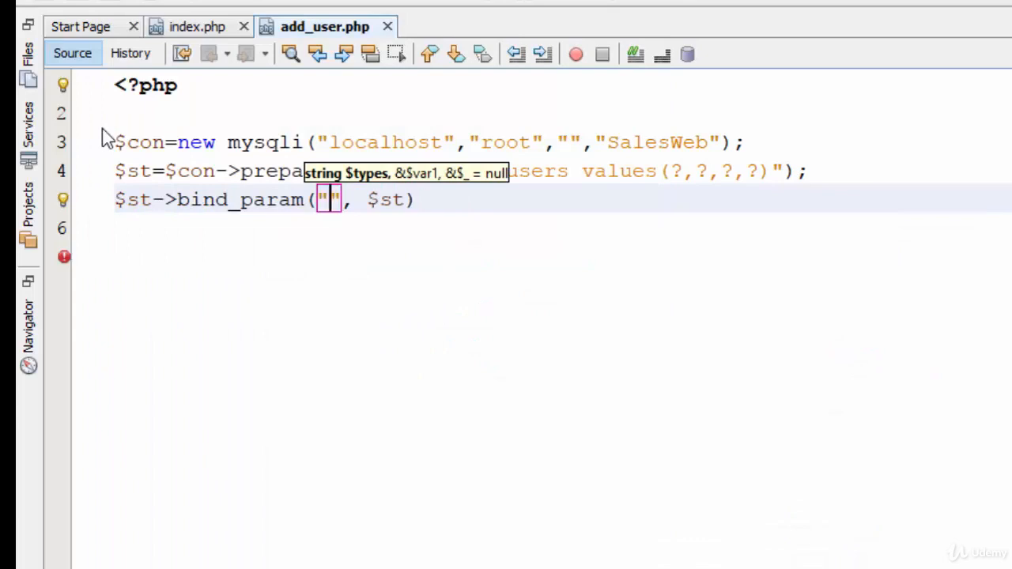
pyautogui.write('sss')
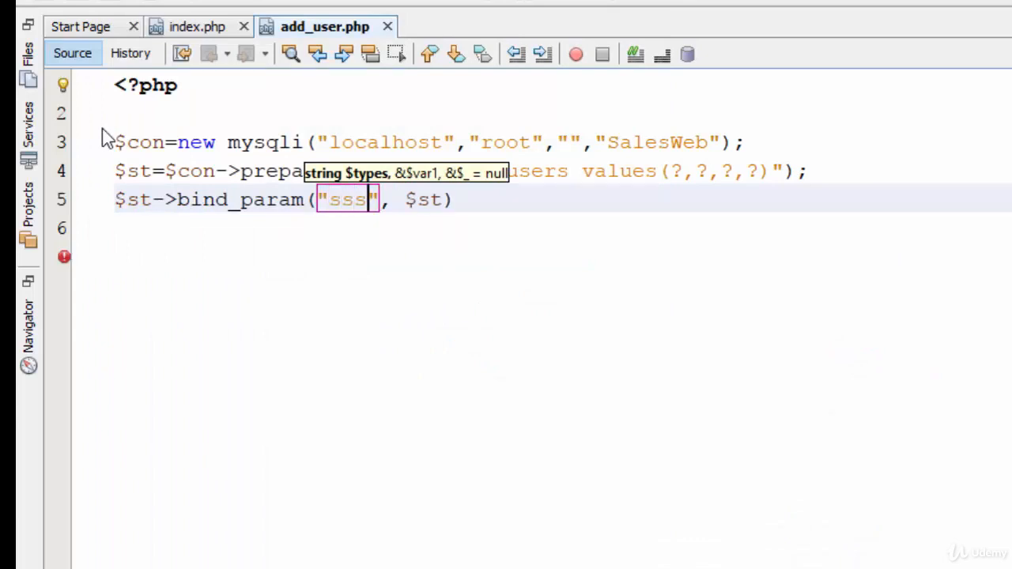
pyautogui.write('s')
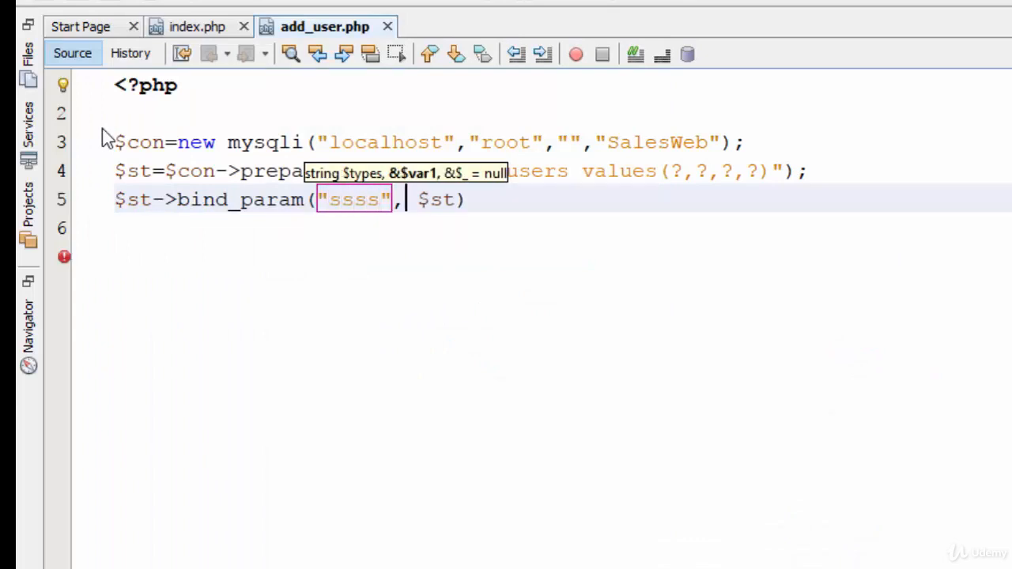
pyautogui.write('_GET[')
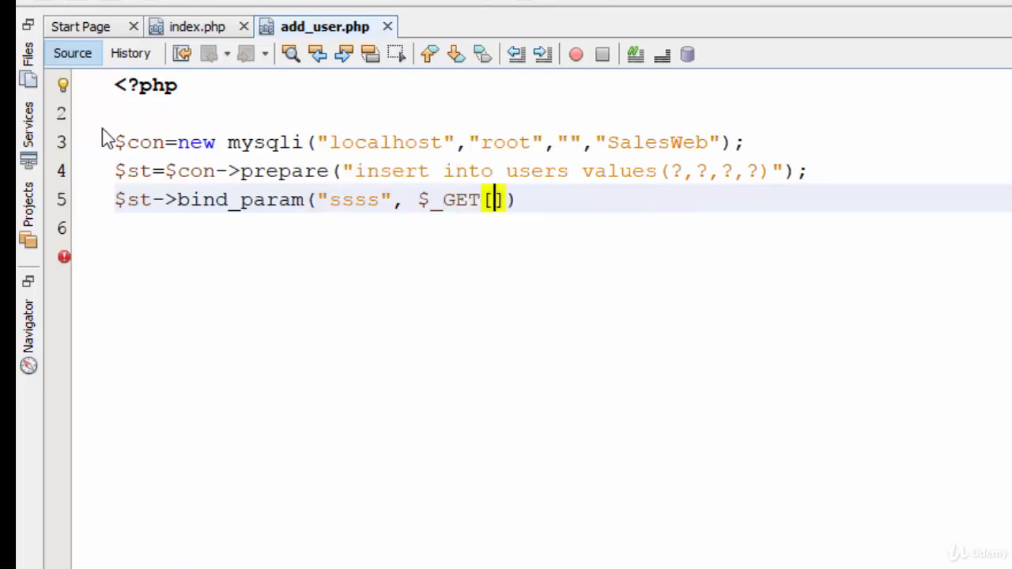
pyautogui.write('""')
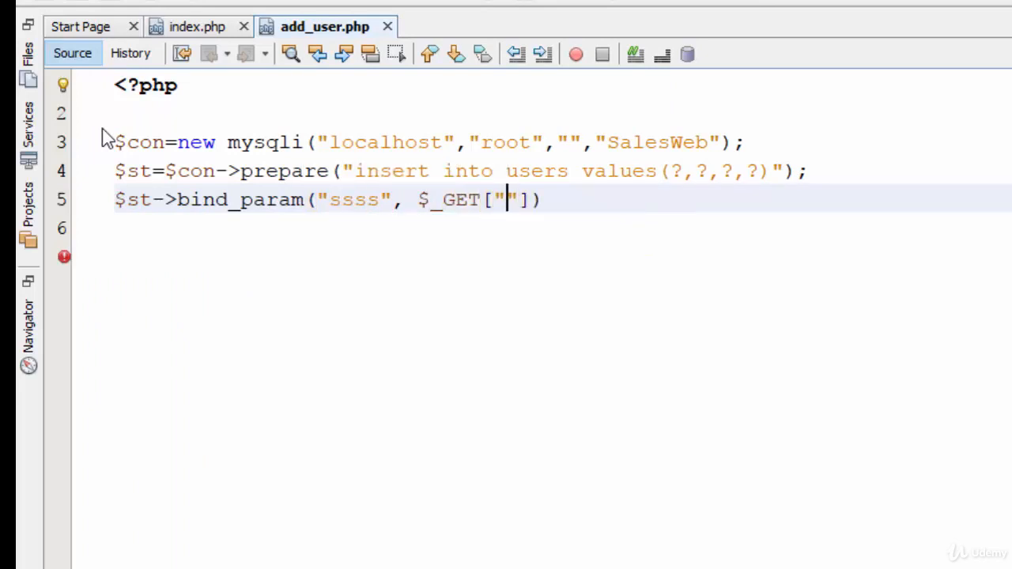
pyautogui.write('mobil')
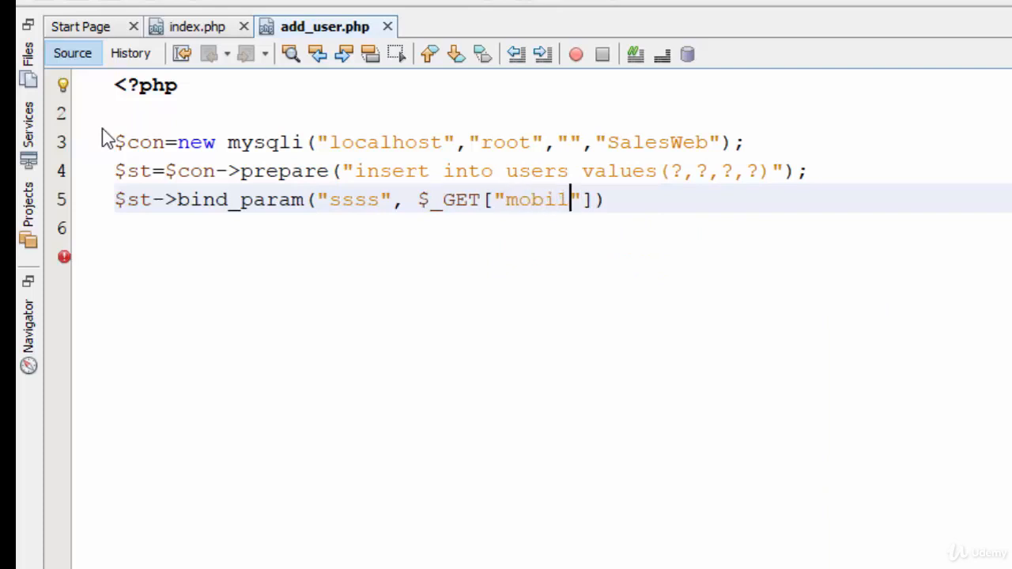
pyautogui.write('e"],')
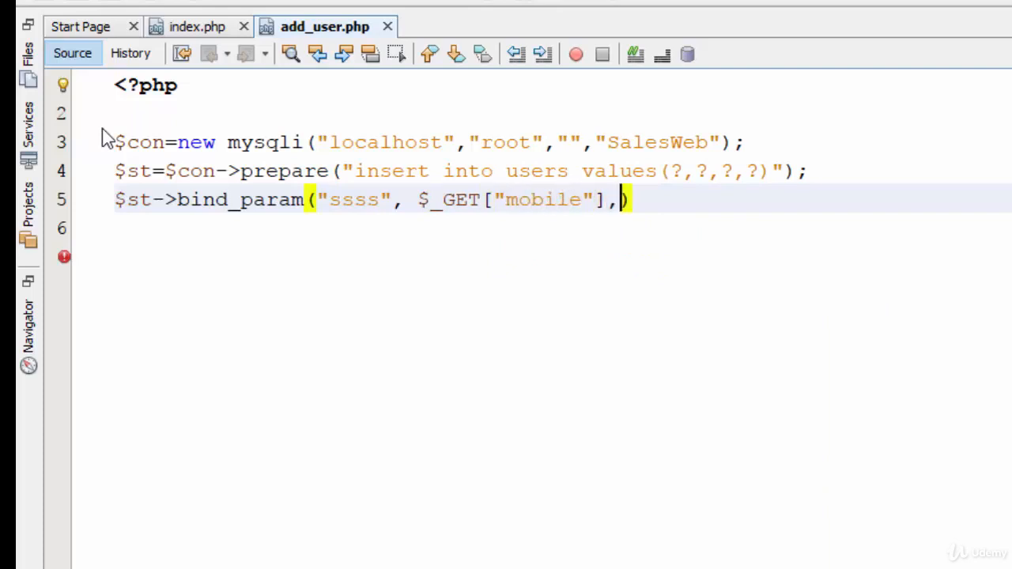
pyautogui.write('$_GET[""]')
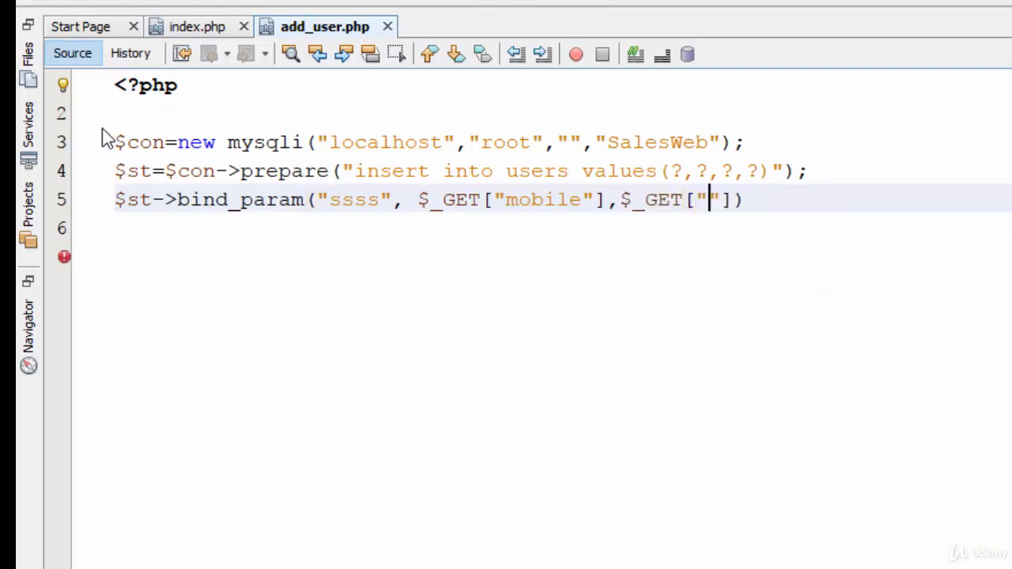
pyautogui.write('password')
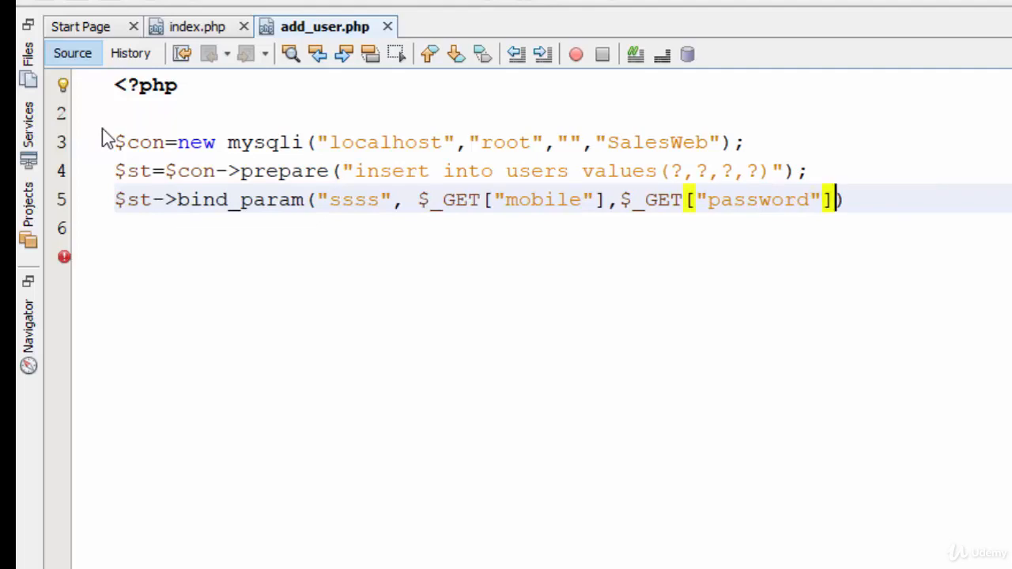
pyautogui.write(',$_GET[""]')
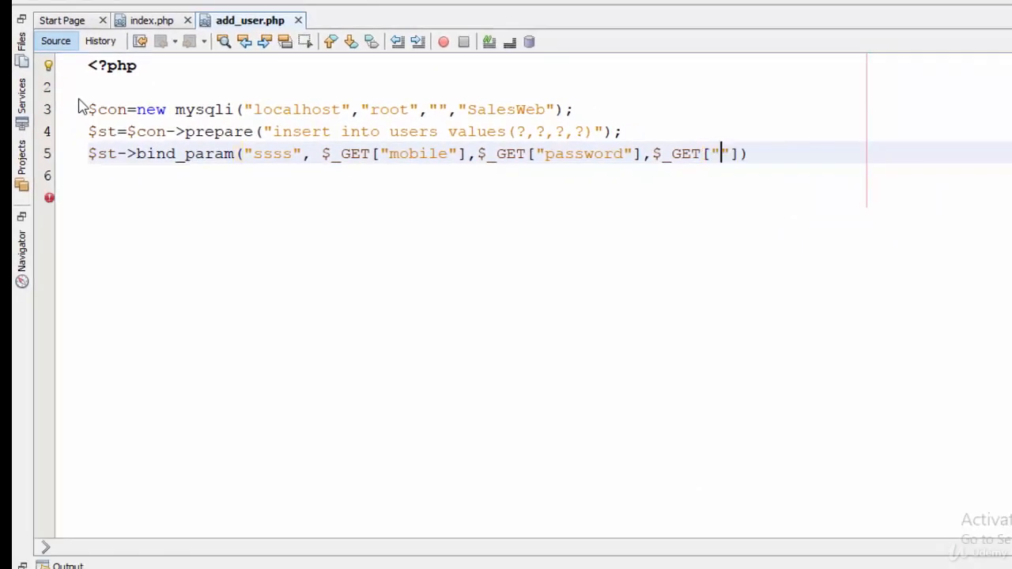
pyautogui.write('name')
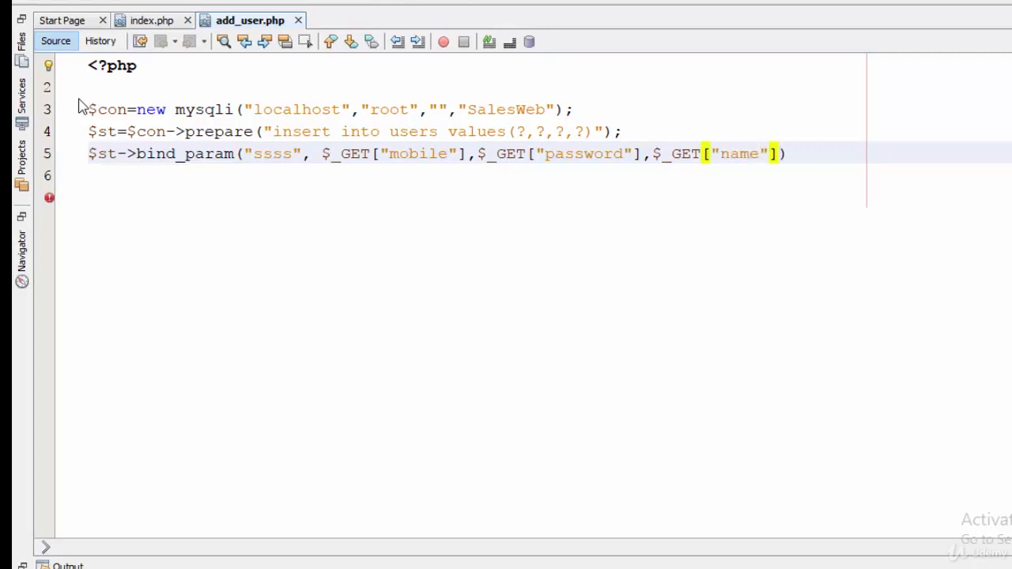
pyautogui.write(',$_GET["a"]')
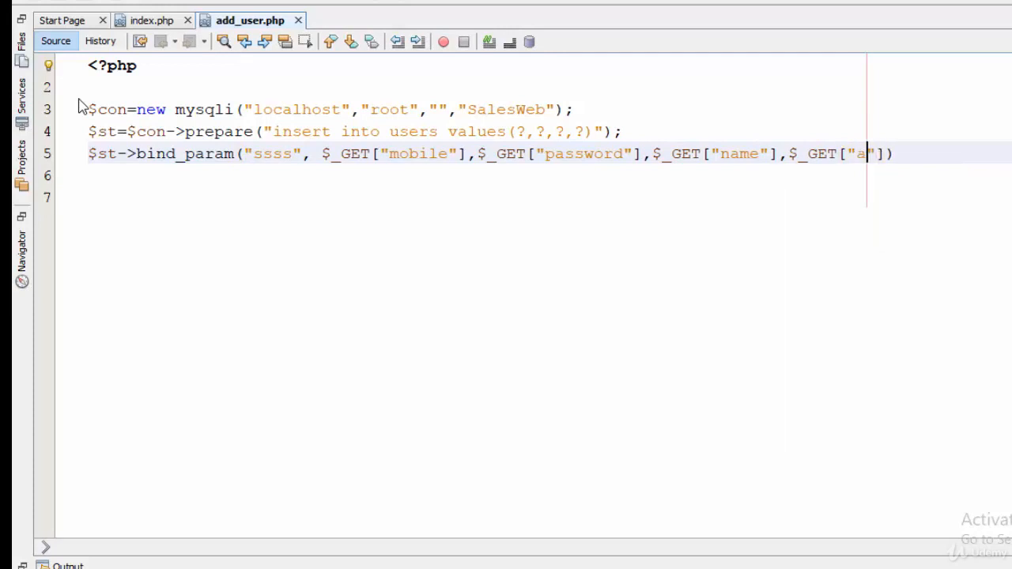
pyautogui.write('ddress')
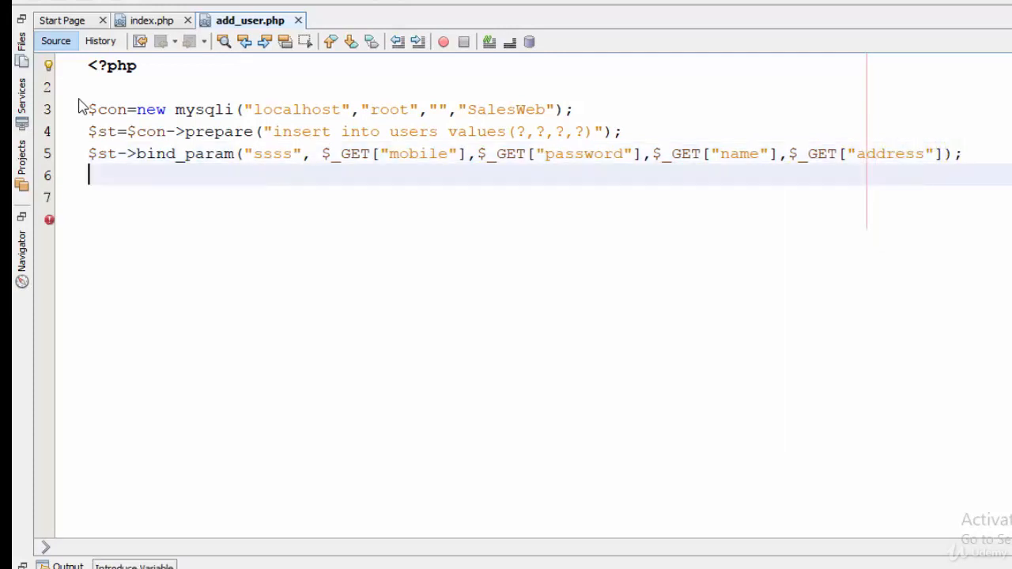
# Step: Add $st->execute(); and choose Chrome as the browser to run the file in
pyautogui.write('$st')
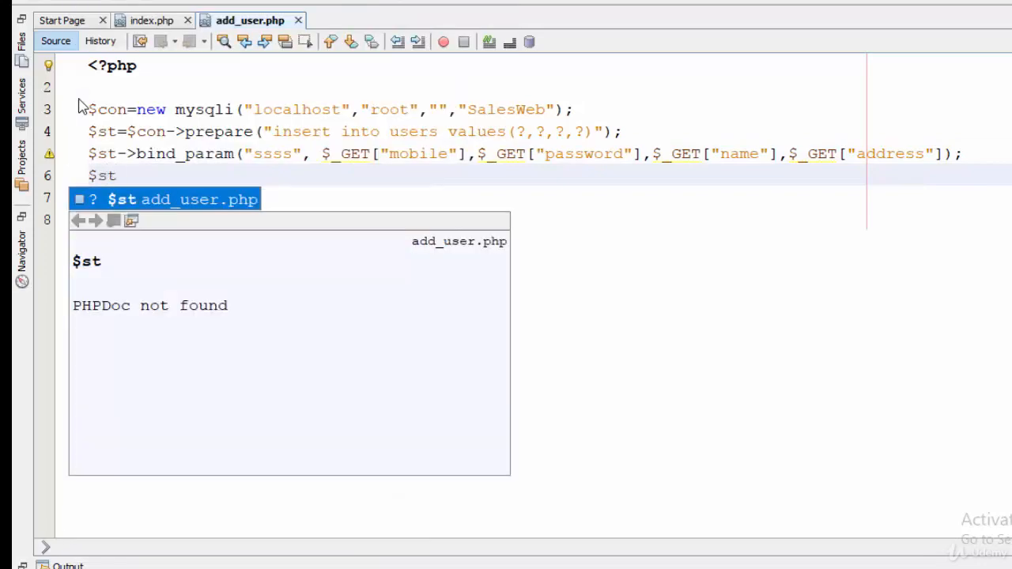
pyautogui.write('->execute();')
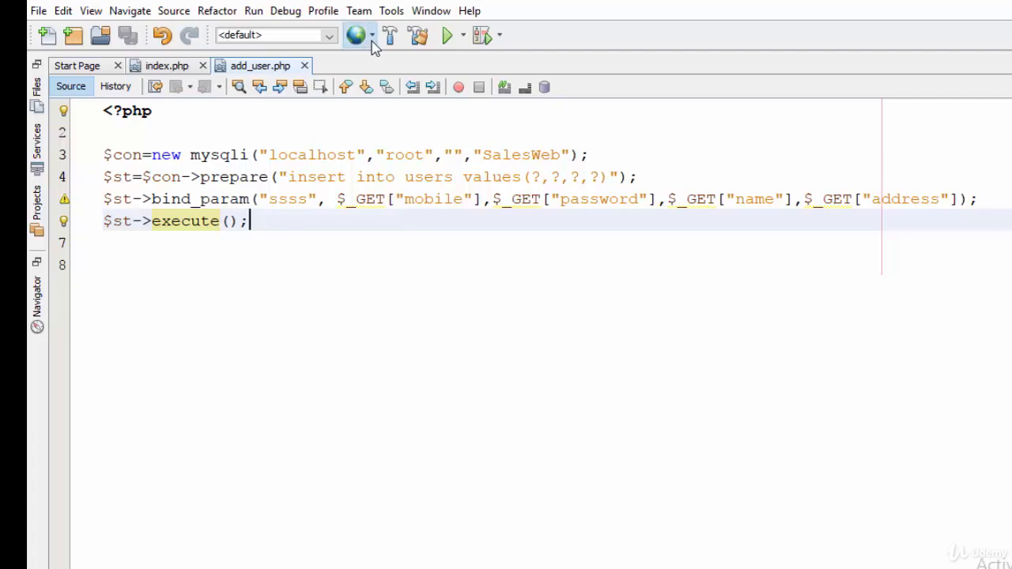
pyautogui.click(370, 34)
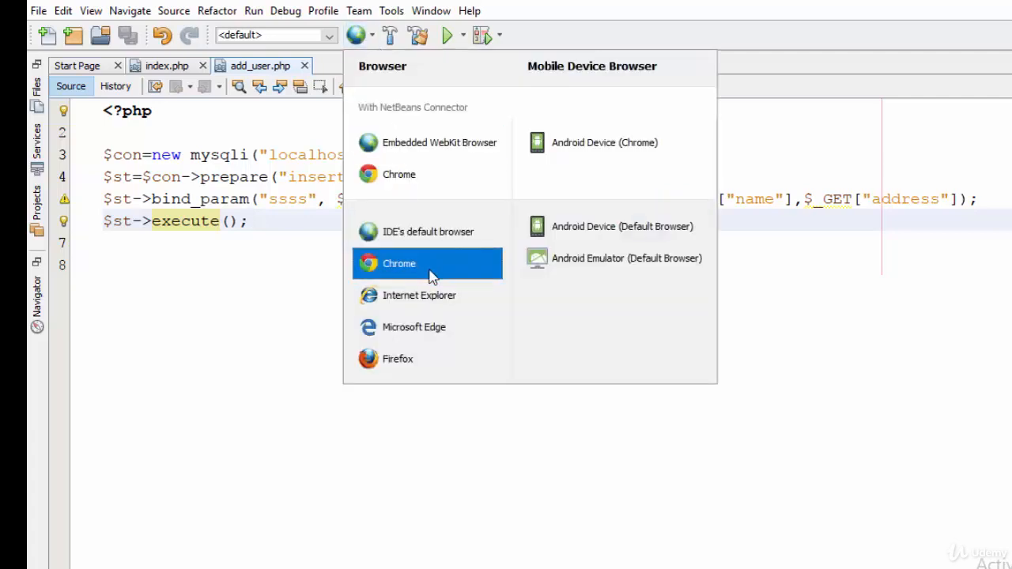
pyautogui.rightClick(430, 270)
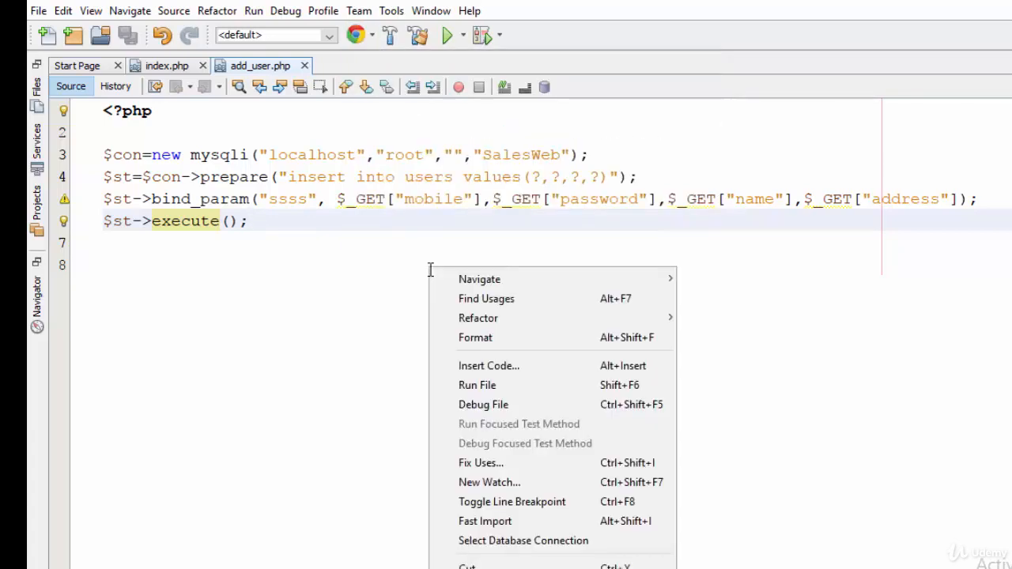
pyautogui.moveTo(478, 386)
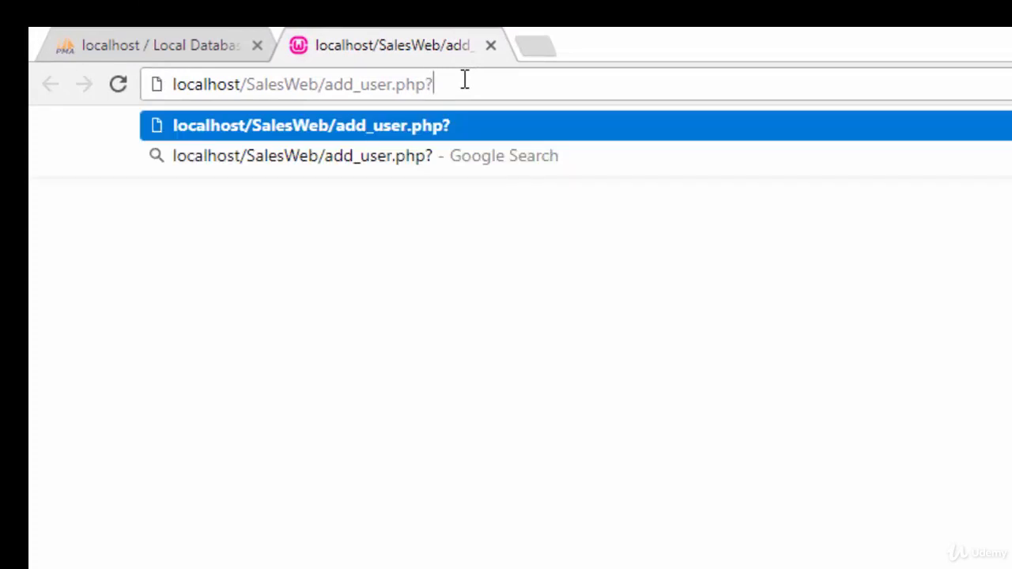
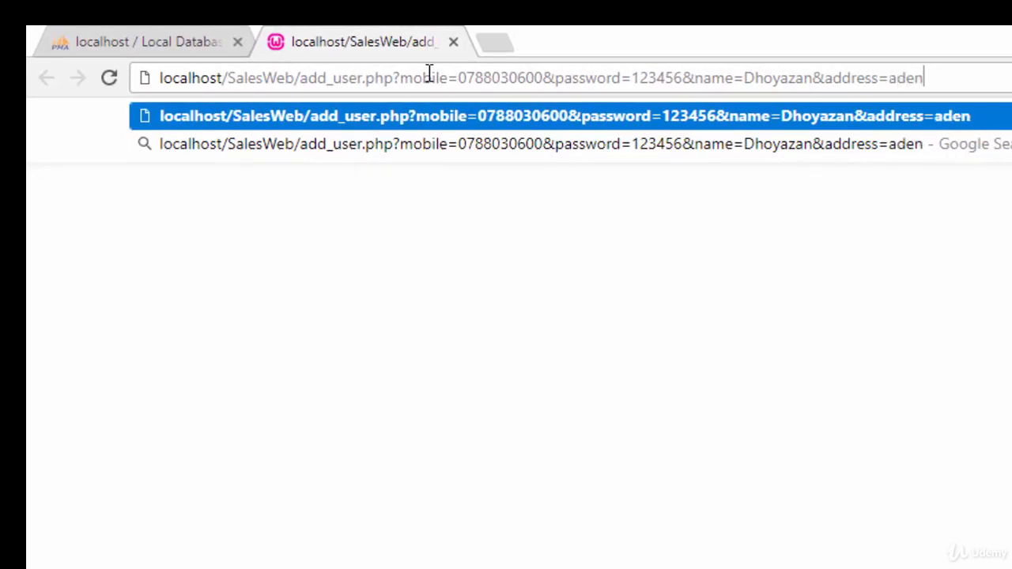
pyautogui.press('Return')
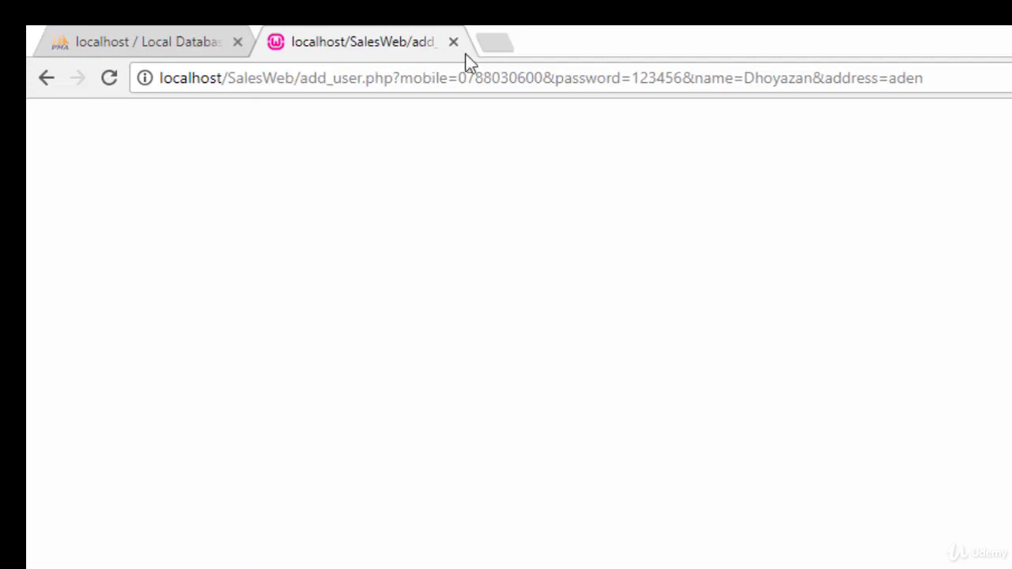
pyautogui.click(142, 42)
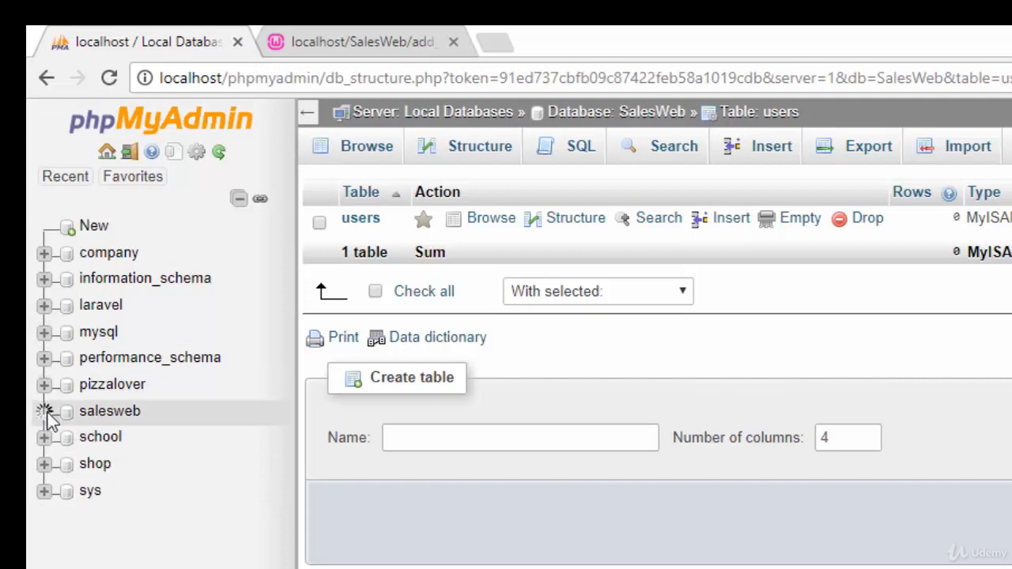
# Step: Browse the salesweb users table to see the inserted row
pyautogui.click(44, 411)
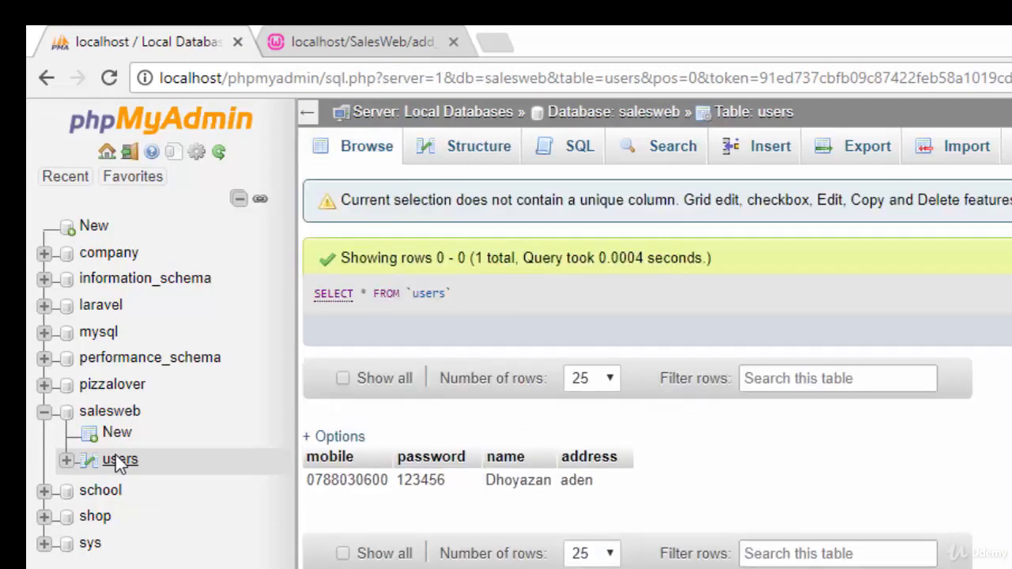
pyautogui.moveTo(411, 456)
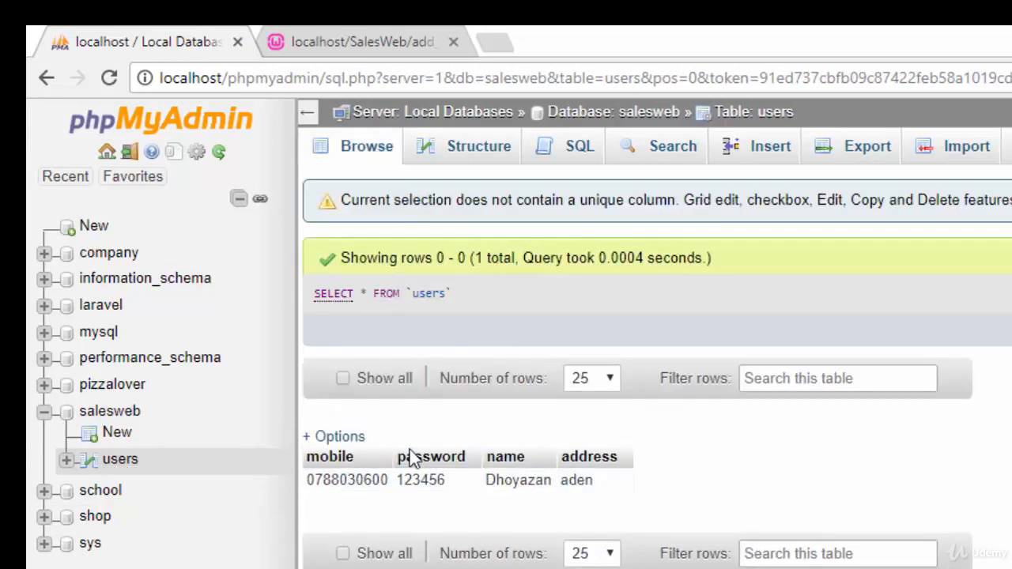
pyautogui.moveTo(482, 490)
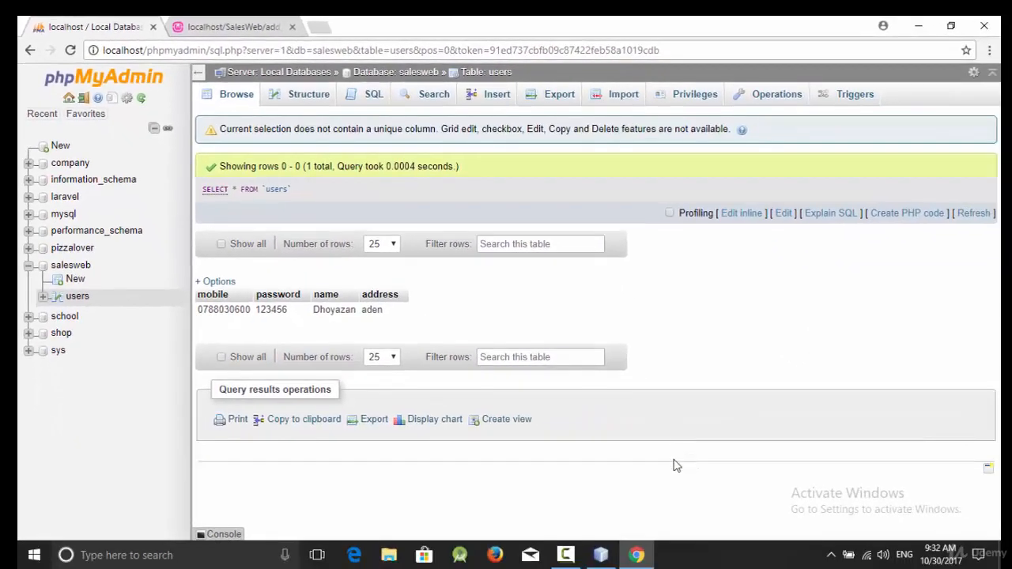
# Step: Above the insert, prepare $st_check as "select * from users where mobile=?"
pyautogui.click(599, 553)
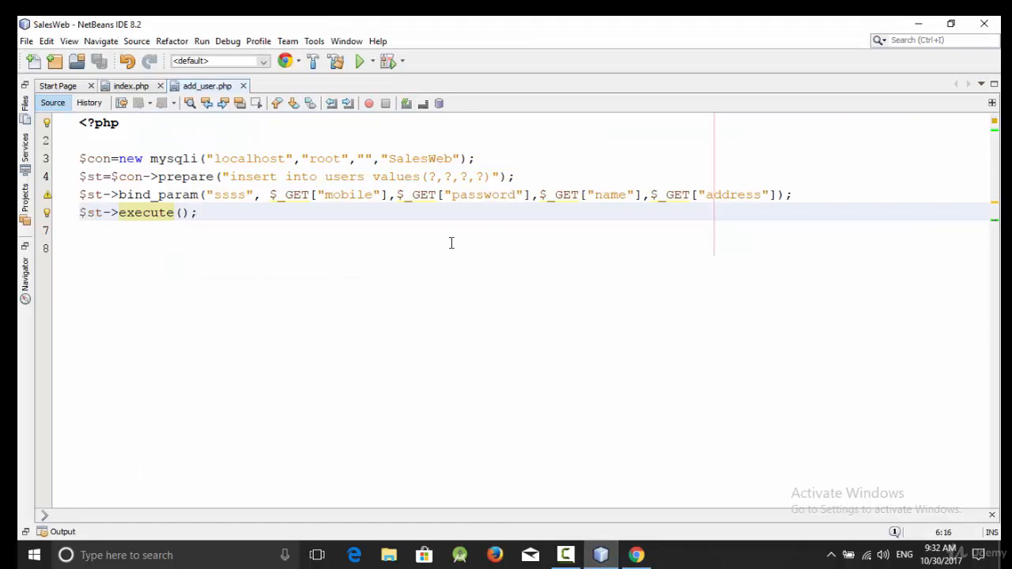
pyautogui.click(196, 212)
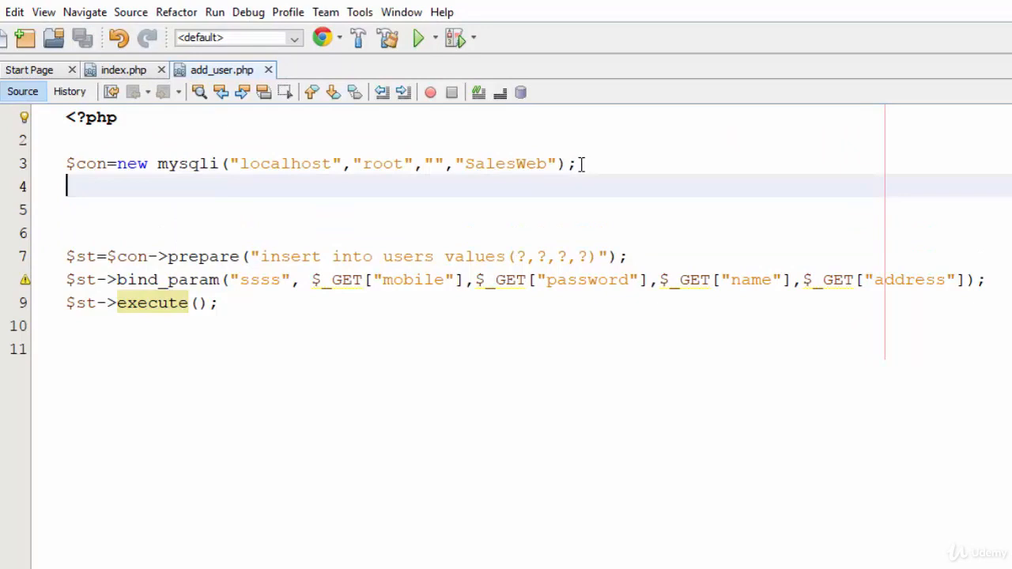
pyautogui.write('$st')
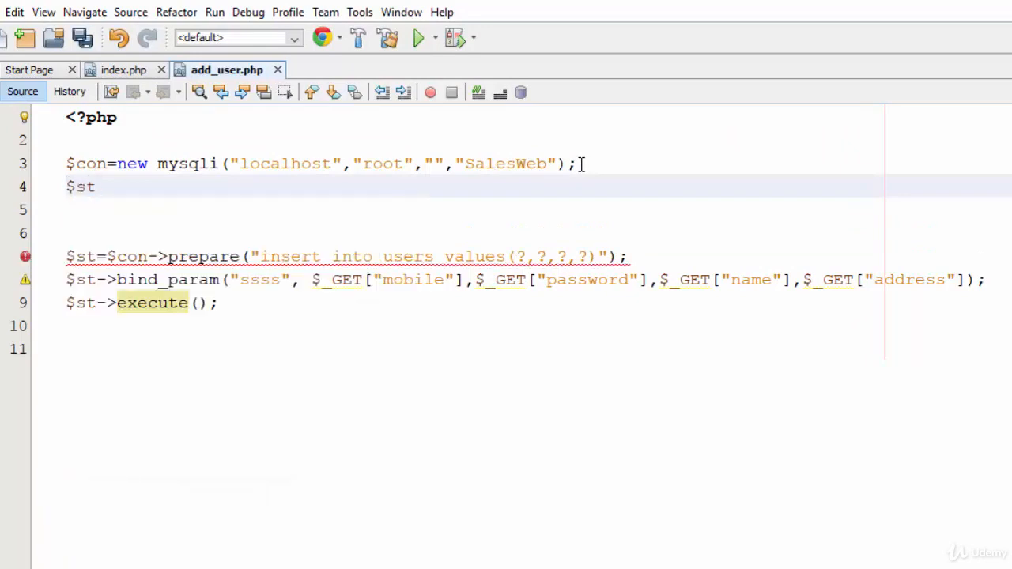
pyautogui.write('2')
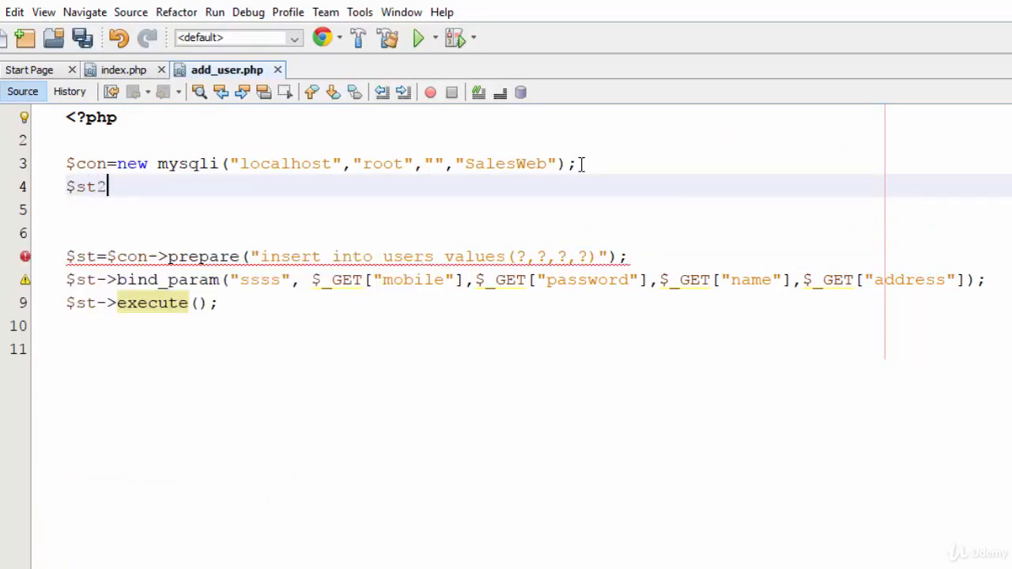
pyautogui.write('_chec')
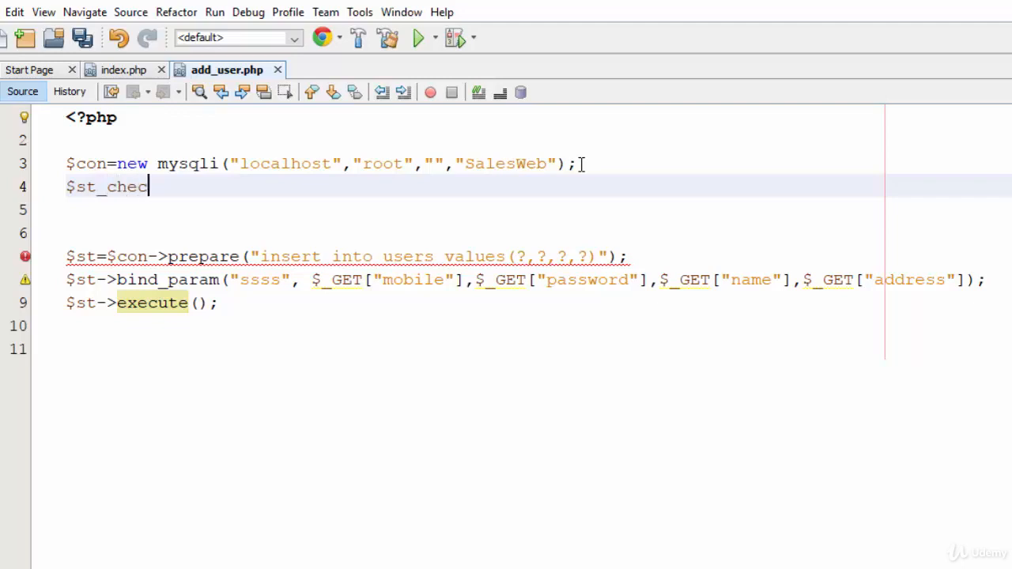
pyautogui.write('k=$')
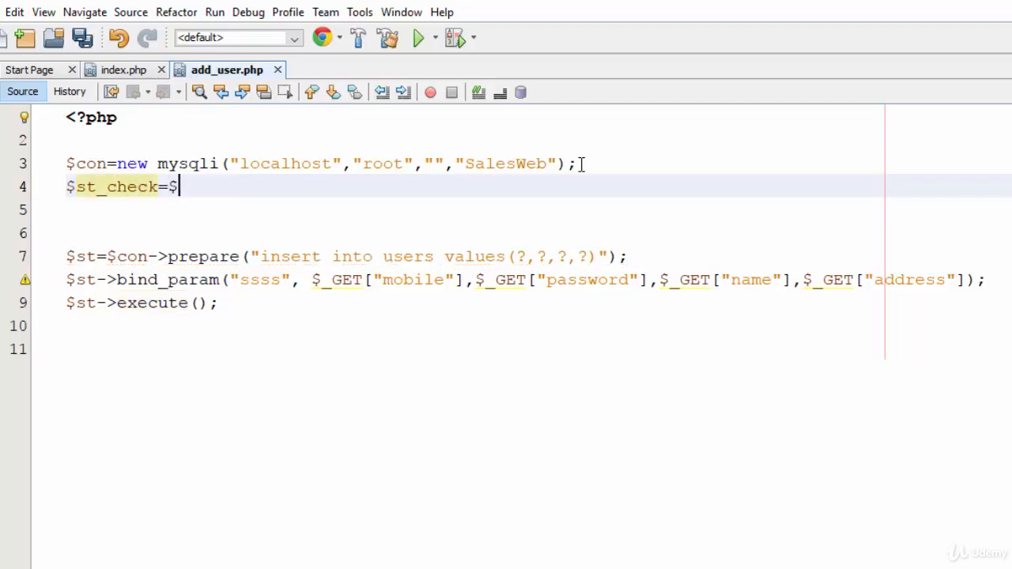
pyautogui.write('con->prepare("select *')
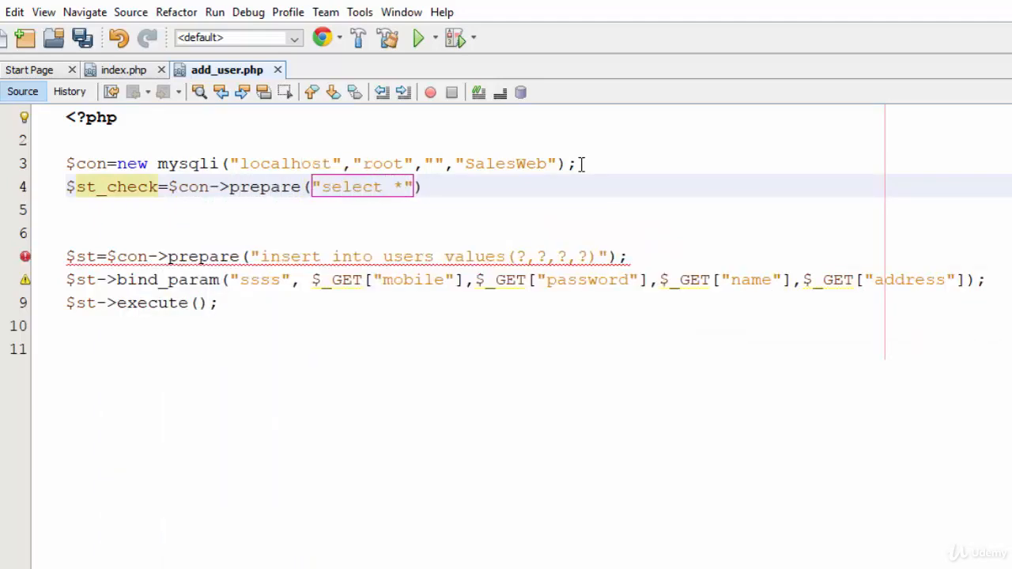
pyautogui.write('from users')
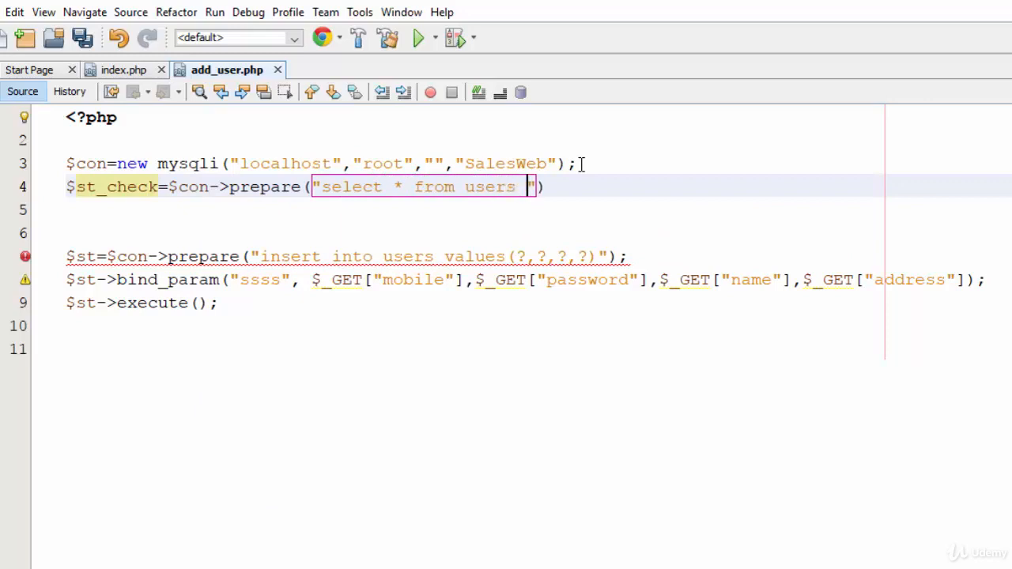
pyautogui.write('where mob')
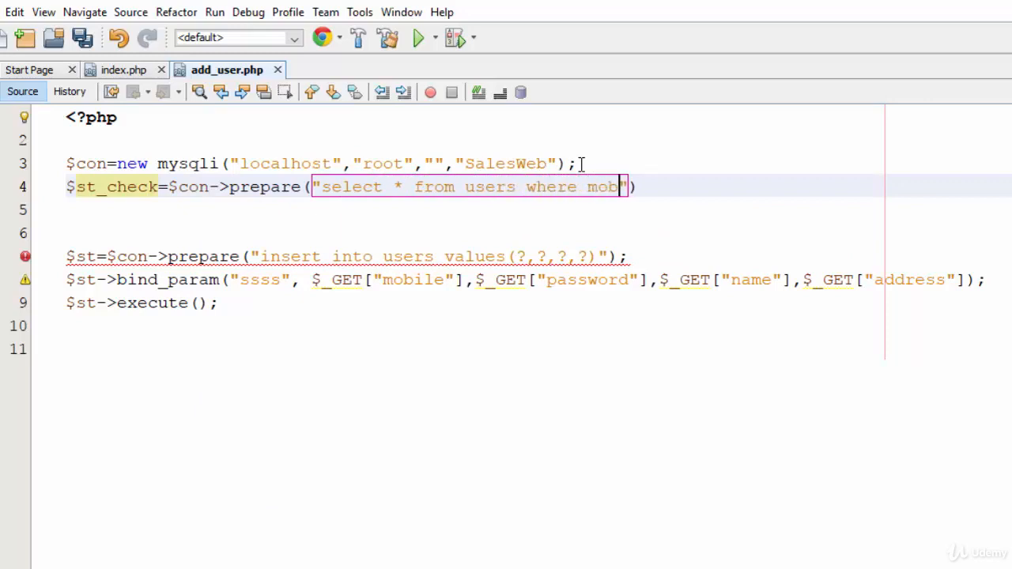
pyautogui.write('ile=?')
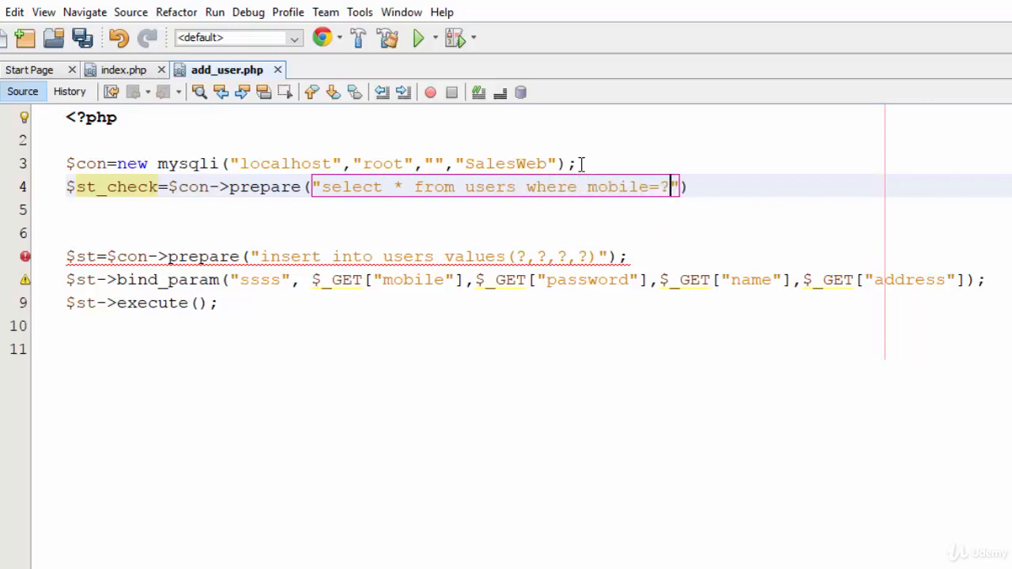
pyautogui.write(');')
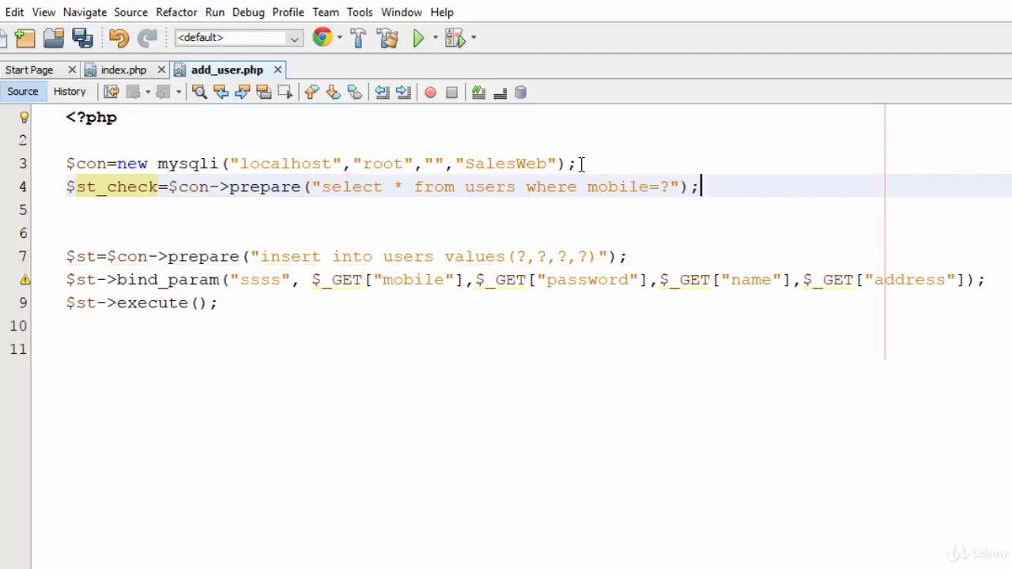
pyautogui.press('Return')
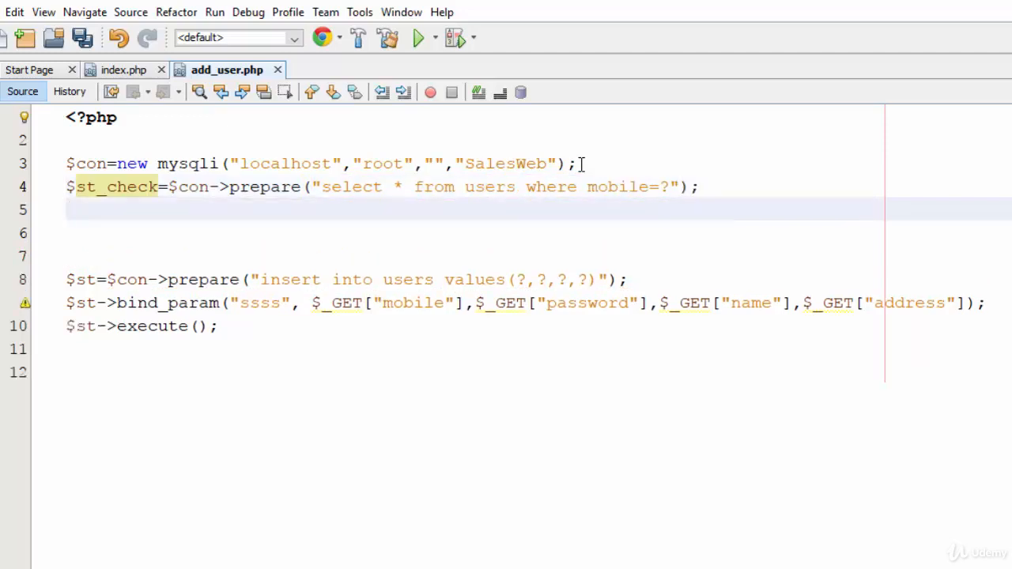
# Step: Bind $_GET mobile to $st_check and call its execute()
pyautogui.write('$ch')
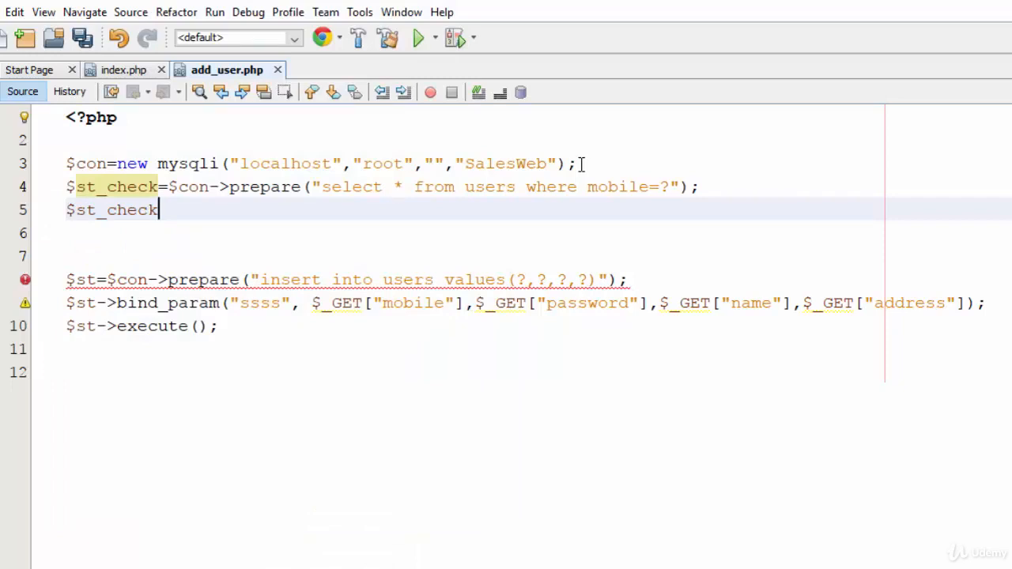
pyautogui.write('->bind_param("s", $st_check')
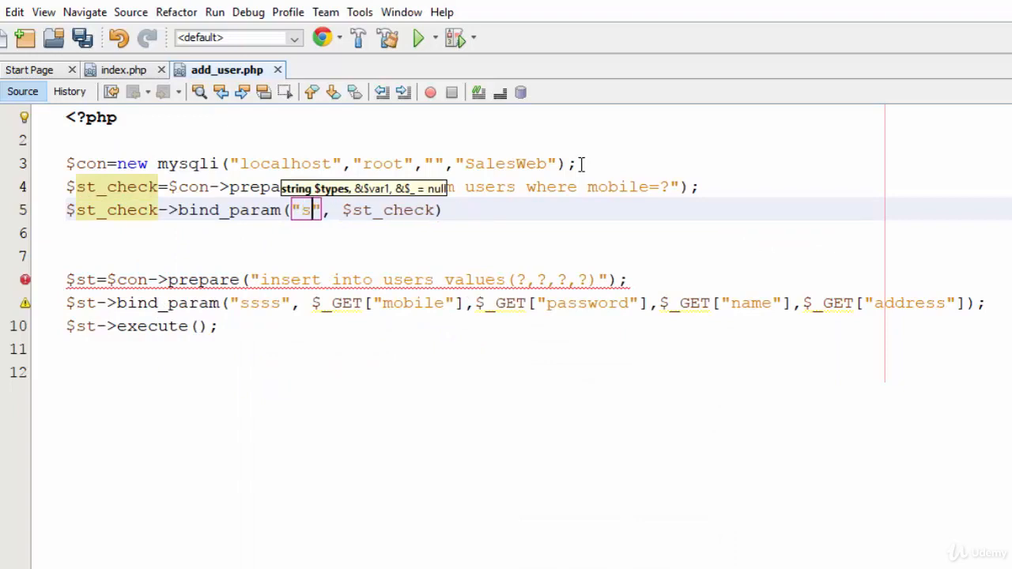
pyautogui.moveTo(534, 256)
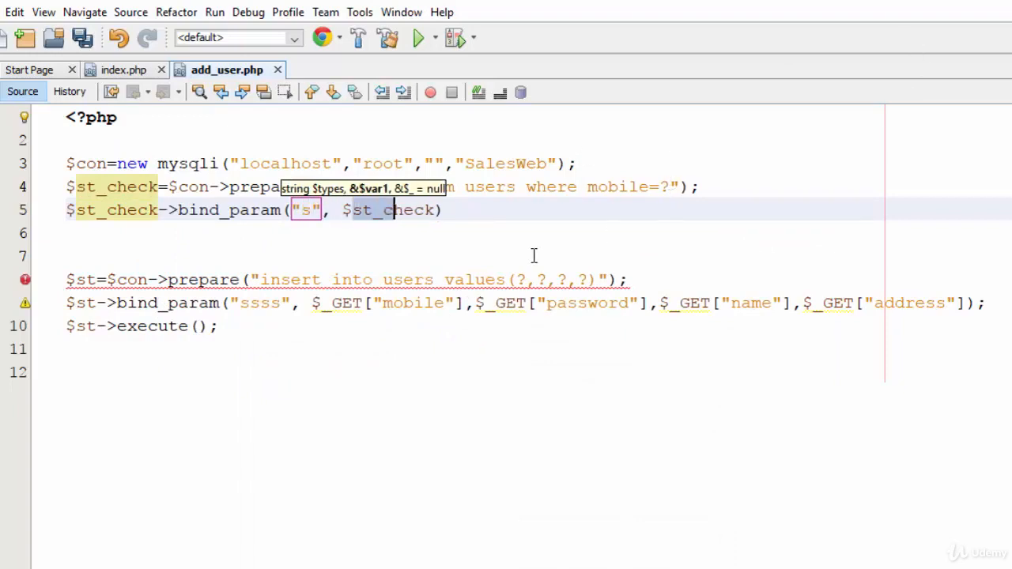
pyautogui.write('$_GET["mo')
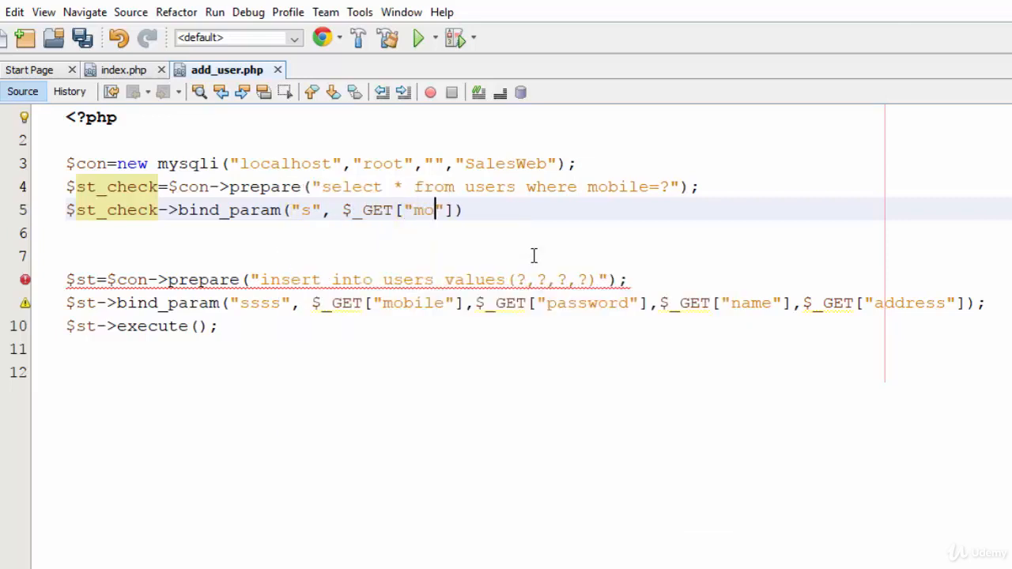
pyautogui.write('bile')
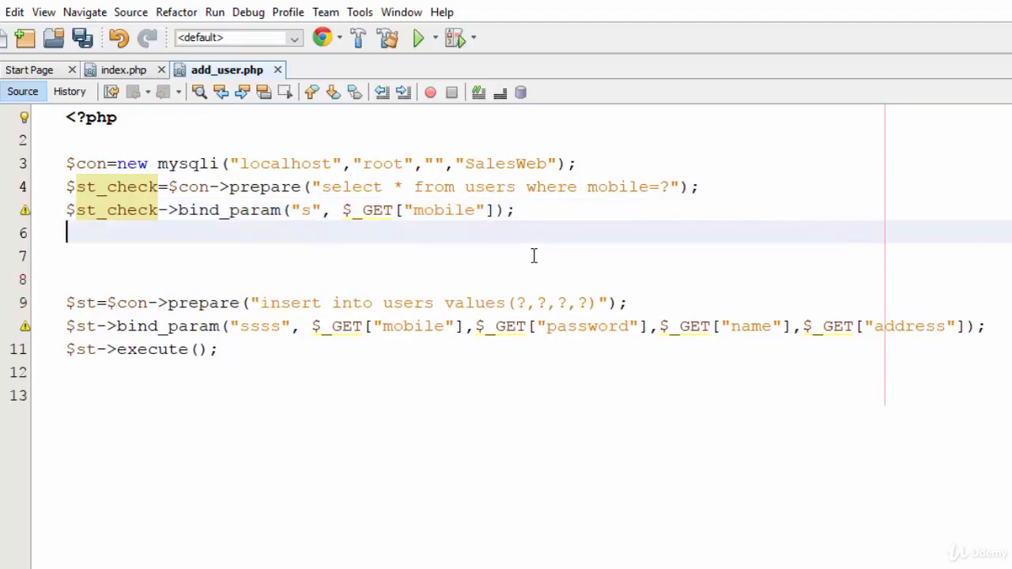
pyautogui.write('$st_check')
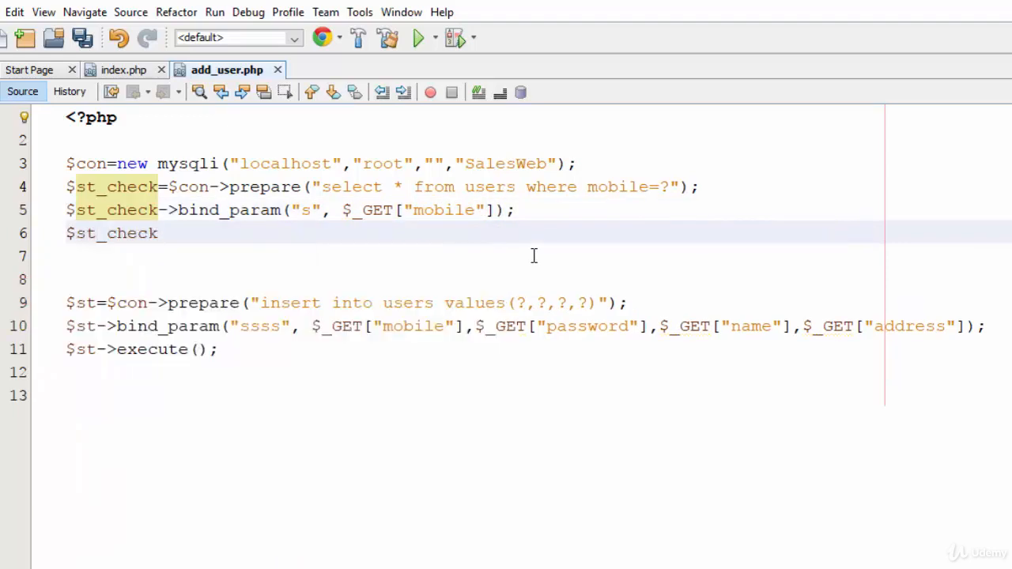
pyautogui.write('->ch')
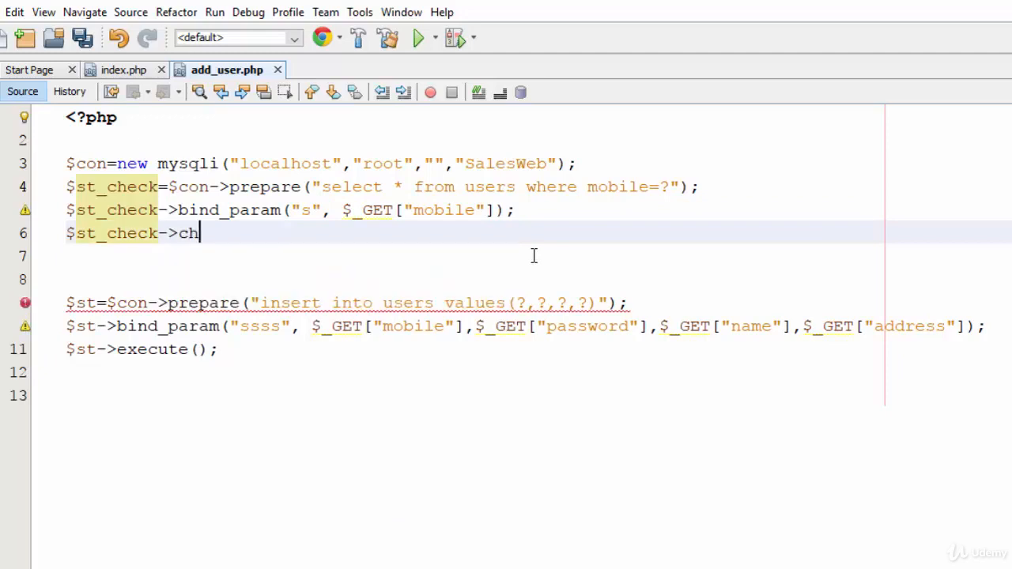
pyautogui.press('BackSpace')
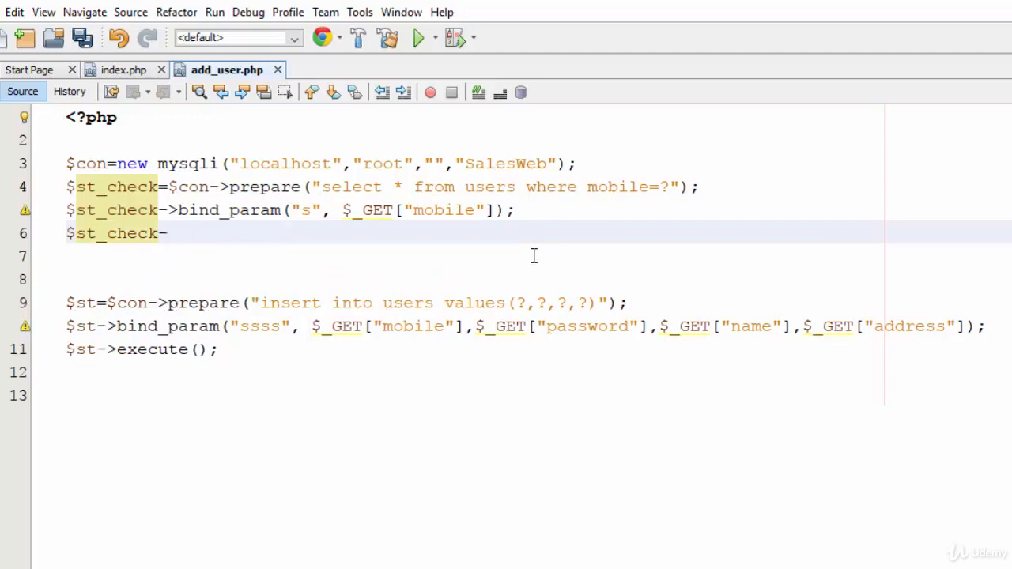
pyautogui.write('->execute();')
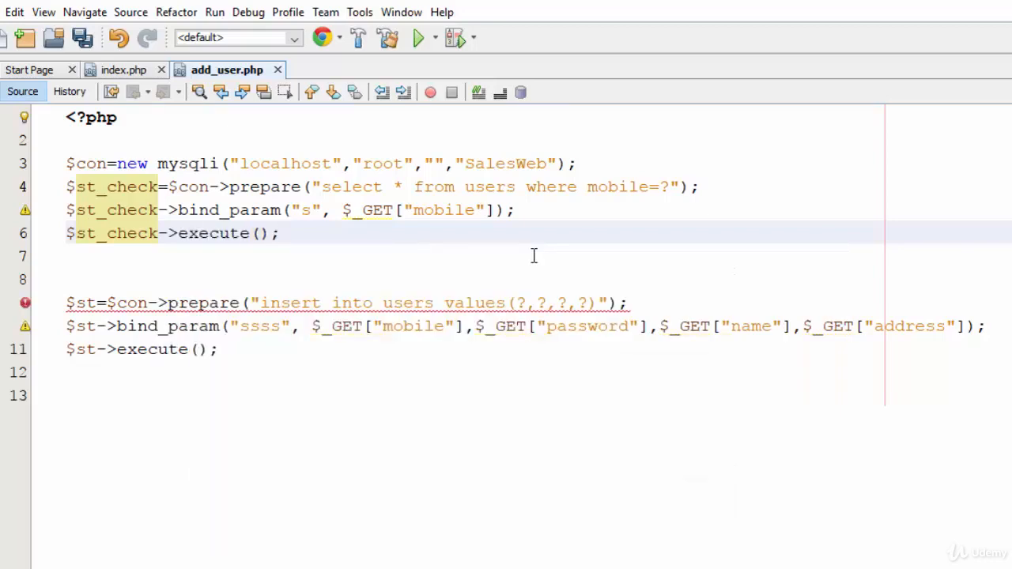
pyautogui.write('$')
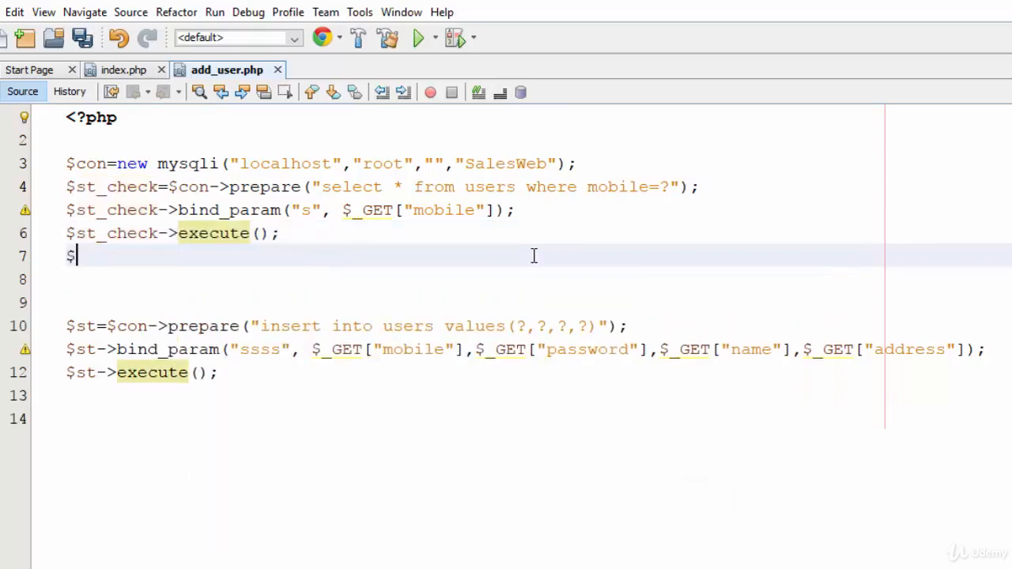
# Step: Store $rs=$st_check->get_result(); and open if($rs->num_rows==0) { around the insert
pyautogui.write('rs=$')
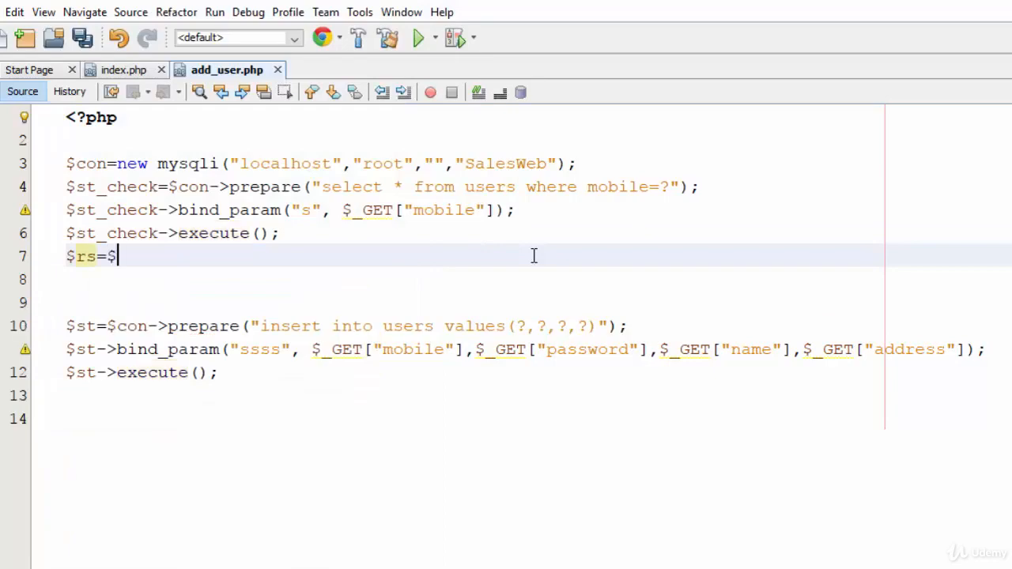
pyautogui.write('st_check-')
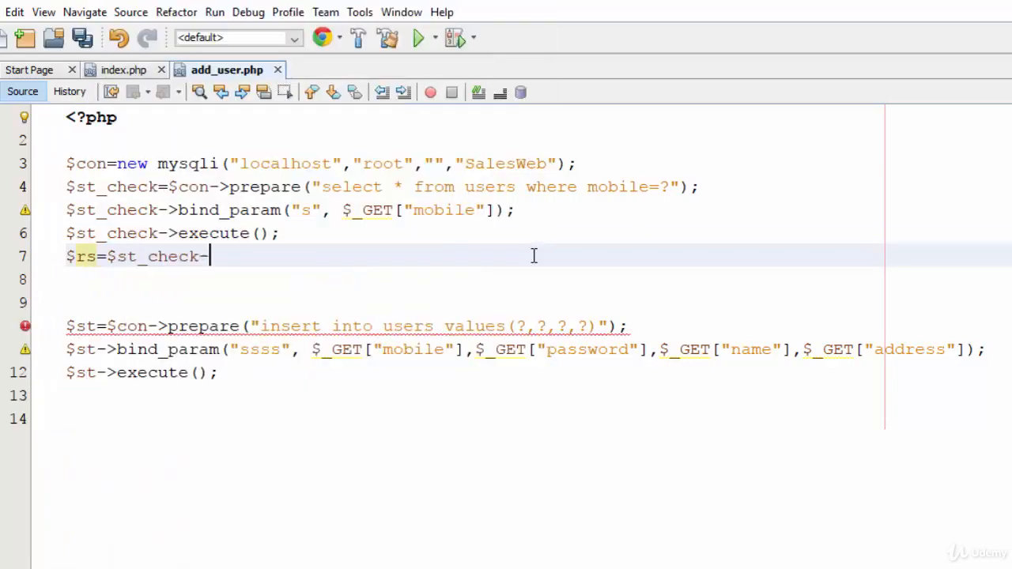
pyautogui.write('>get_result();')
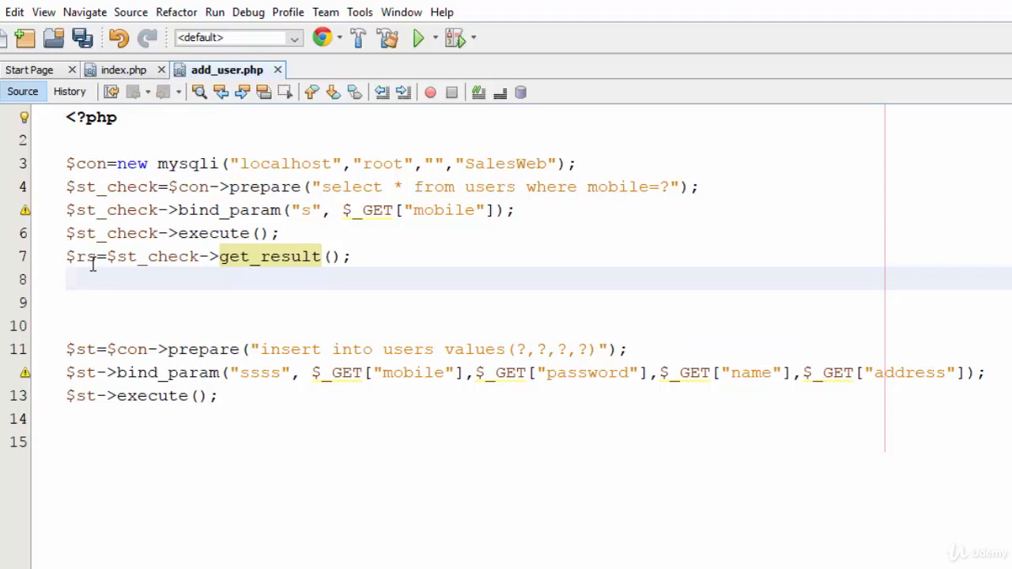
pyautogui.write('if(')
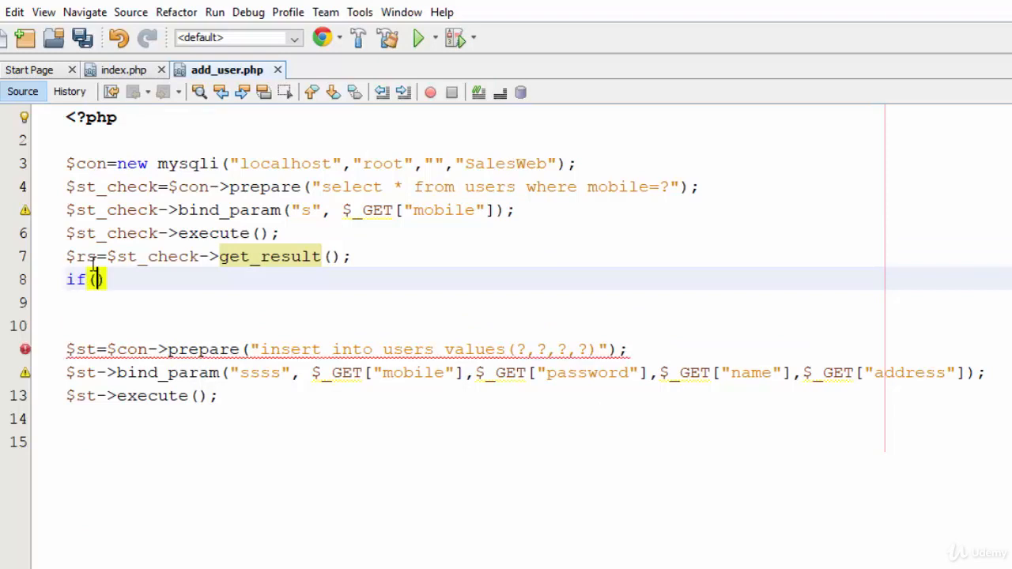
pyautogui.write('$rs-')
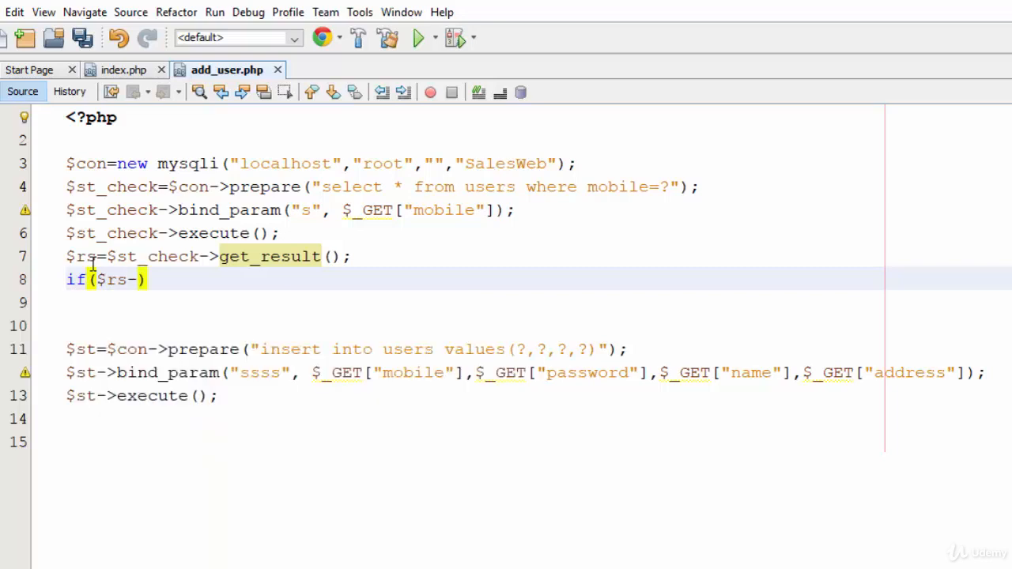
pyautogui.write('num_rows')
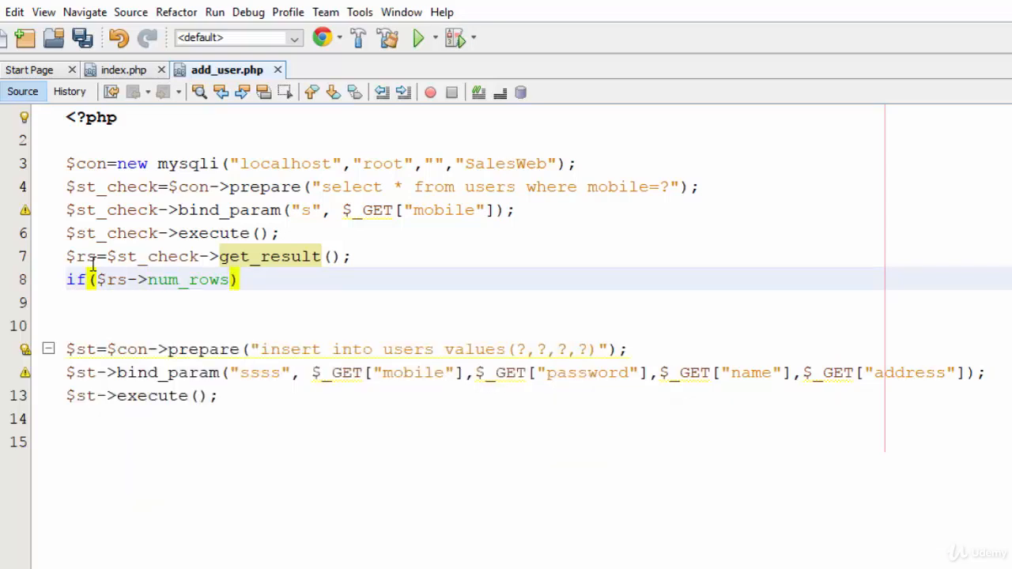
pyautogui.write('==0')
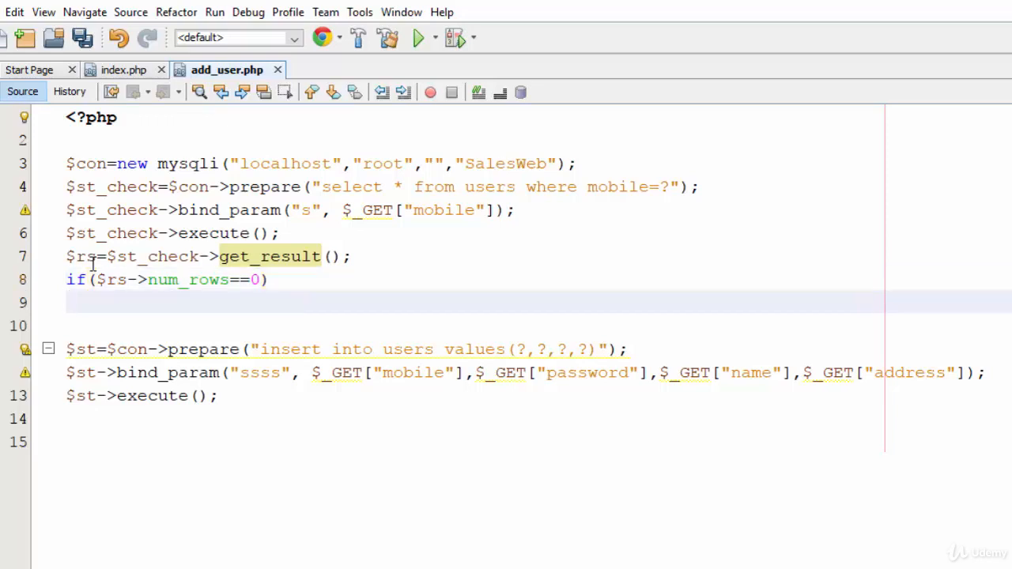
pyautogui.write('{')
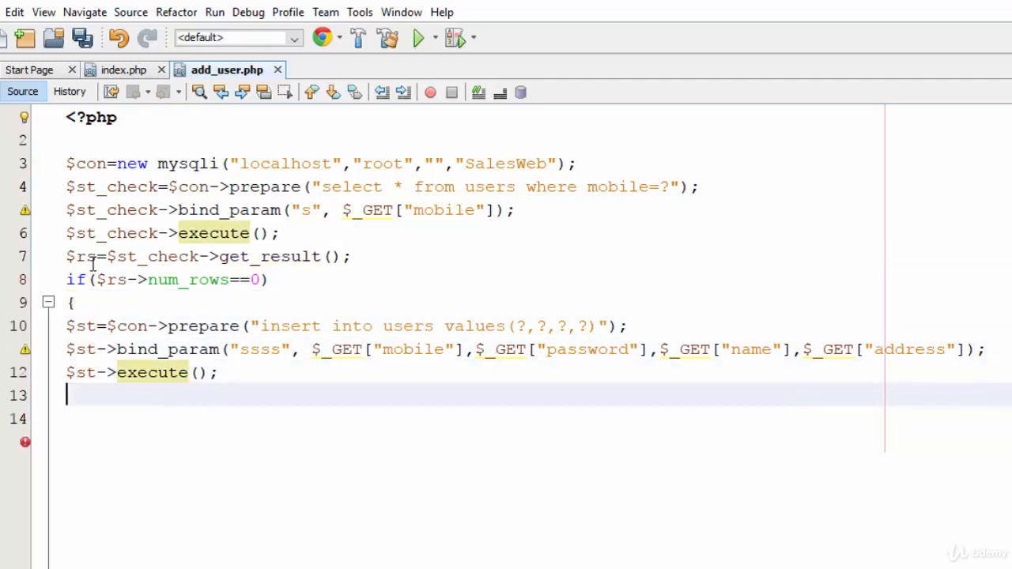
# Step: Close the if block with echo "1"; and add else echo "0"; below
pyautogui.write('}')
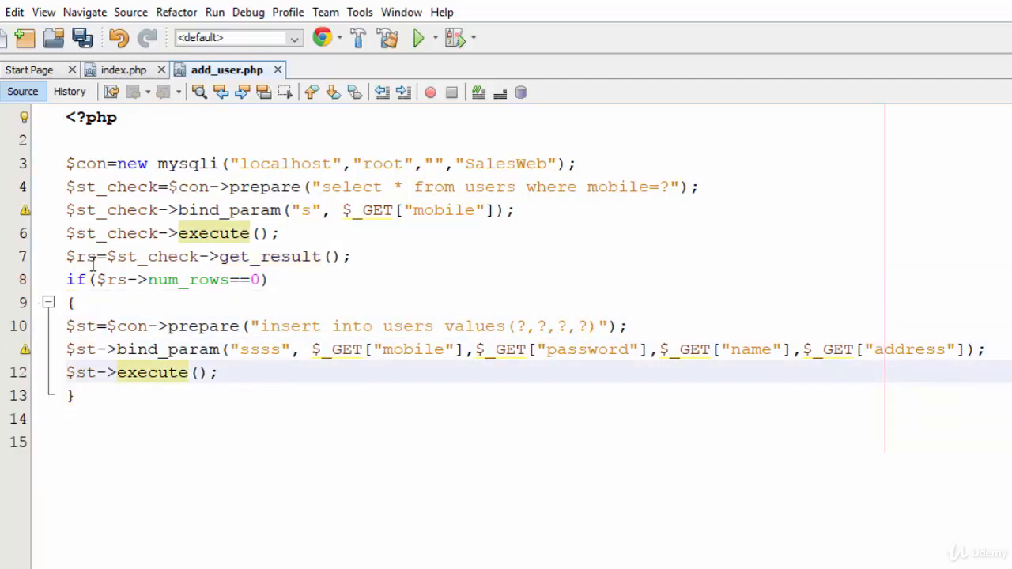
pyautogui.write('e')
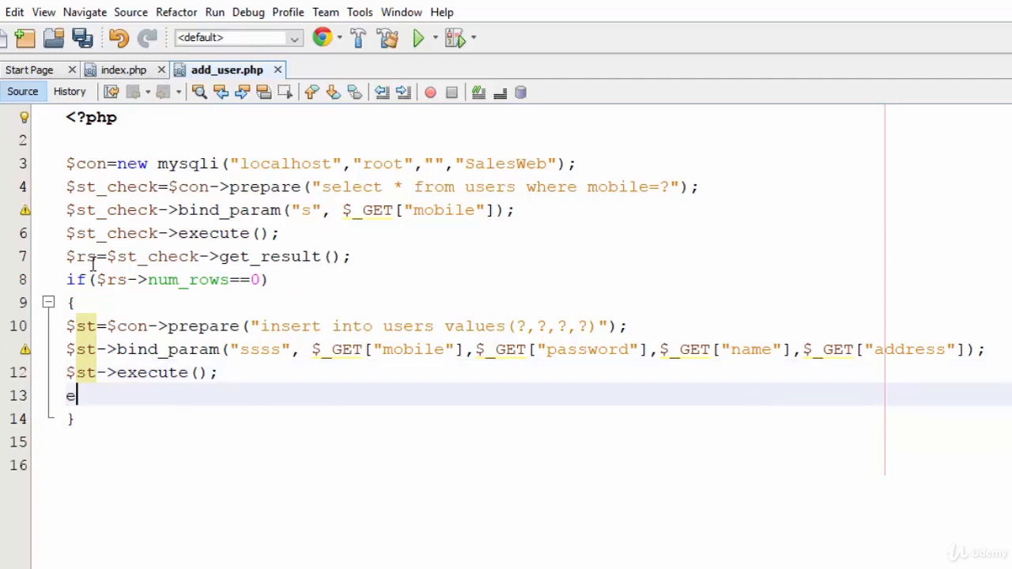
pyautogui.write('cho "1"')
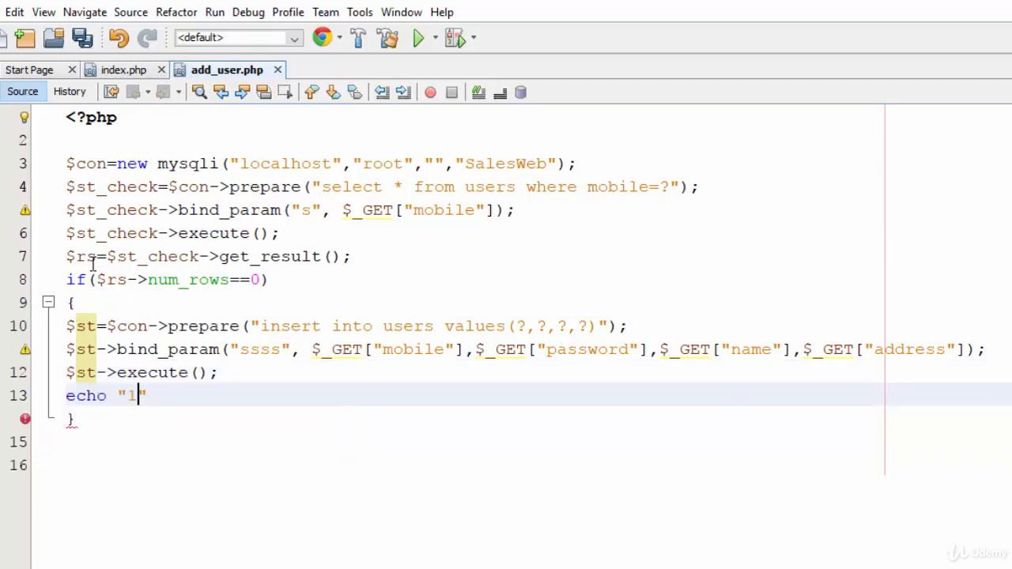
pyautogui.write(';')
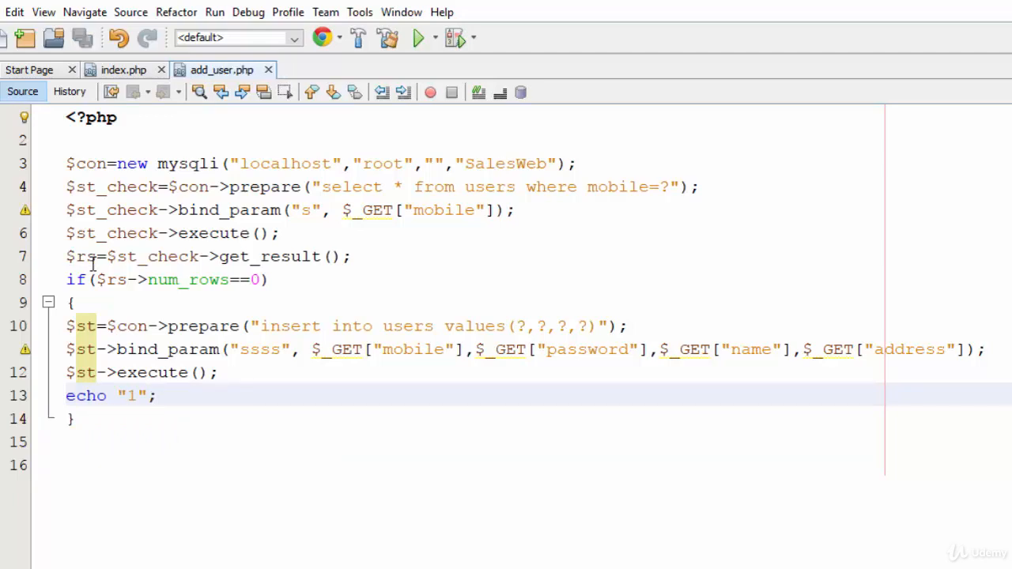
pyautogui.write('else')
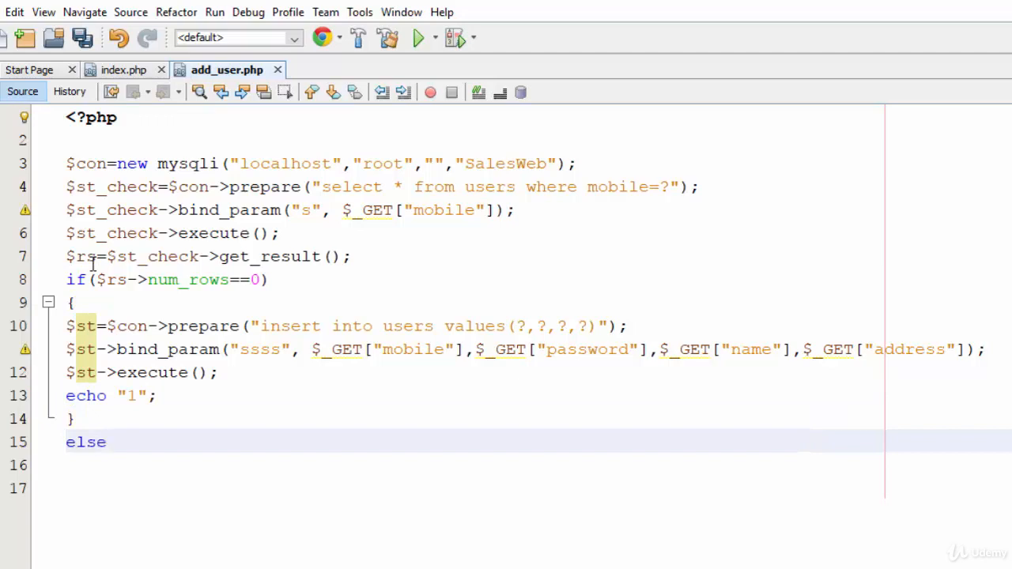
pyautogui.write('echo')
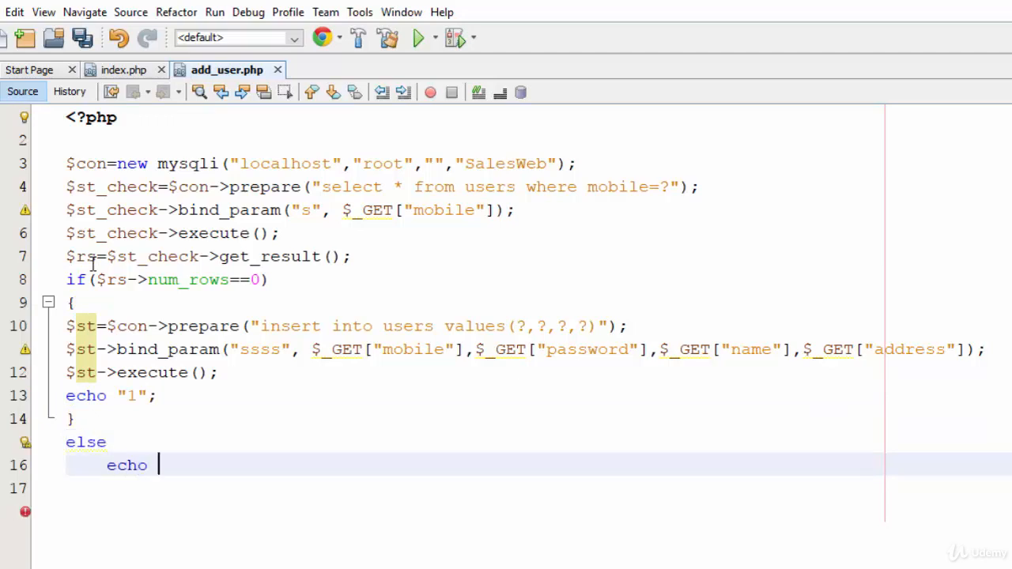
pyautogui.write('""')
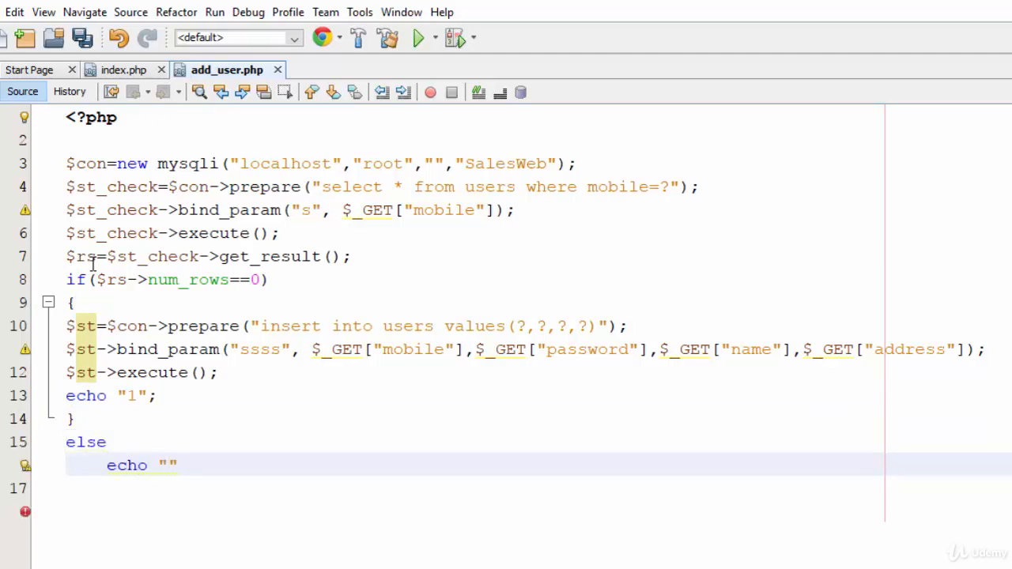
pyautogui.write('0')
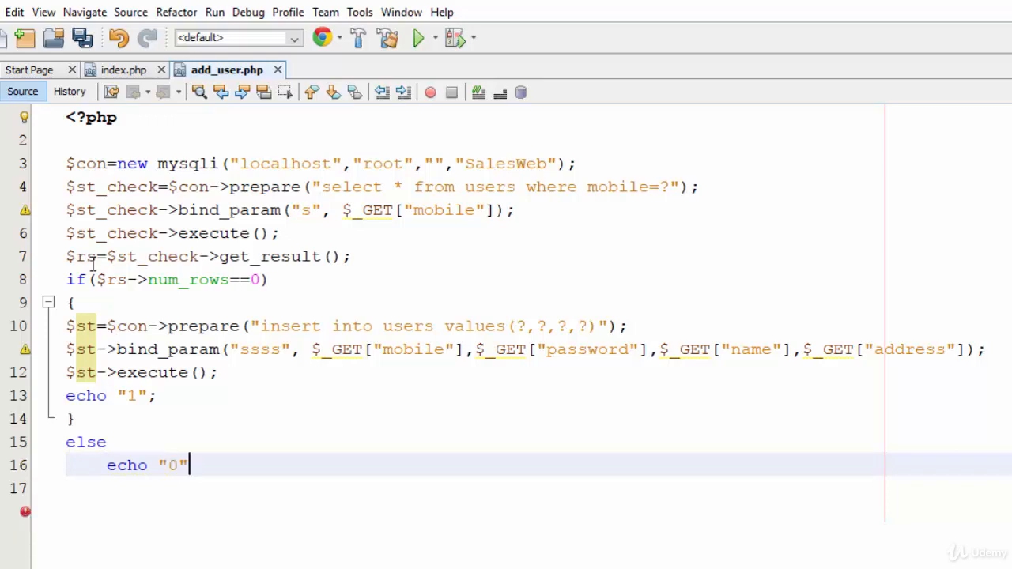
pyautogui.write(';')
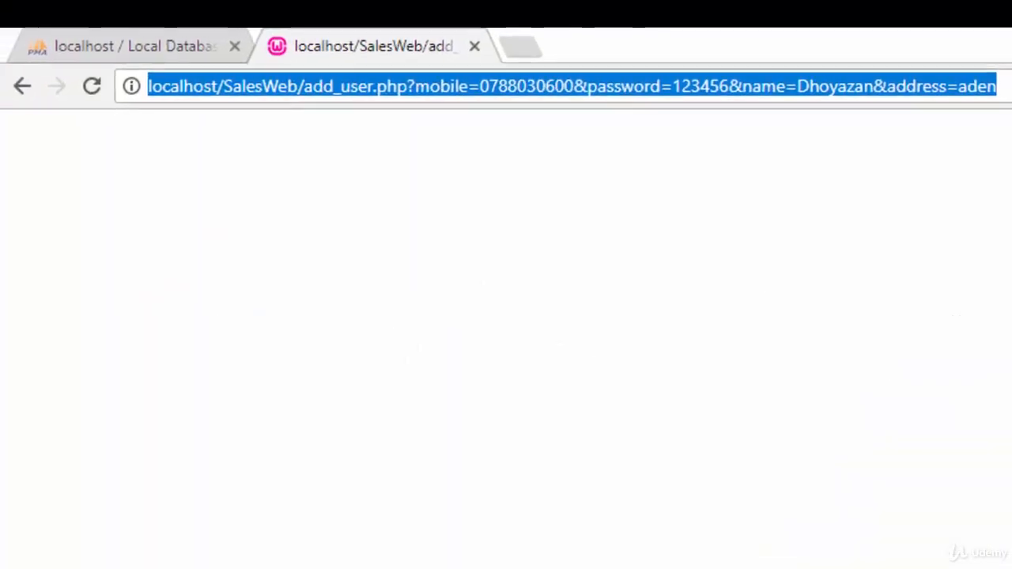
# Step: Rerun add_user.php with the registered mobile, get 0, and verify users still has one row
pyautogui.press('Return')
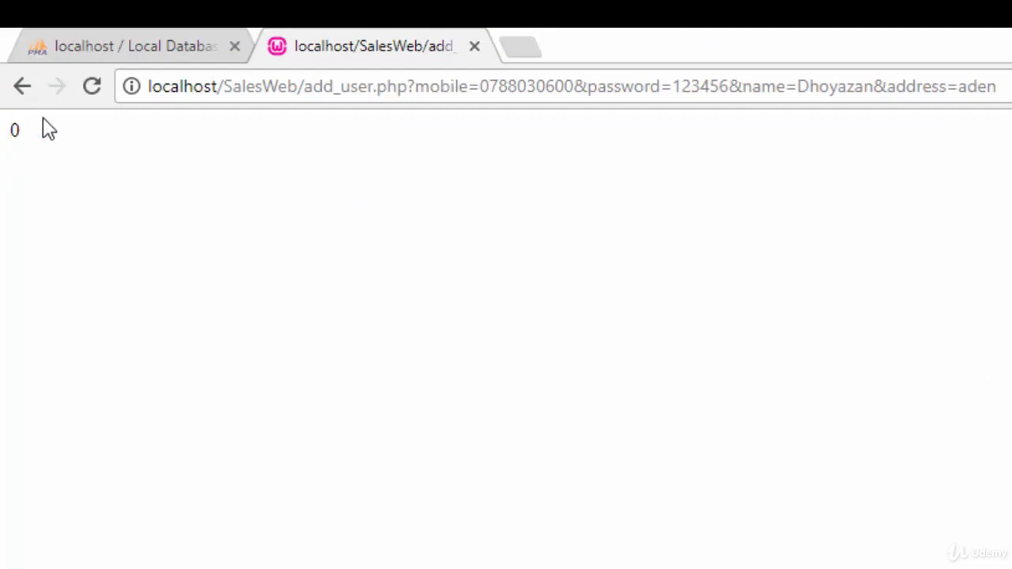
pyautogui.click(126, 44)
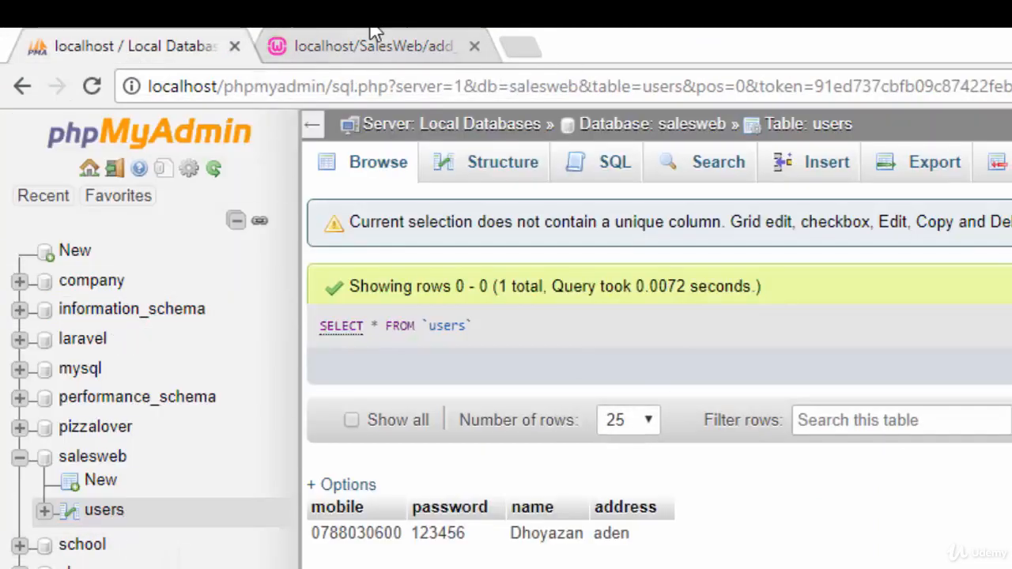
pyautogui.click(374, 44)
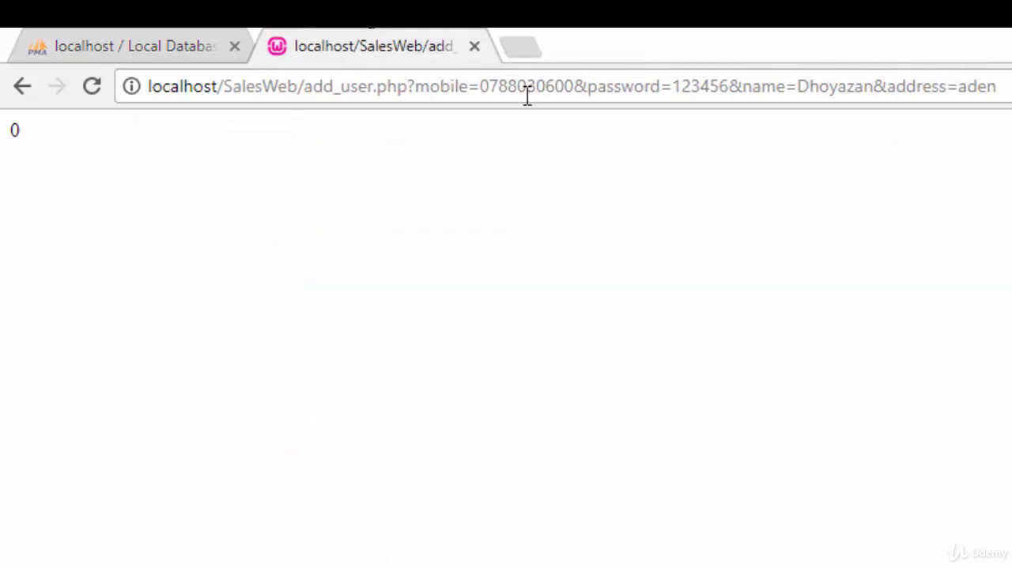
pyautogui.moveTo(530, 221)
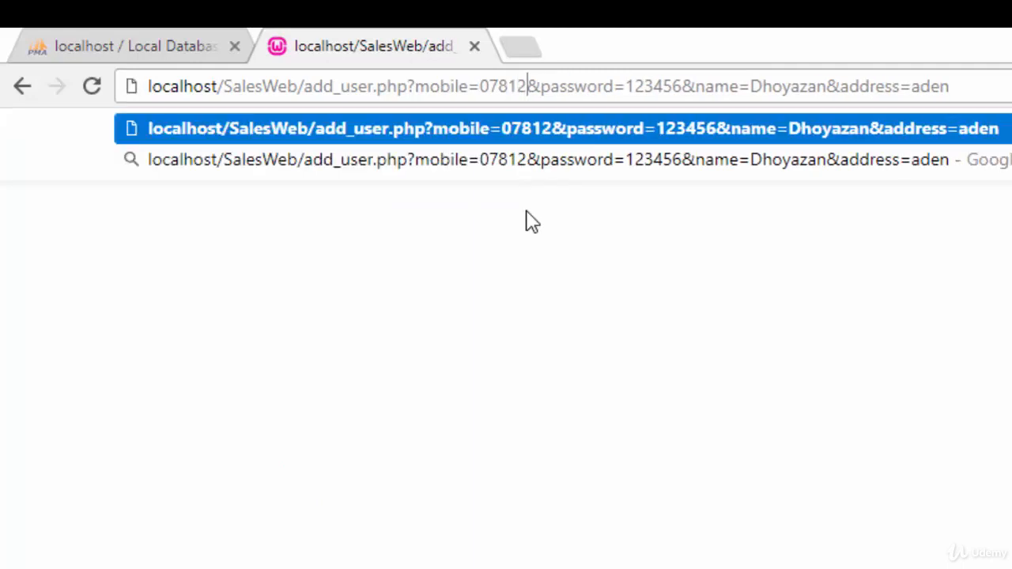
pyautogui.write('3456')
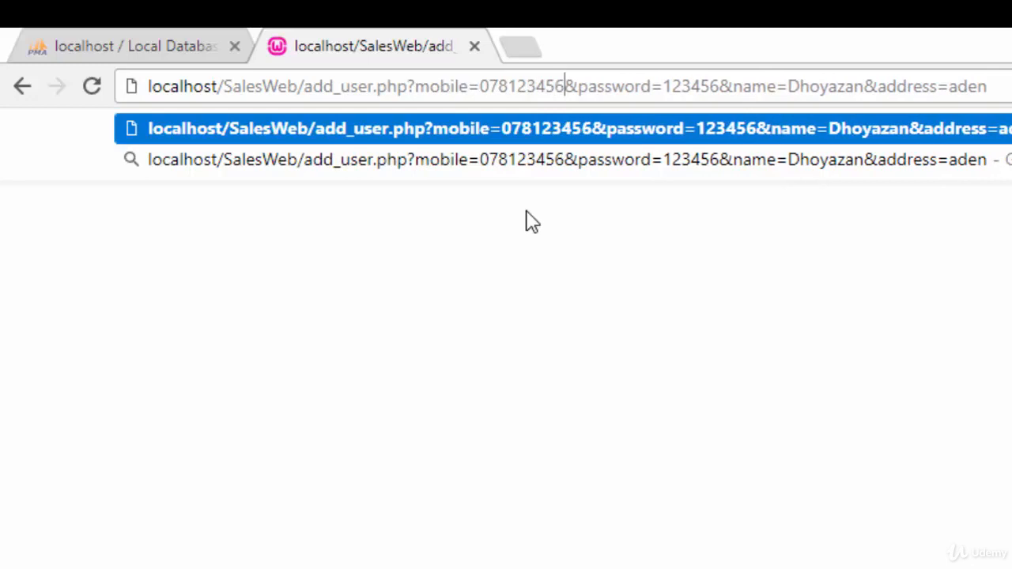
pyautogui.write('7')
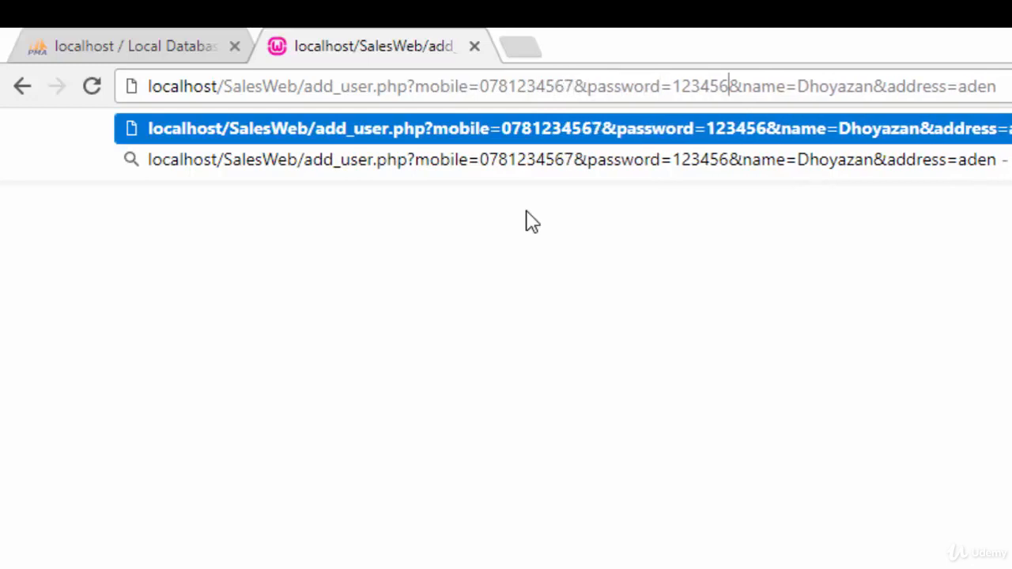
pyautogui.doubleClick(825, 86)
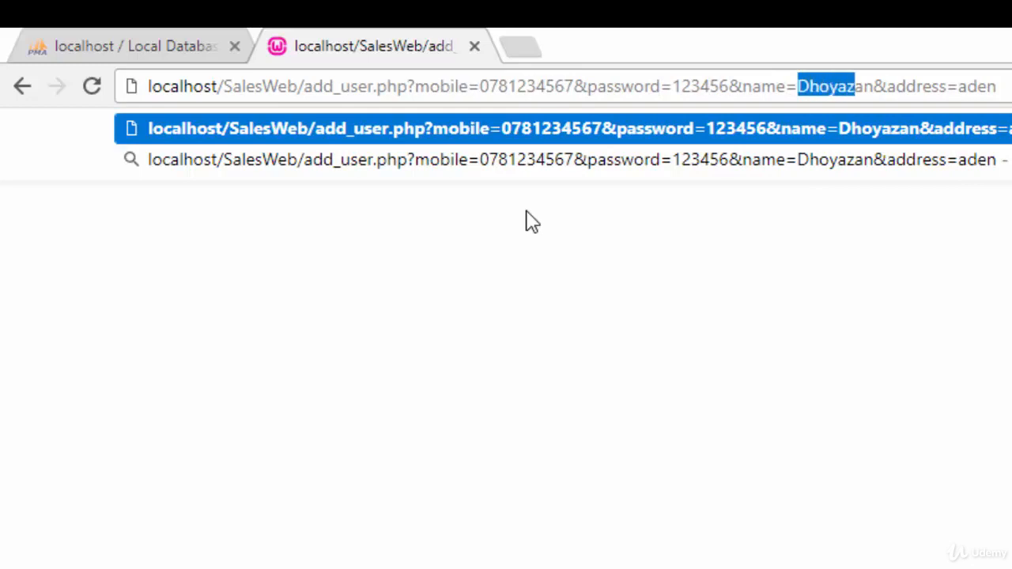
pyautogui.write('Mar')
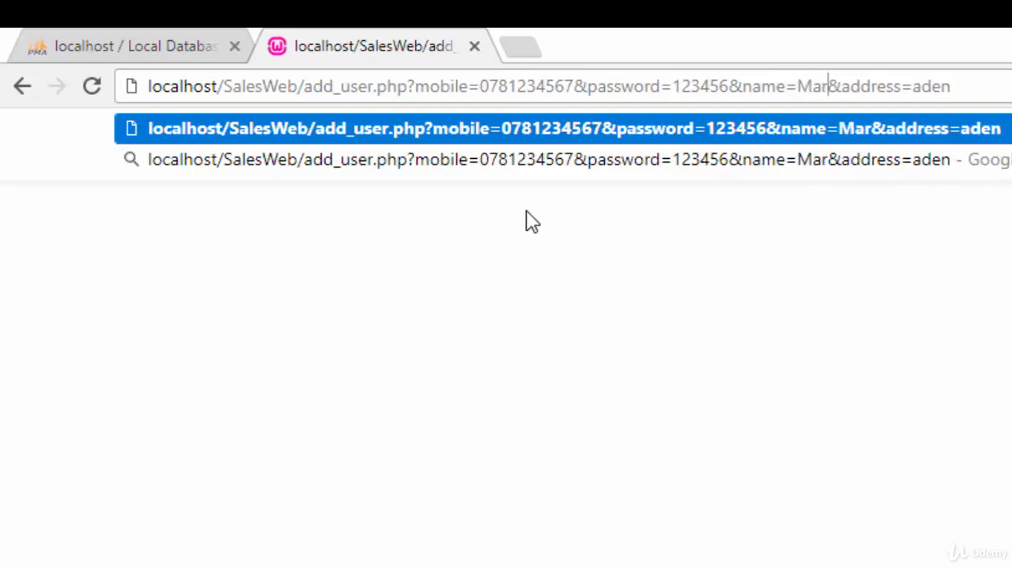
pyautogui.write('iam')
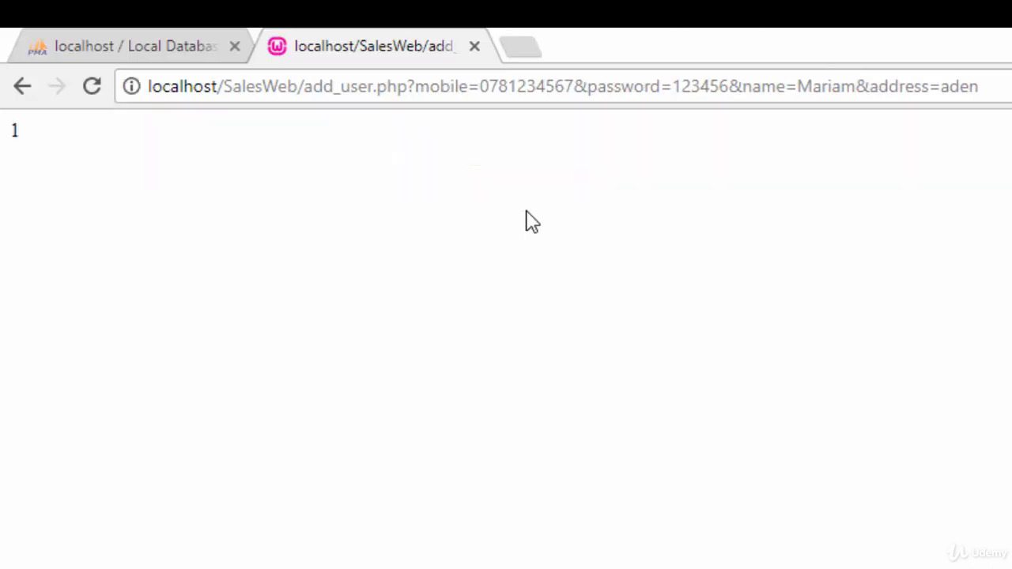
# Step: Refresh the phpMyAdmin users table to confirm it now lists two rows
pyautogui.click(134, 46)
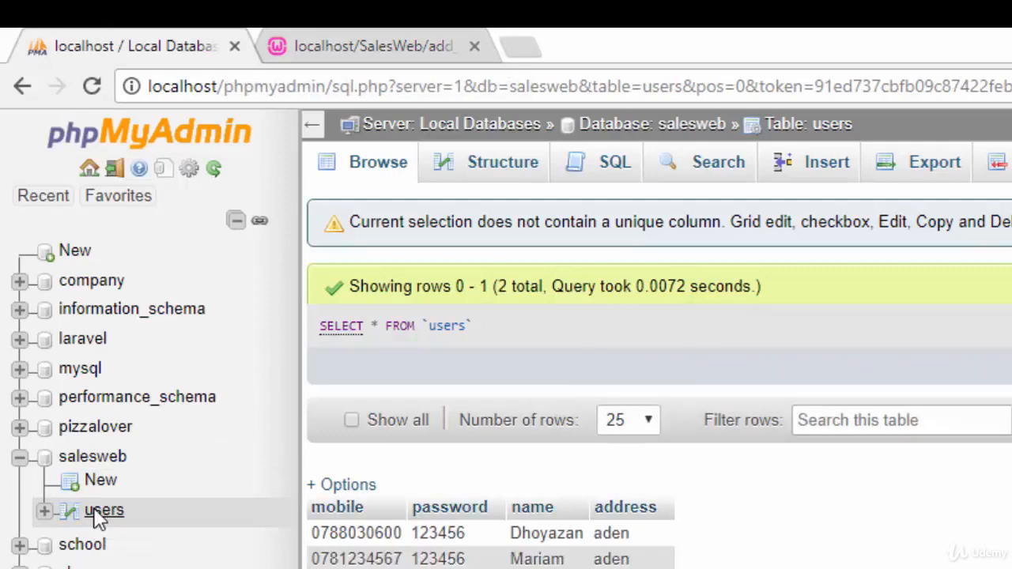
pyautogui.press('ctrl+minus')
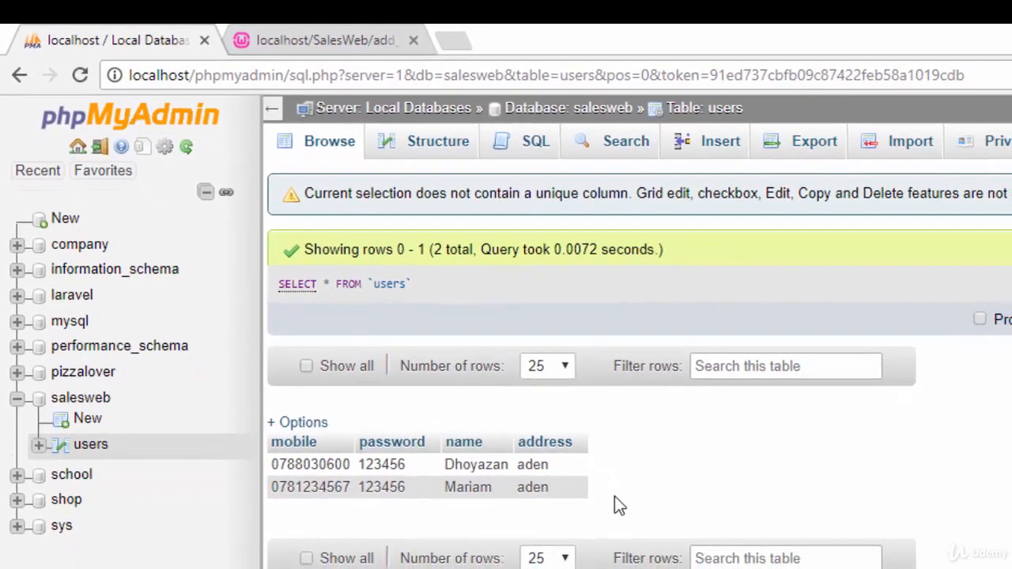